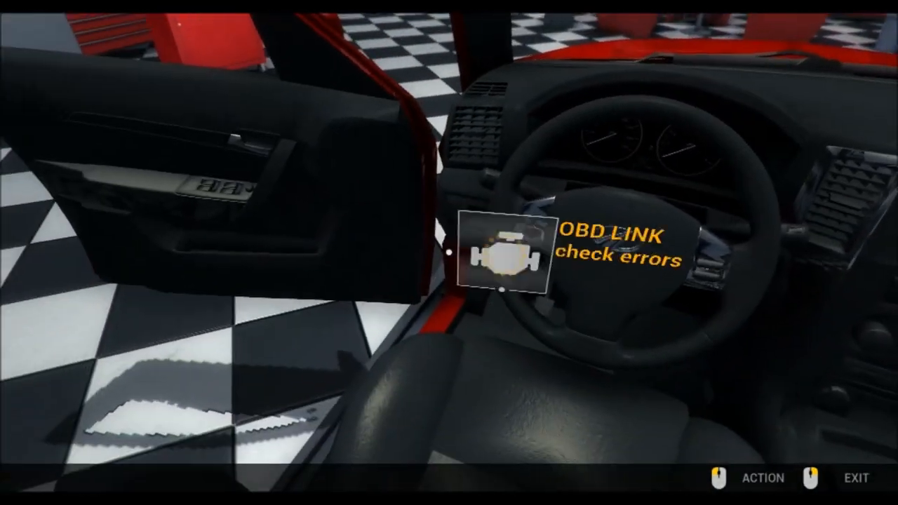
- Run the OBD error diagnosis, then remove the V6 plastic engine cover in disassemble mode
left_click(498, 255)
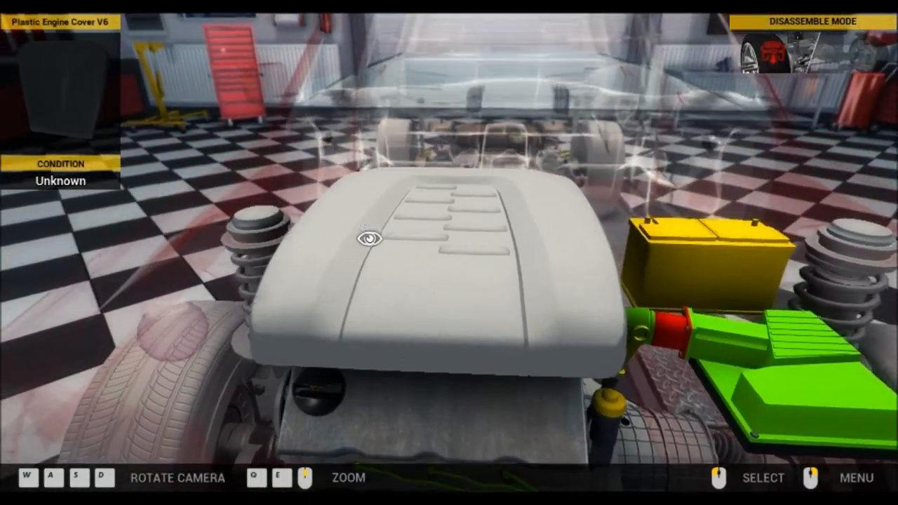
left_click(372, 239)
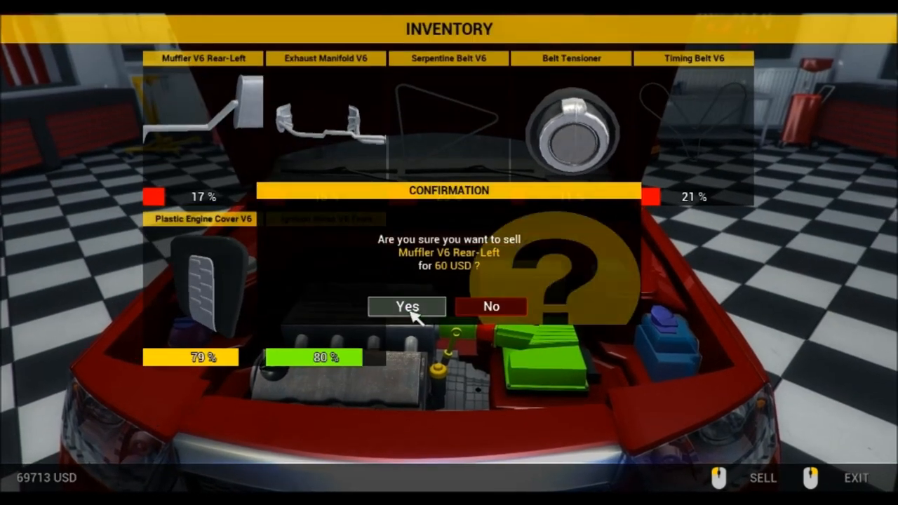
- Confirm selling the rear-left V6 muffler and the belt tensioner (12 USD) from inventory
left_click(406, 306)
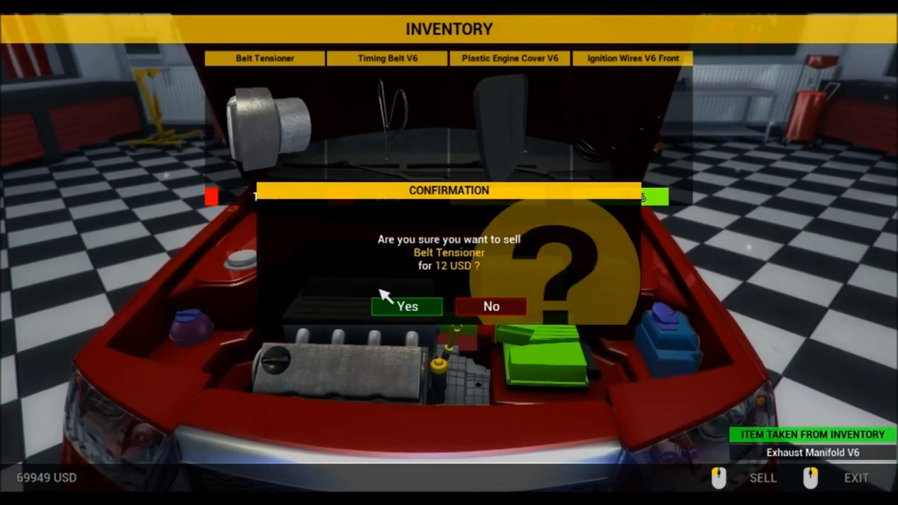
left_click(407, 306)
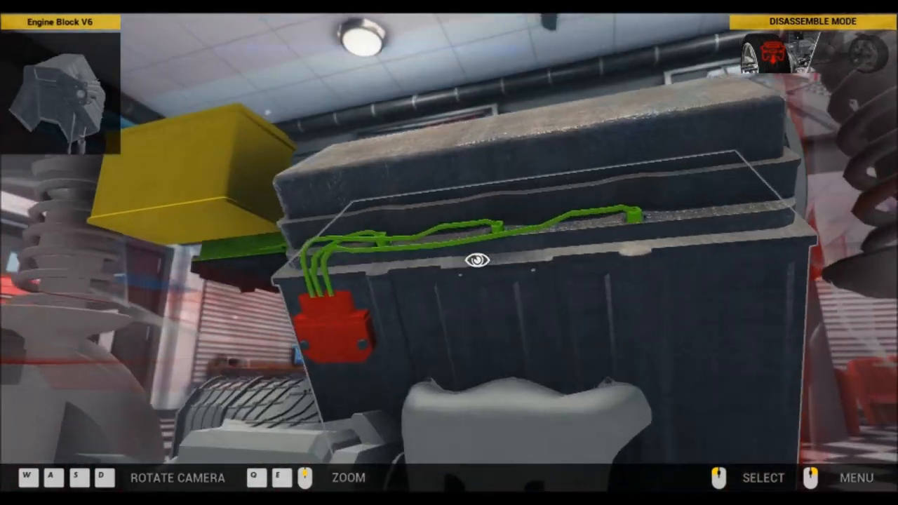
- Remove the ignition wiring running across the top of the engine block
left_click(475, 259)
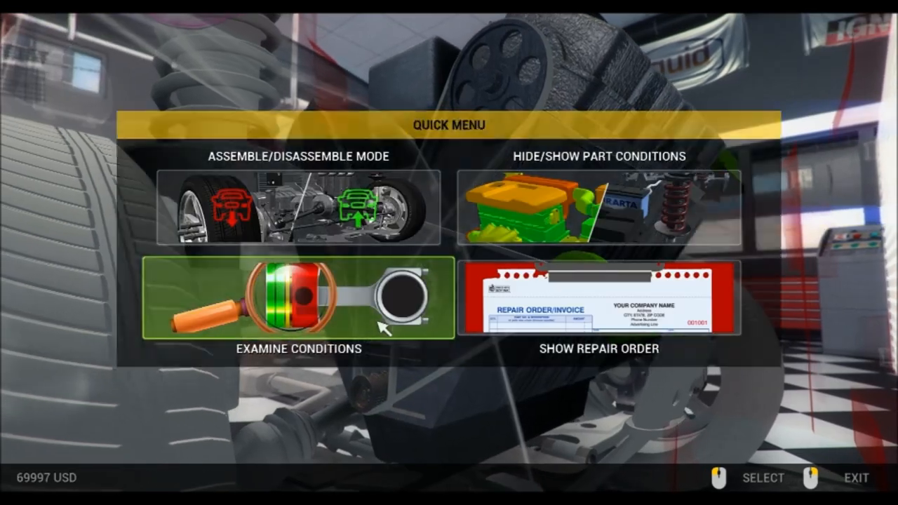
- Examine the V6 timing belt (27% condition), then go back to removing the worn belts
left_click(294, 312)
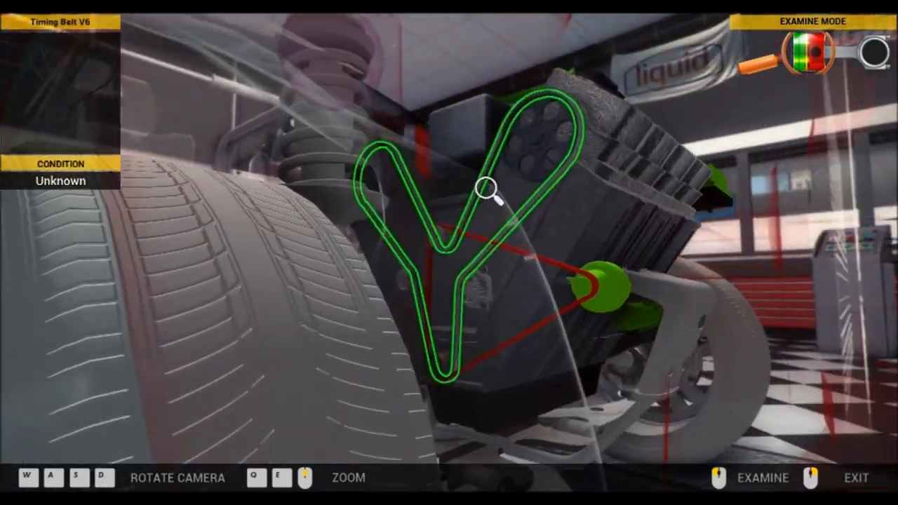
left_click(485, 185)
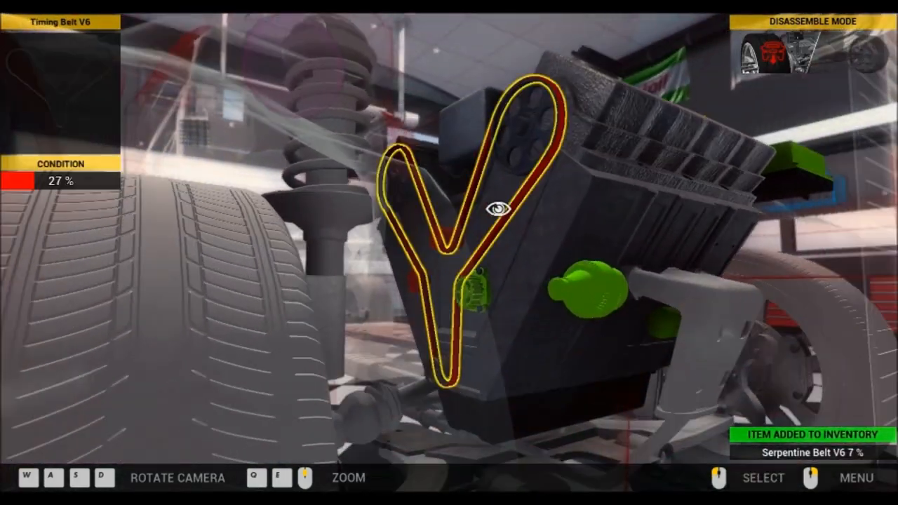
left_click(866, 477)
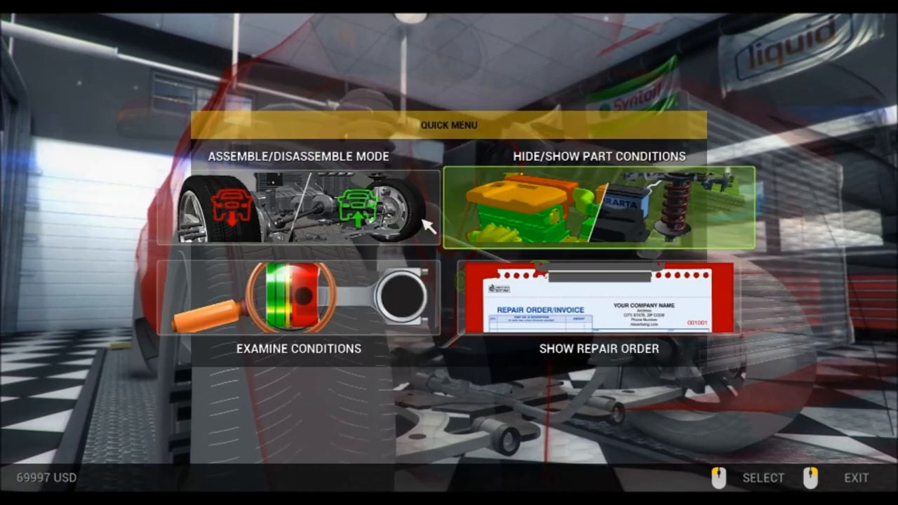
- Remove the worn idler pulley and V6 timing belt, then step away from the car
left_click(300, 211)
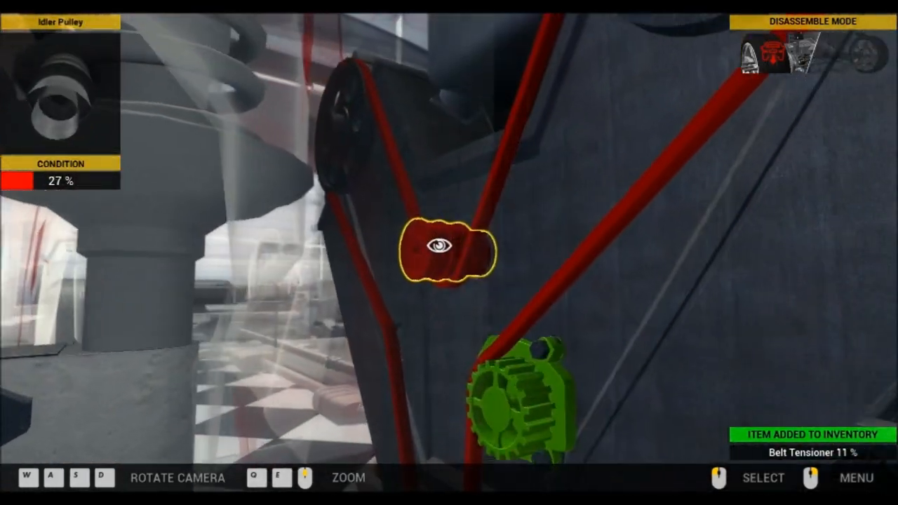
left_click(446, 253)
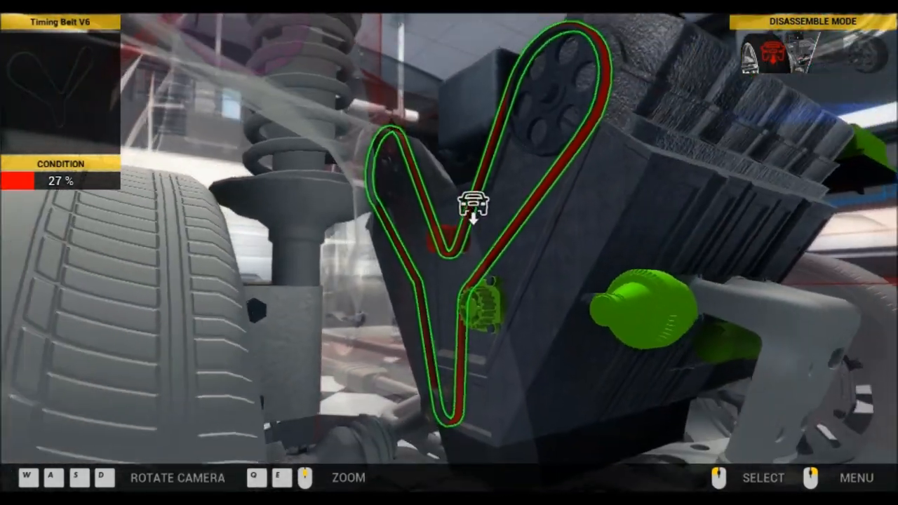
left_click(470, 203)
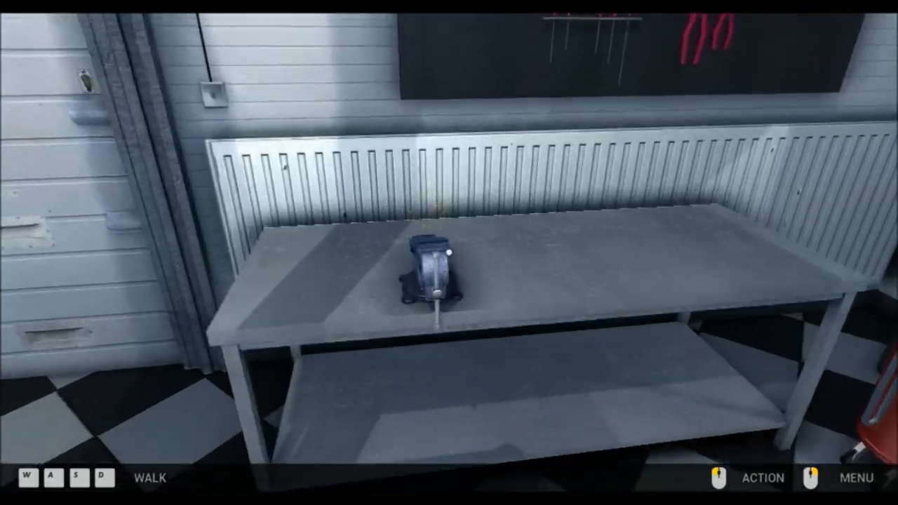
left_click(762, 477)
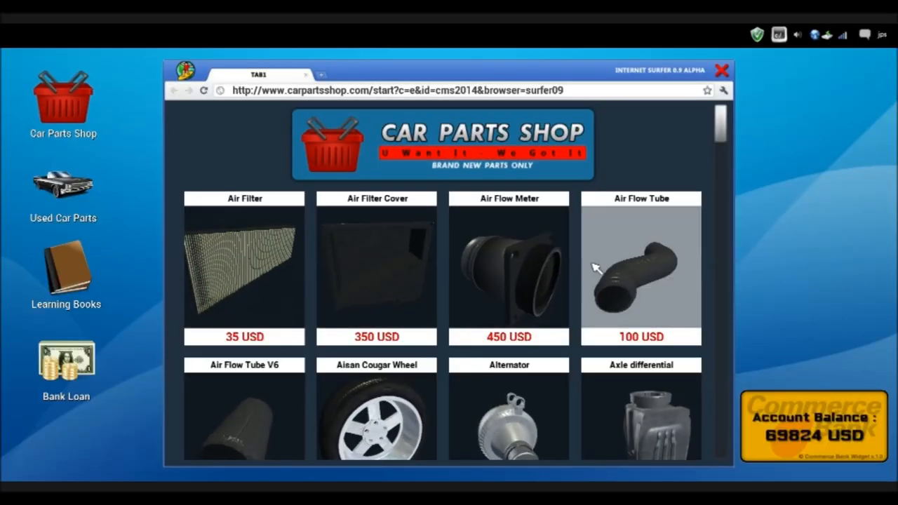
- Buy a new idler pulley, ignition module and V6 serpentine belt from the Car Parts Shop
scroll("down", 3)
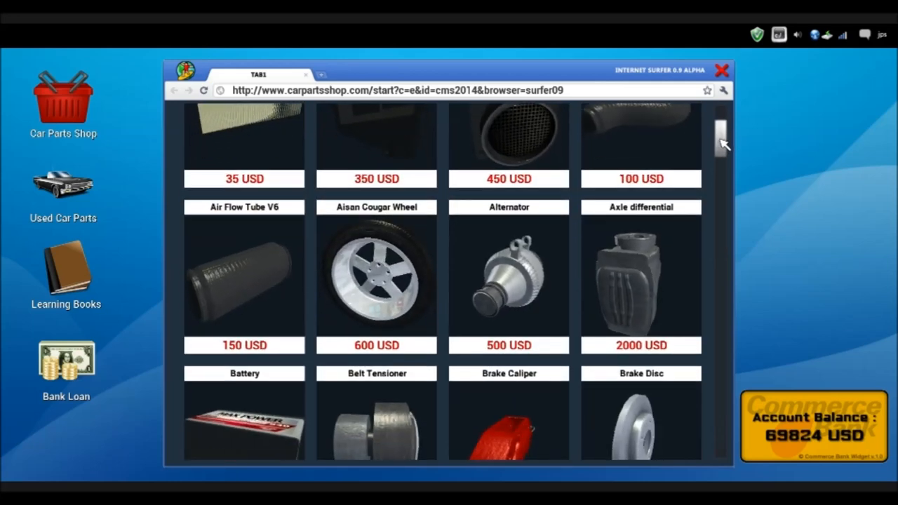
scroll("down", 3)
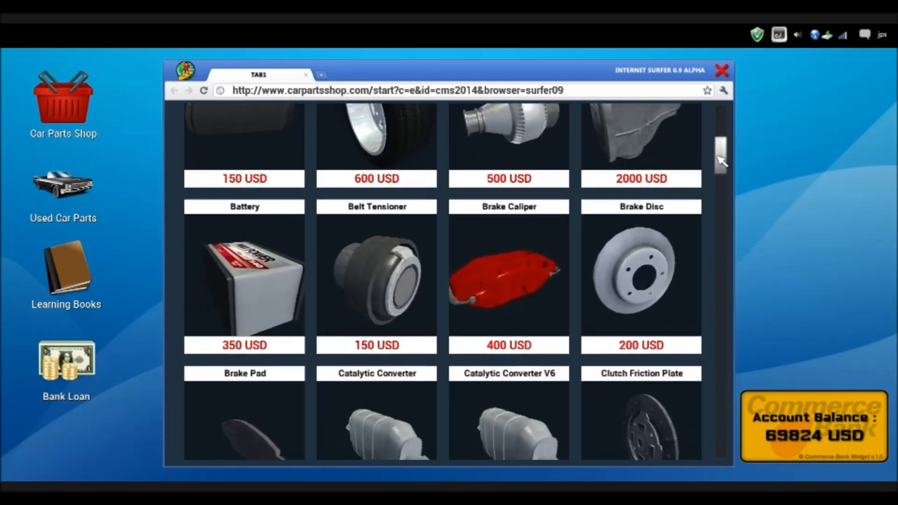
scroll("down", 3)
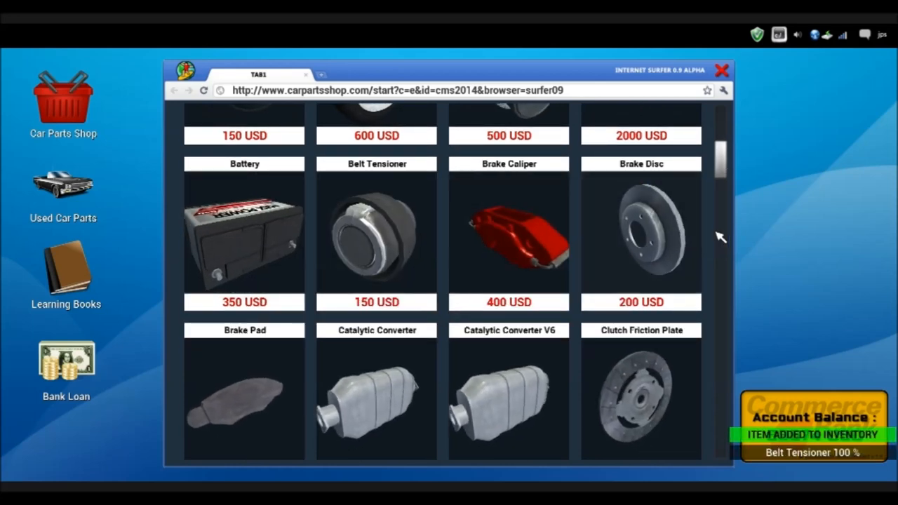
scroll("down", 3)
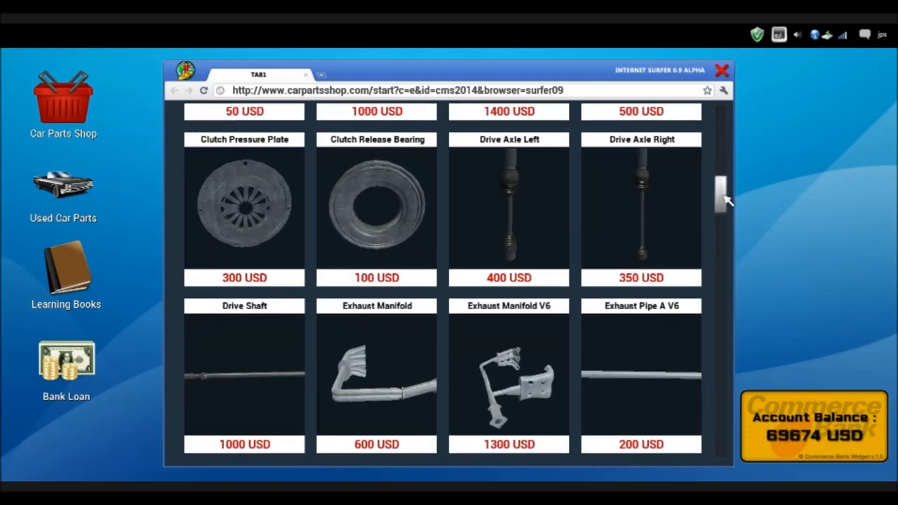
scroll("down", 3)
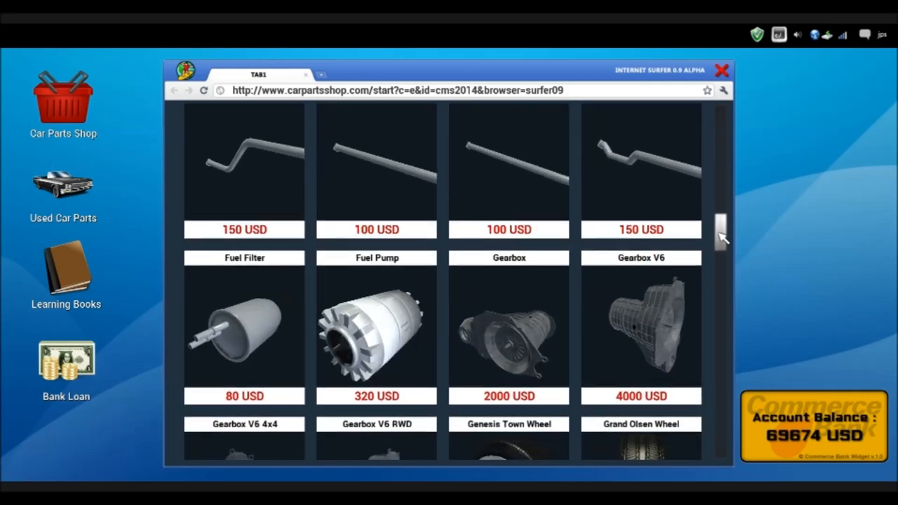
scroll("down", 3)
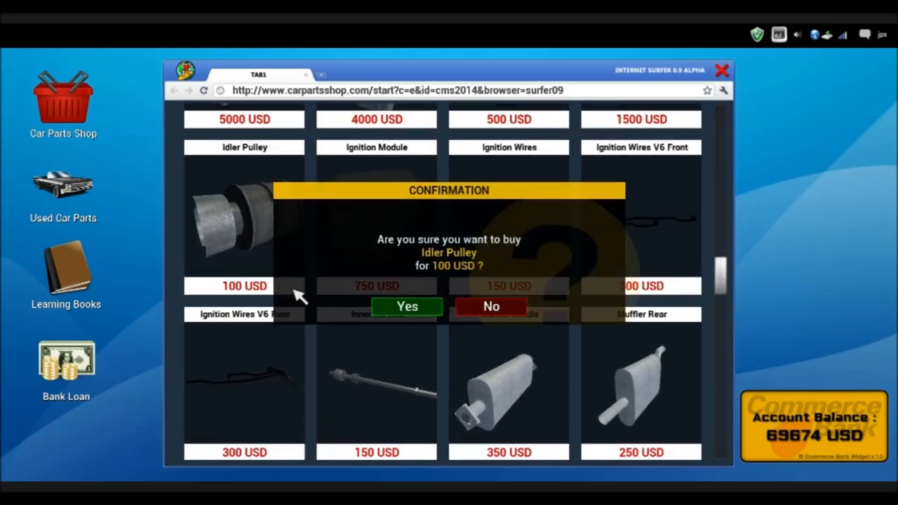
left_click(407, 306)
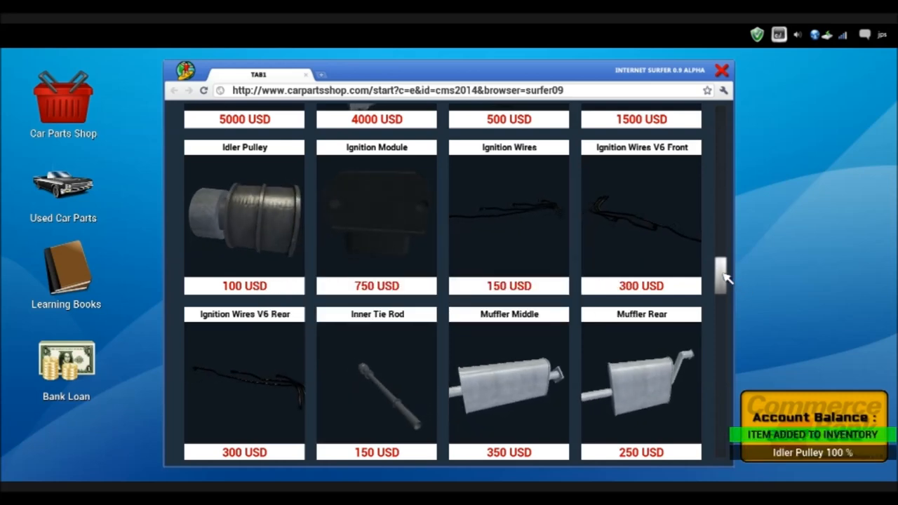
scroll("down", 3)
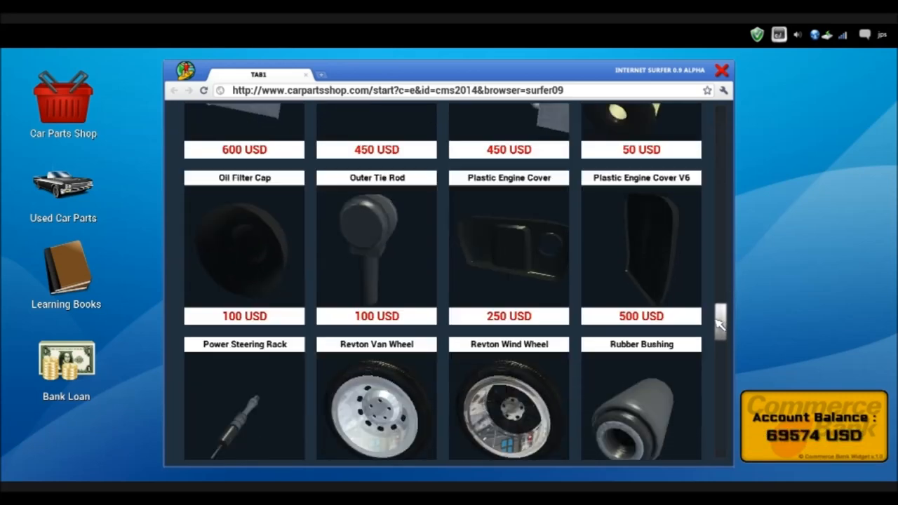
scroll("down", 3)
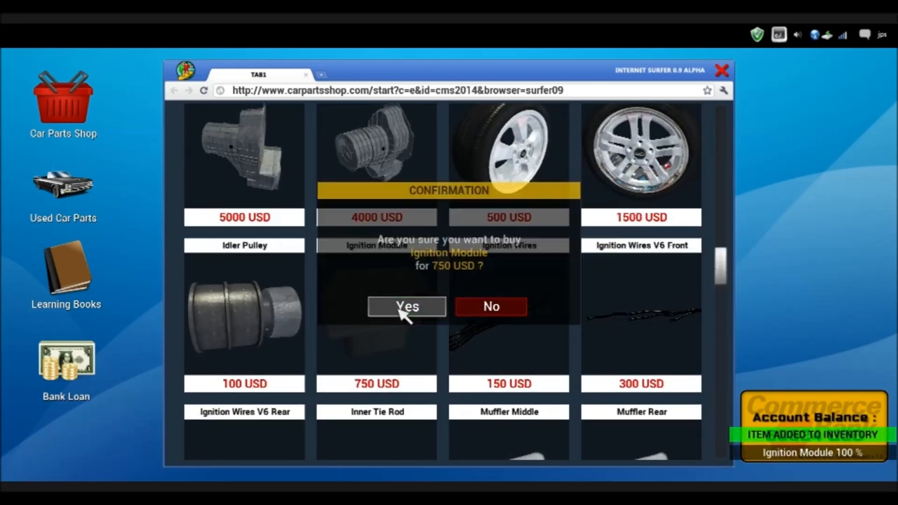
left_click(407, 306)
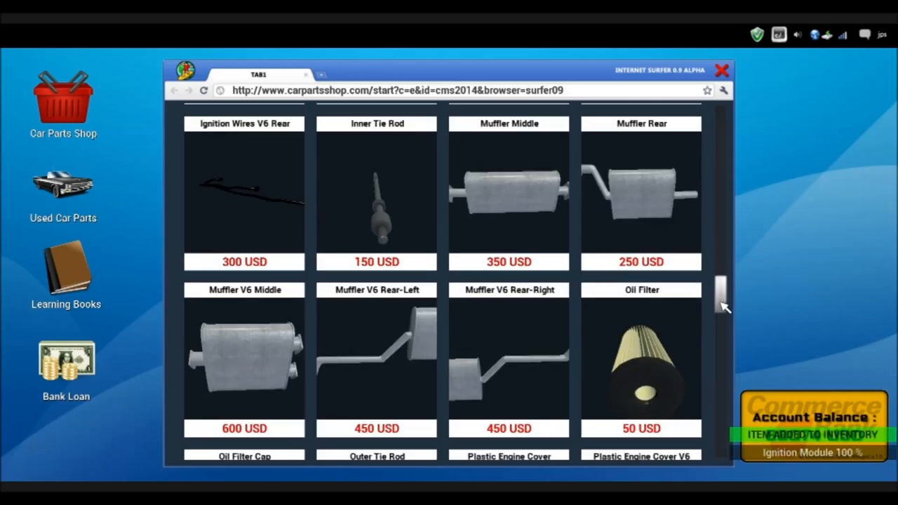
scroll("down", 3)
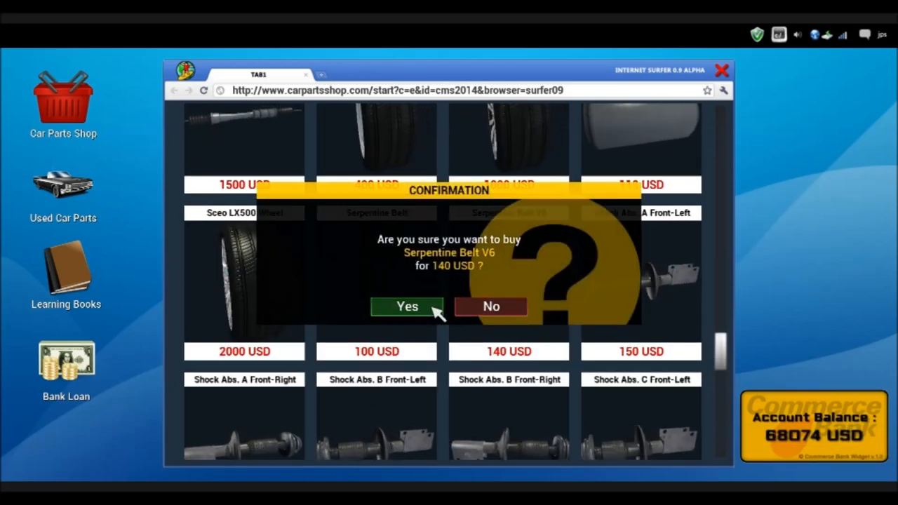
left_click(407, 306)
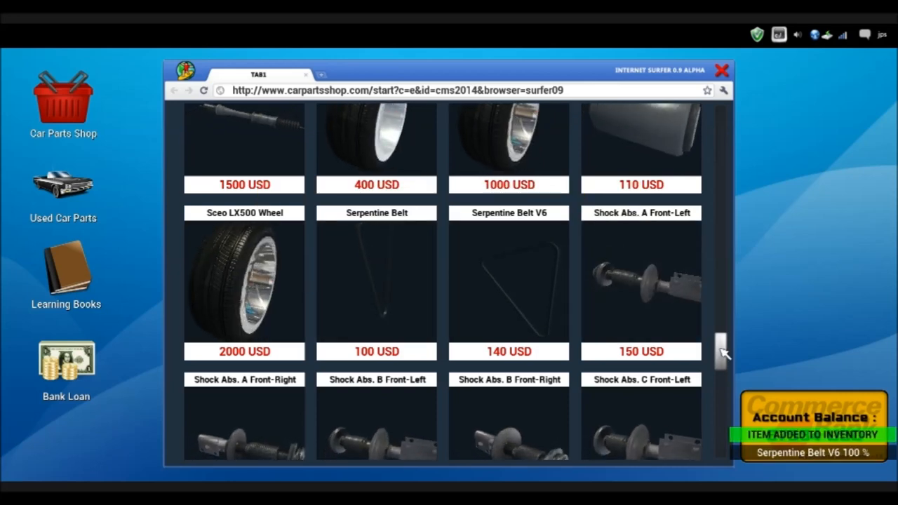
- Buy two spark plugs and the V6 timing belt from the shop
scroll("down", 3)
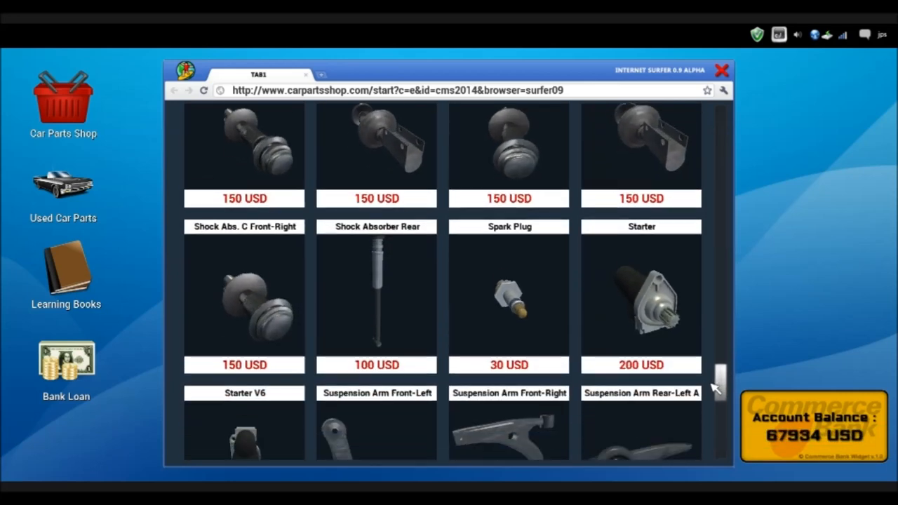
scroll("down", 3)
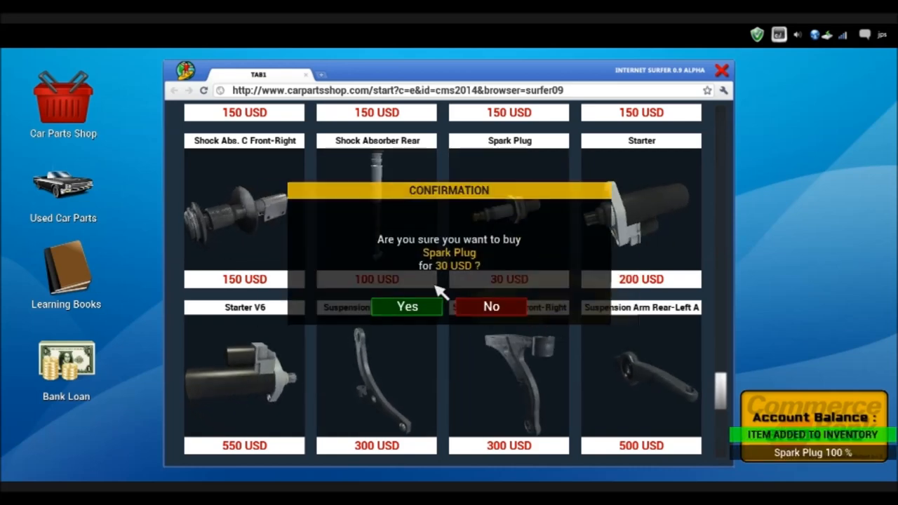
left_click(407, 306)
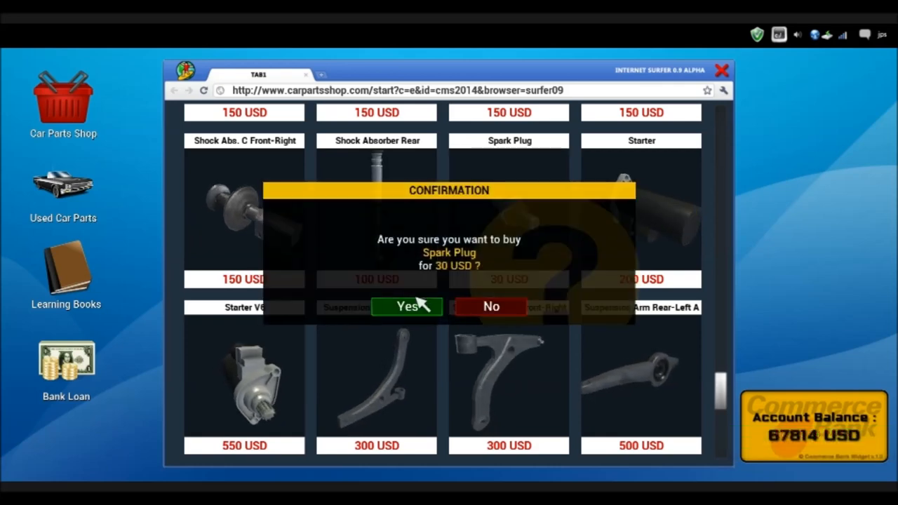
left_click(407, 305)
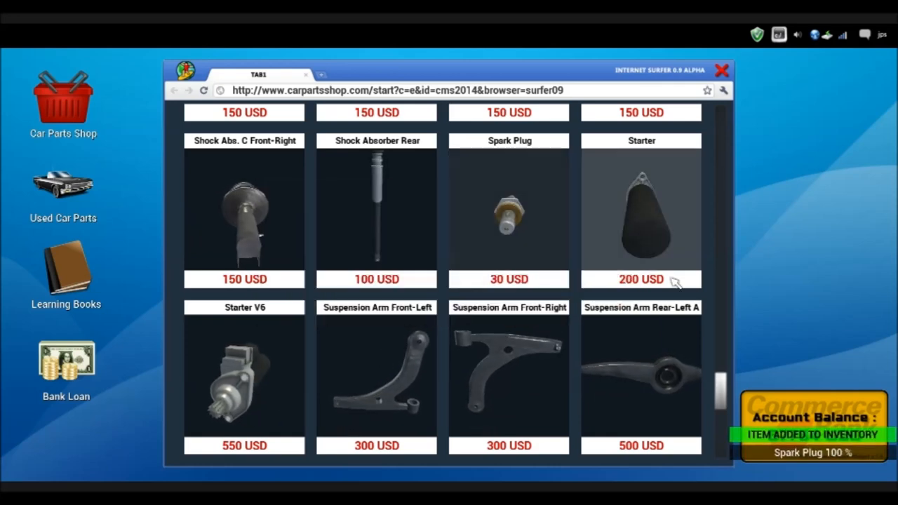
scroll("down", 3)
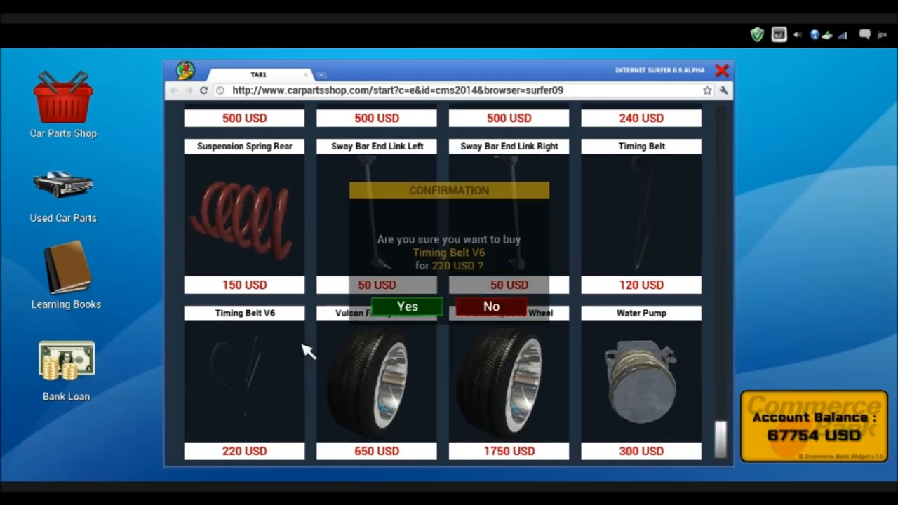
left_click(407, 306)
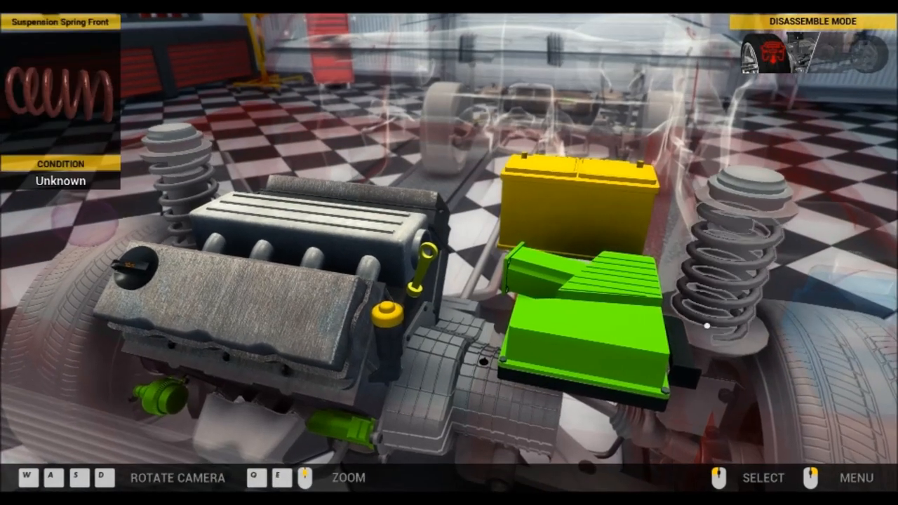
- Switch to assemble mode and mount a new spark plug and the 100% idler pulley
left_click(845, 479)
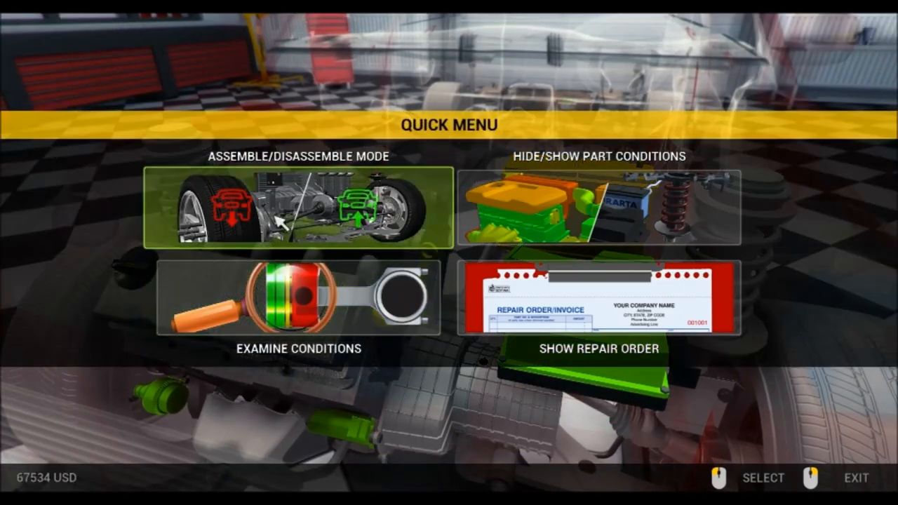
left_click(297, 206)
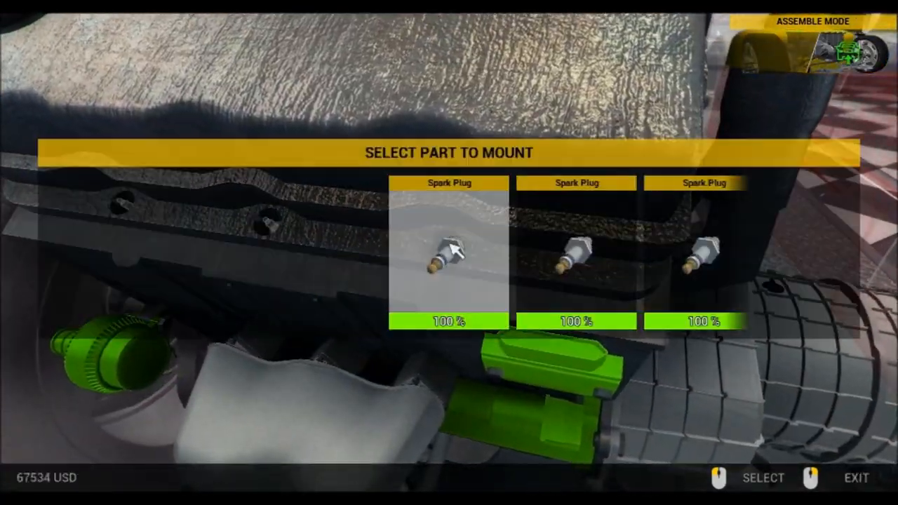
left_click(449, 252)
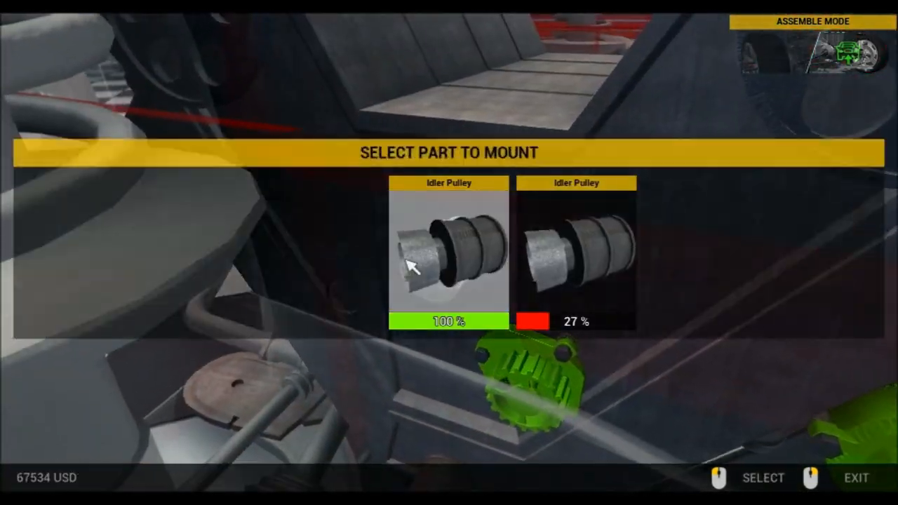
left_click(449, 253)
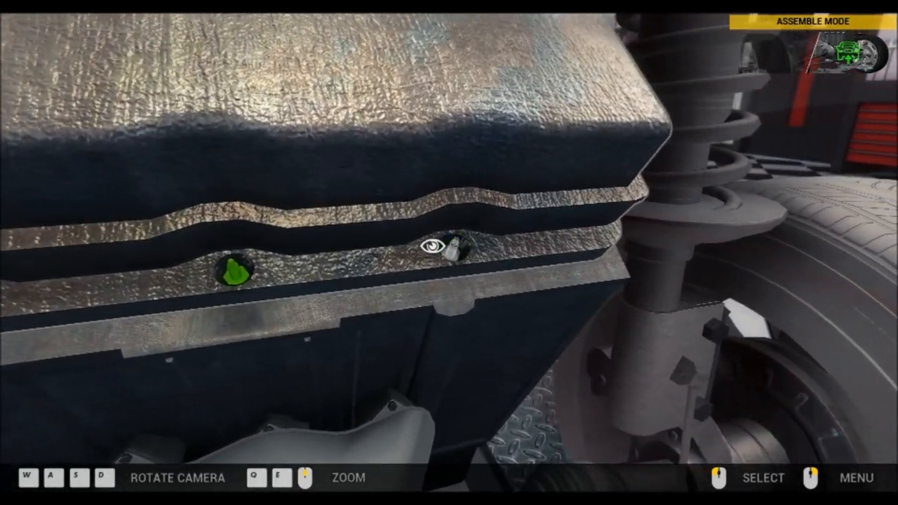
- Fit the remaining new parts into the green slots on the engine block
left_click(447, 250)
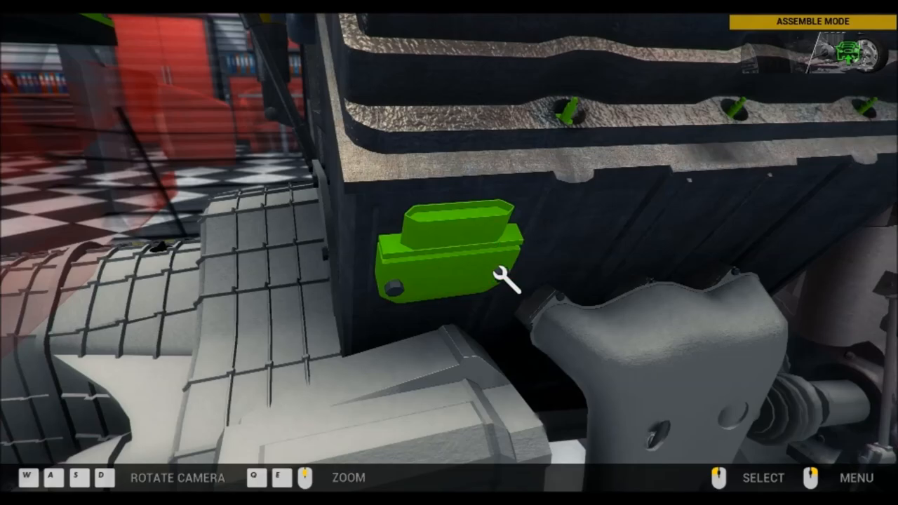
left_click(452, 253)
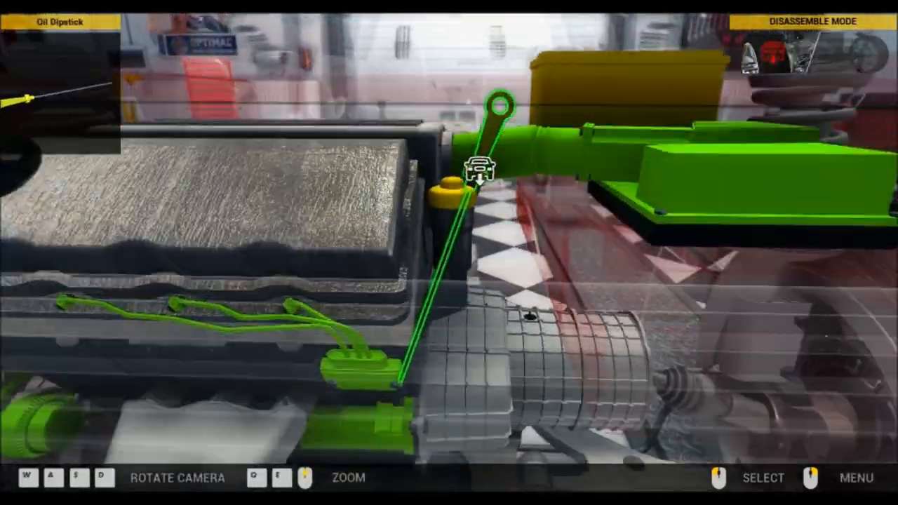
- Check the engine oil level with the dipstick and dismiss the reading
left_click(480, 175)
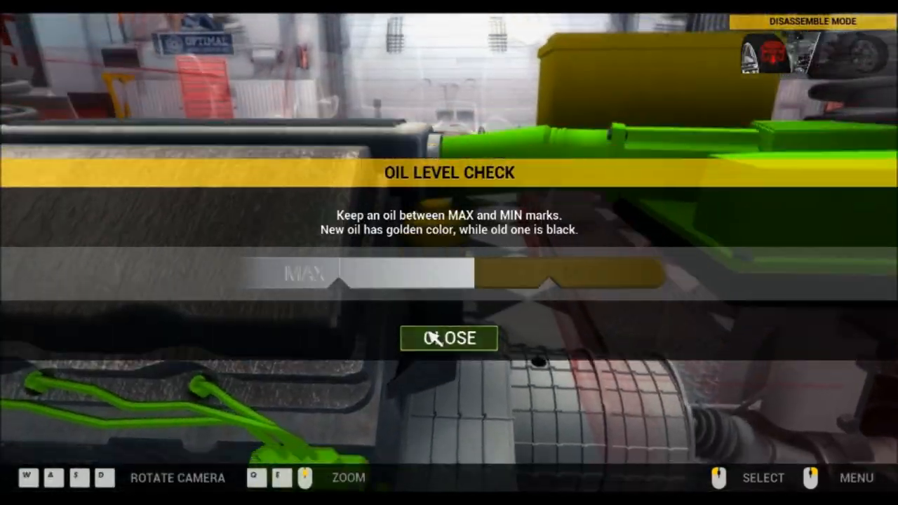
left_click(449, 338)
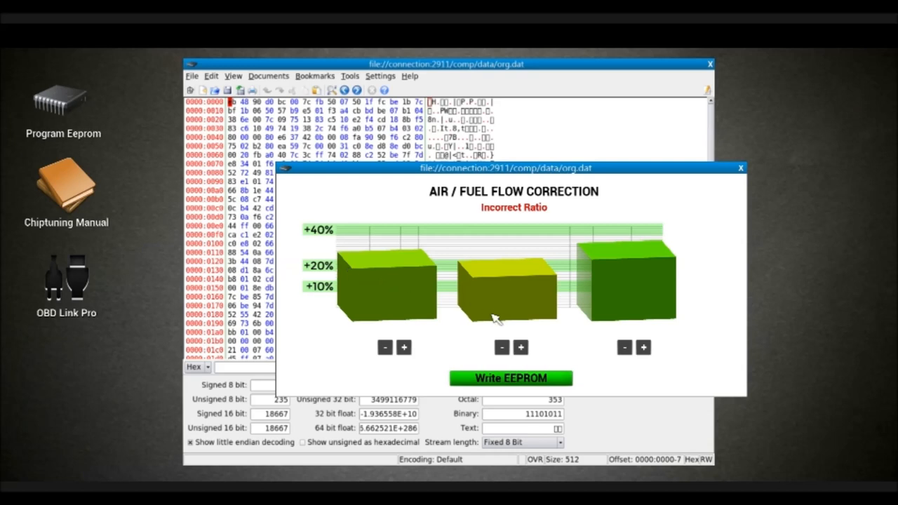
- Adjust the first, second and third air/fuel flow columns toward a balanced ratio
left_click(404, 348)
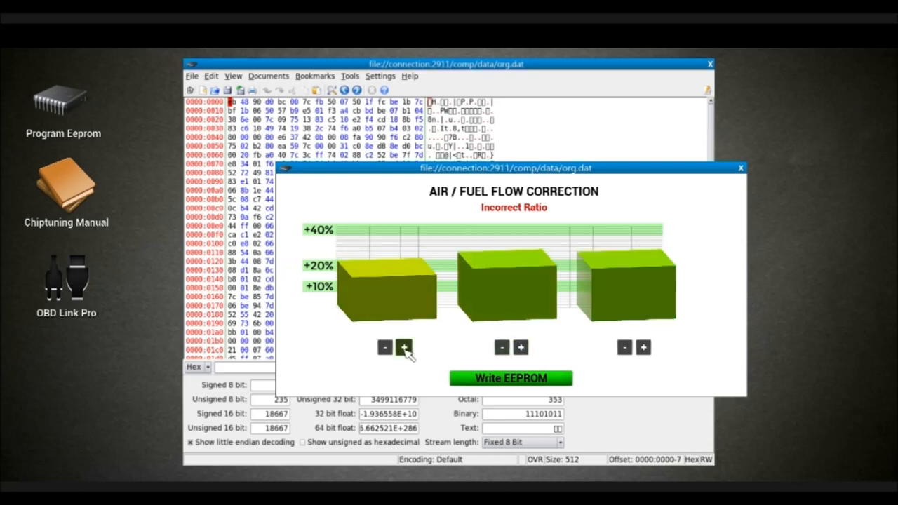
left_click(405, 348)
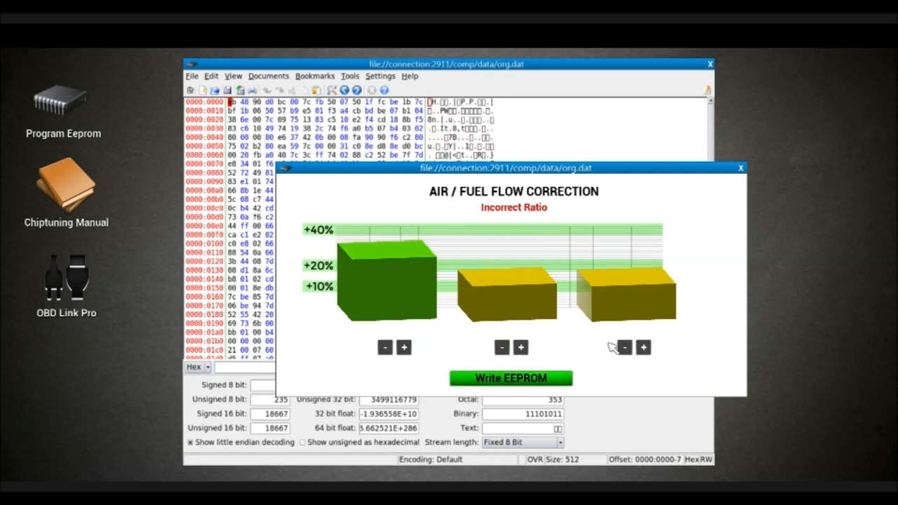
left_click(623, 348)
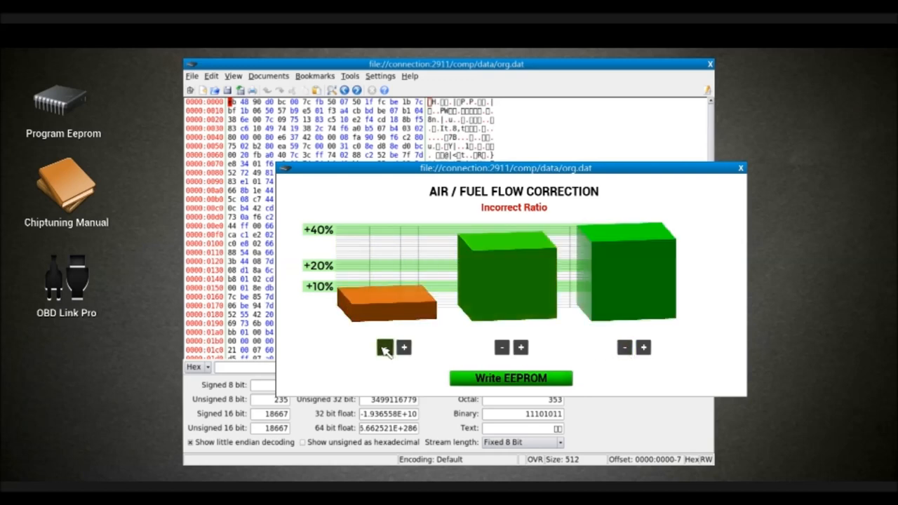
left_click(404, 348)
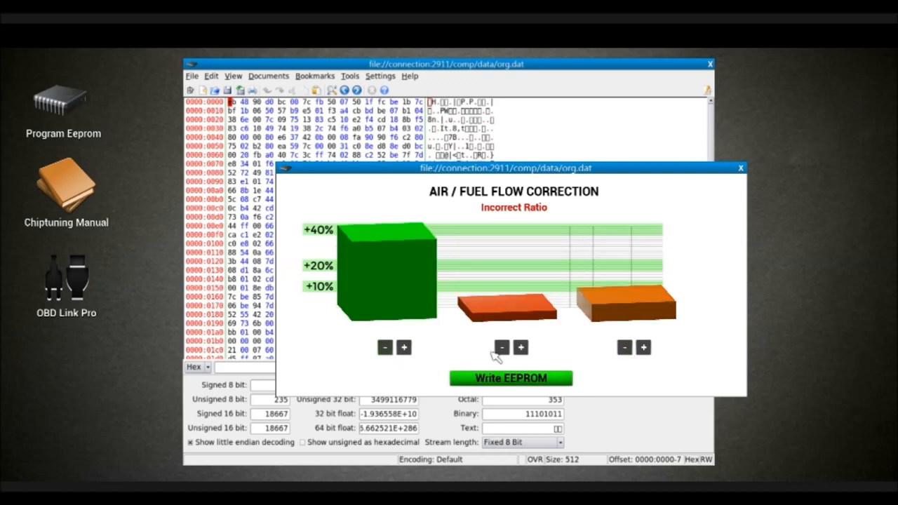
left_click(623, 348)
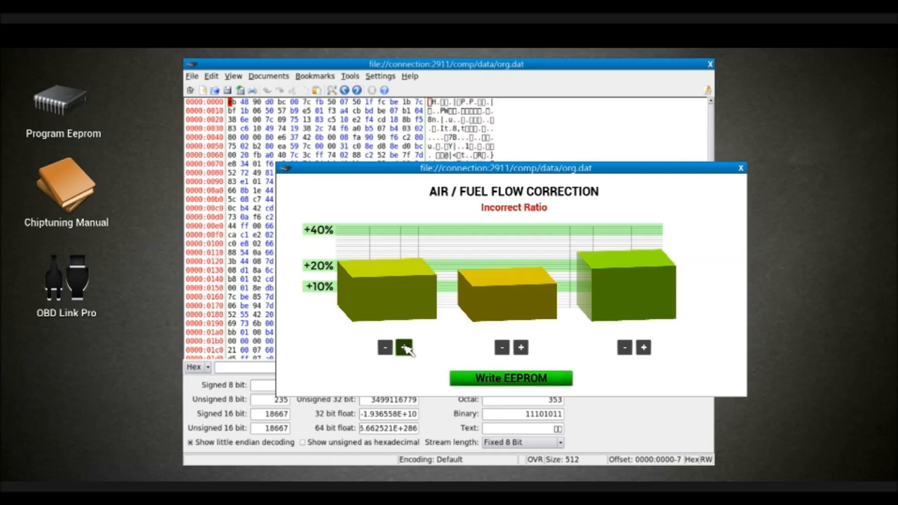
left_click(404, 348)
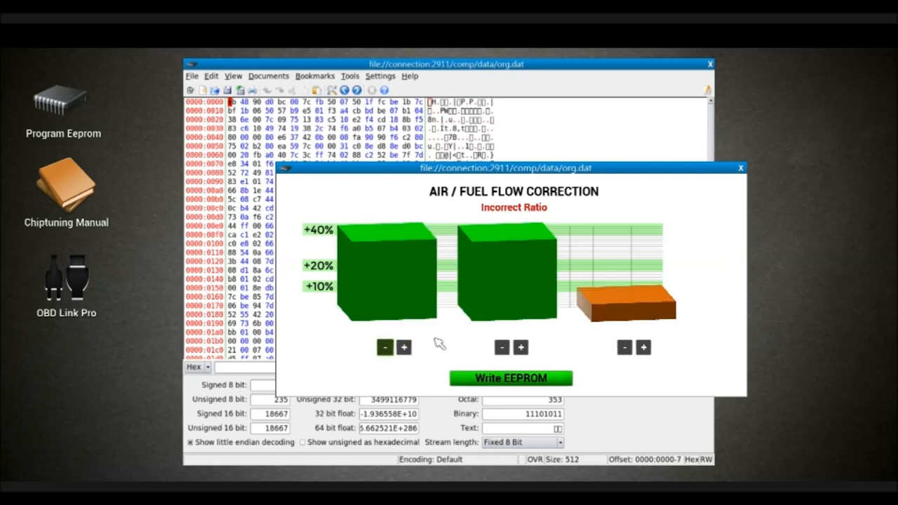
left_click(623, 348)
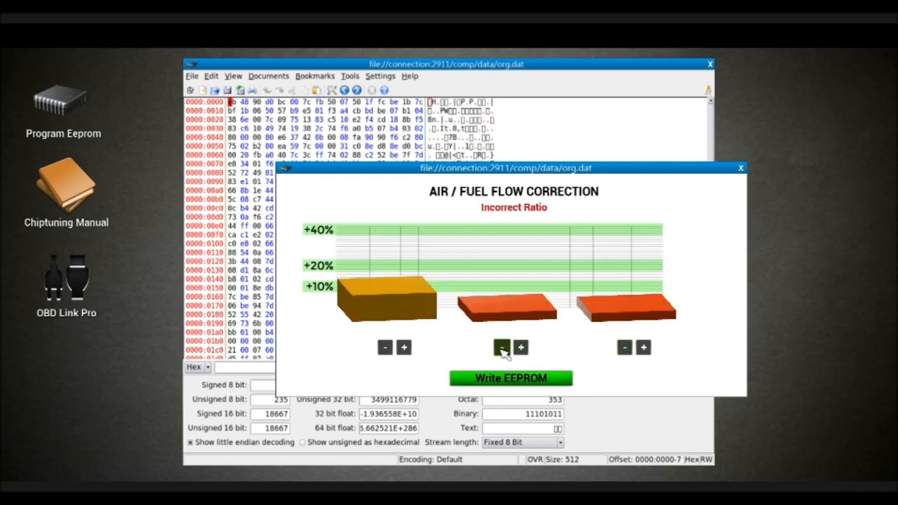
left_click(520, 348)
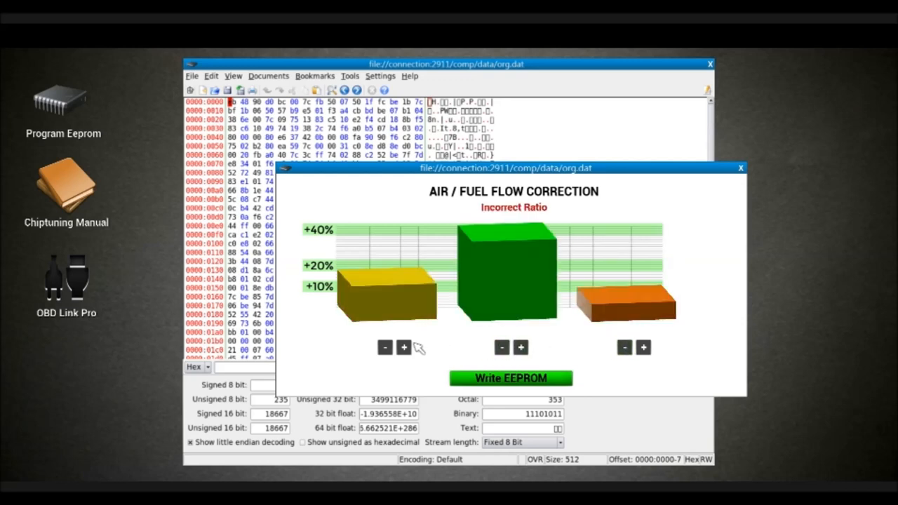
left_click(404, 348)
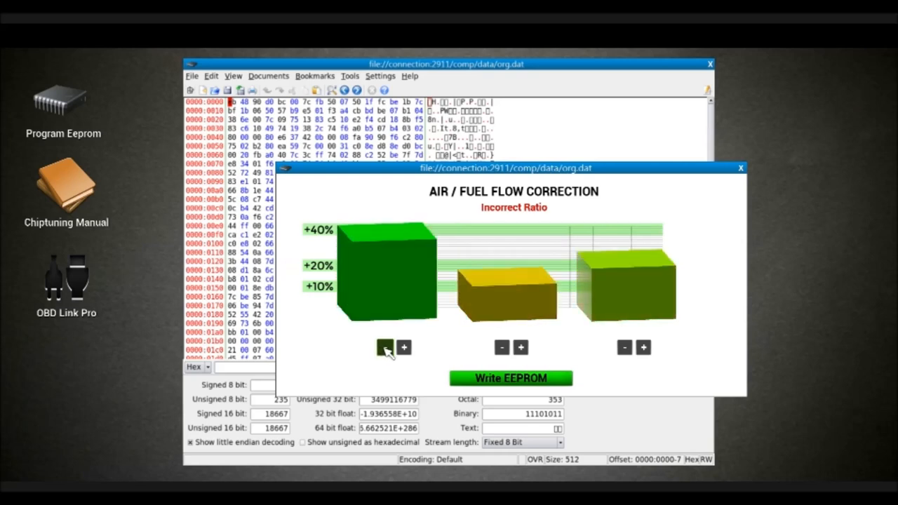
left_click(520, 348)
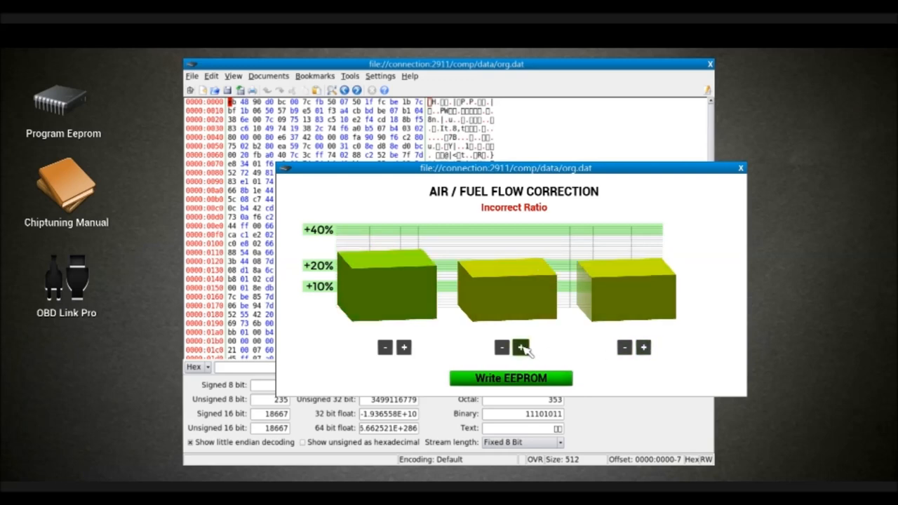
- Raise the middle and right levels to reach Proper Ratio and write the tune to EEPROM
left_click(520, 348)
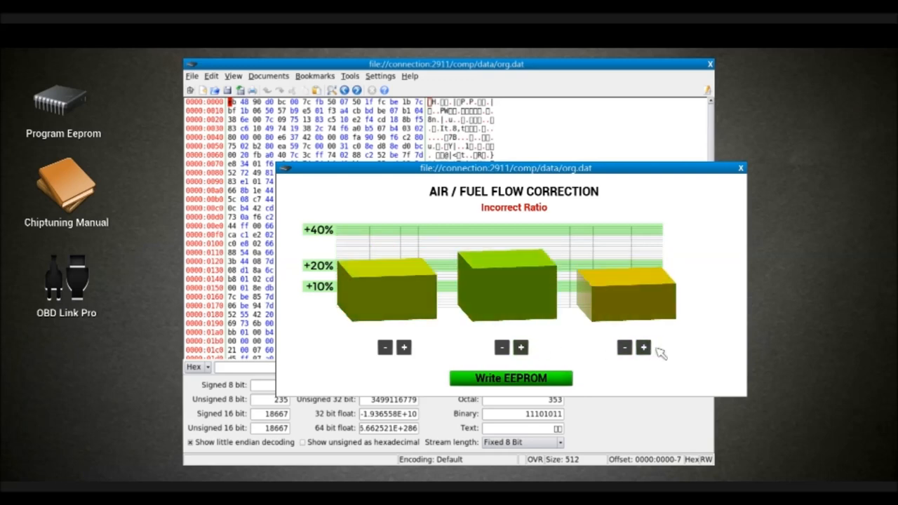
left_click(623, 348)
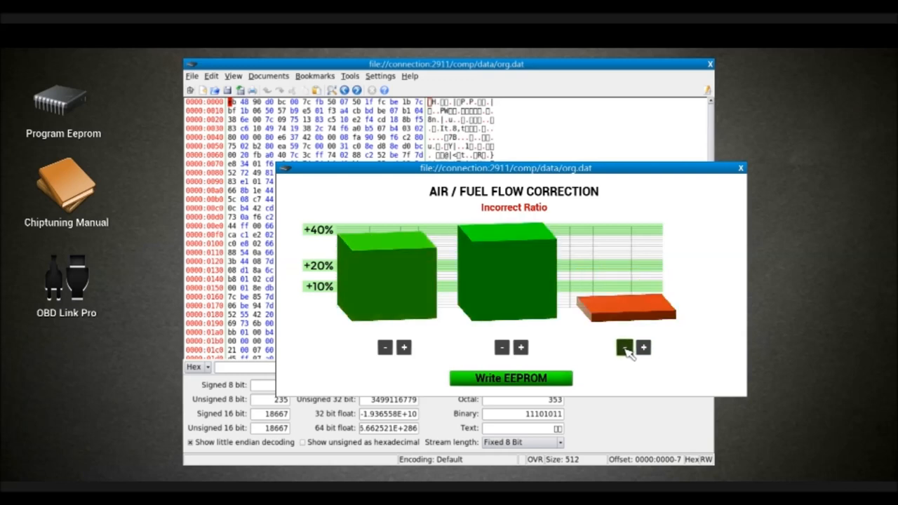
left_click(500, 348)
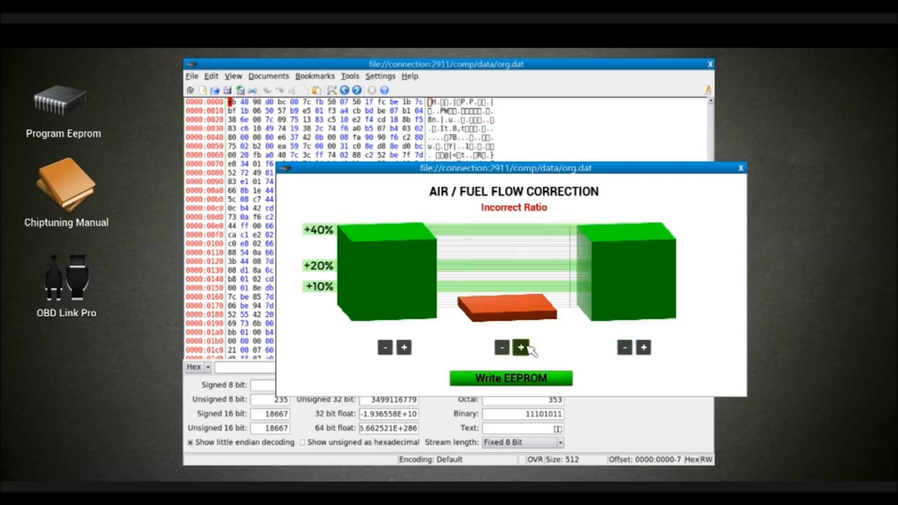
left_click(522, 348)
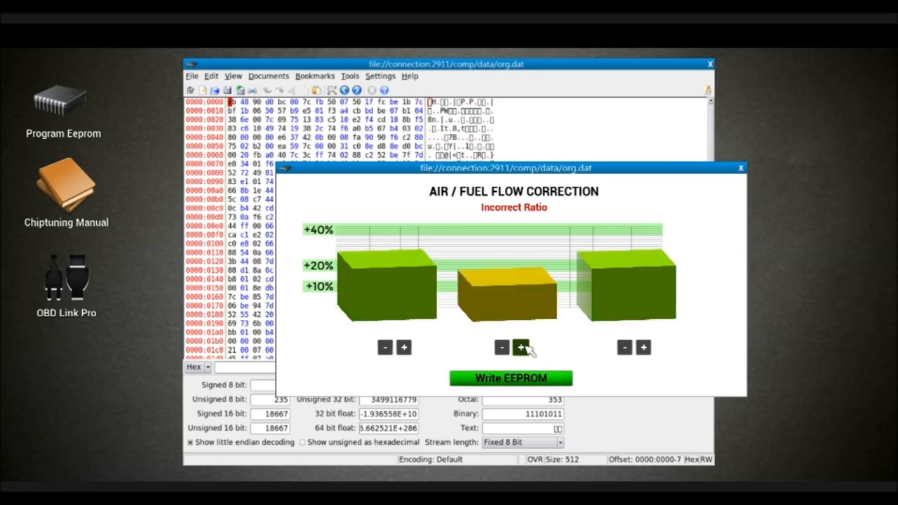
left_click(521, 348)
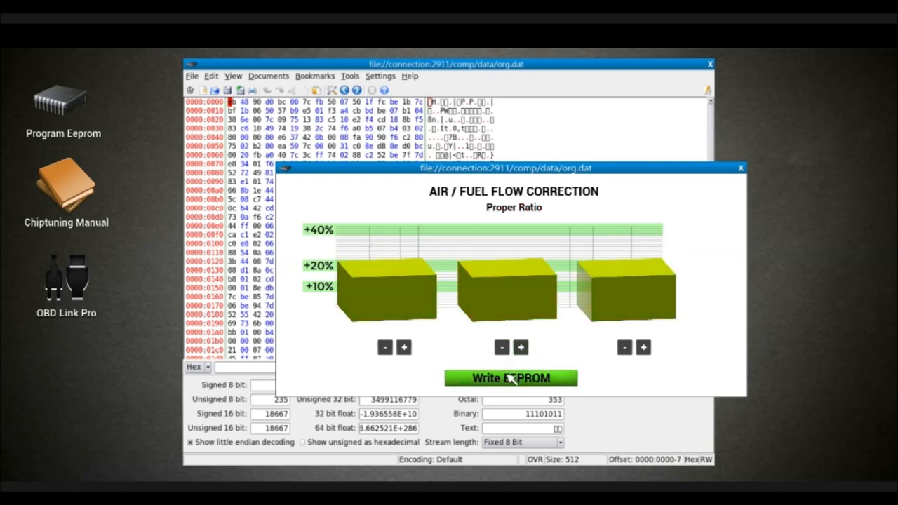
left_click(510, 378)
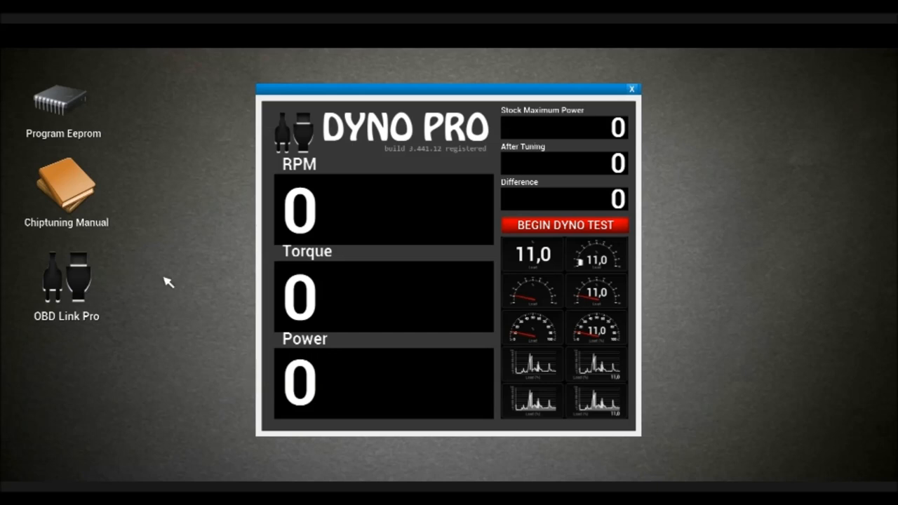
- Run the Dyno Pro power test, recording 290 stock maximum power
left_click(564, 224)
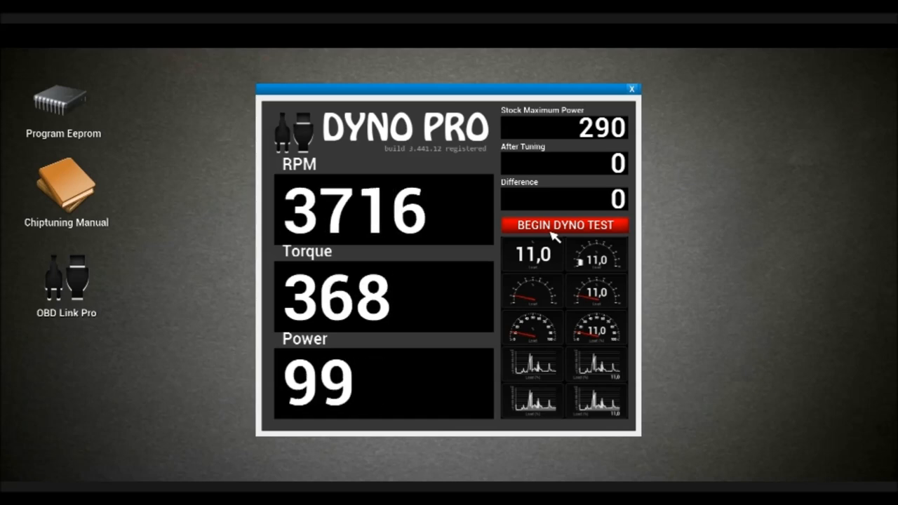
left_click(564, 224)
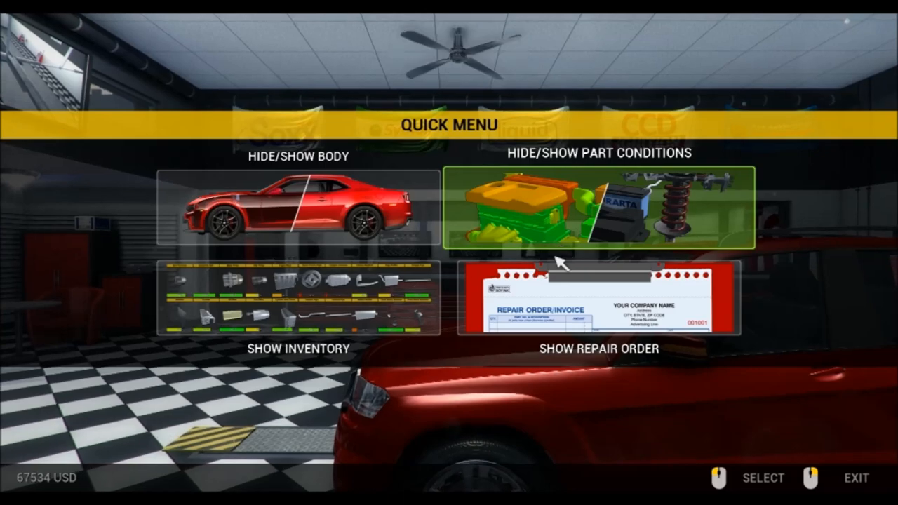
- Show the finished car's repair order and confirm proceeding to the next order
left_click(597, 298)
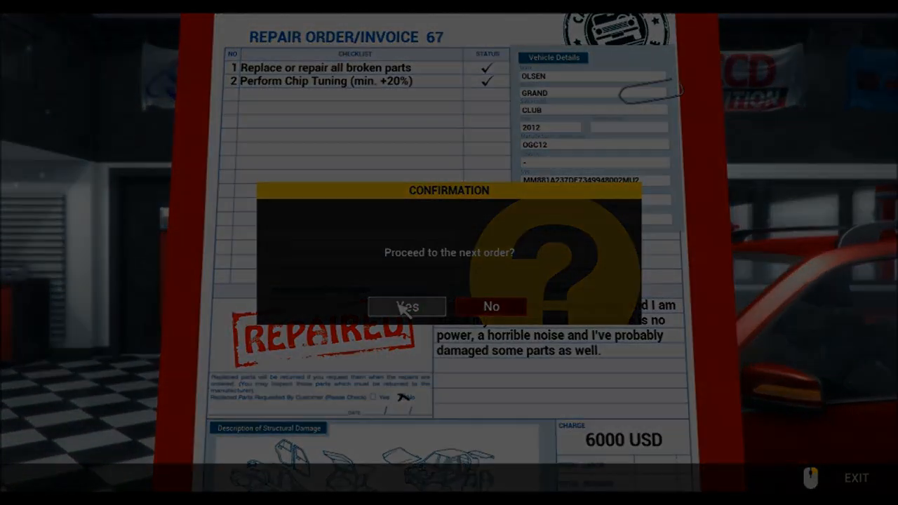
left_click(406, 306)
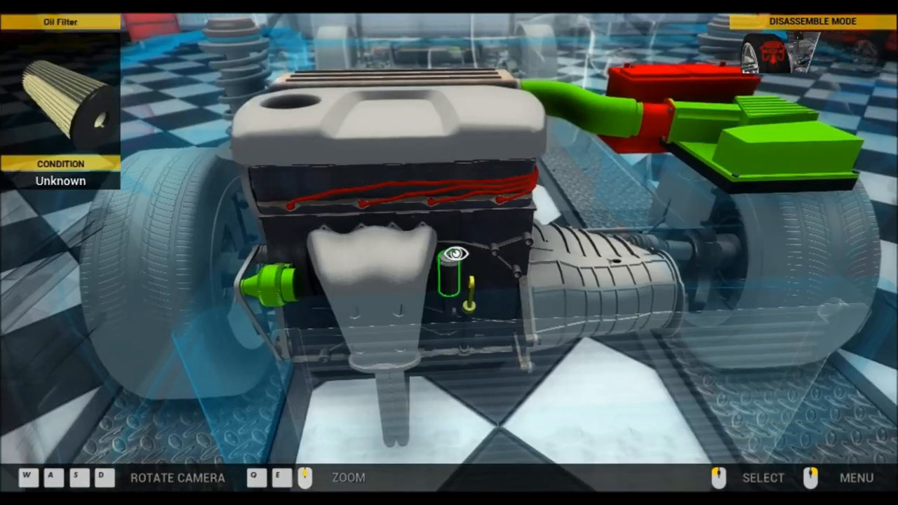
- Switch to Assemble Mode via the Quick Menu and select the 28% ignition module to sell
left_click(845, 477)
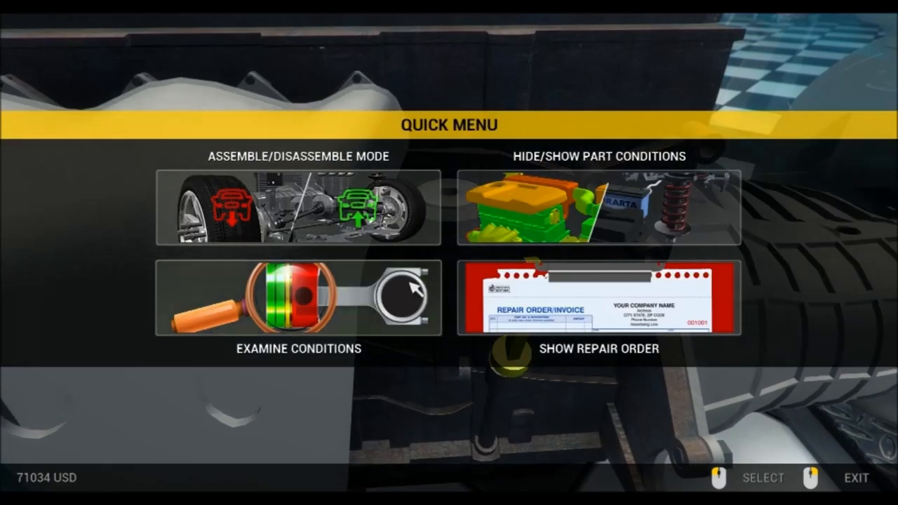
left_click(297, 298)
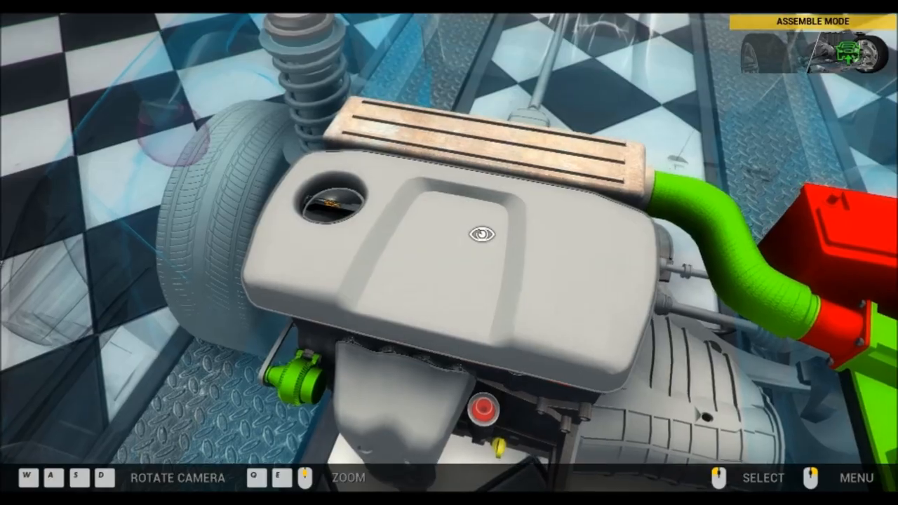
left_click(480, 233)
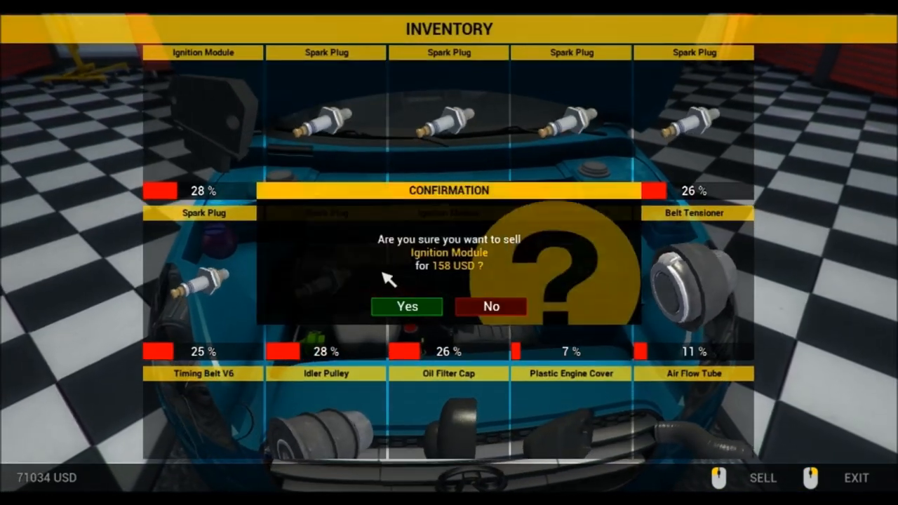
- Sell two worn ignition modules and a spark plug, then leave the inventory
left_click(407, 306)
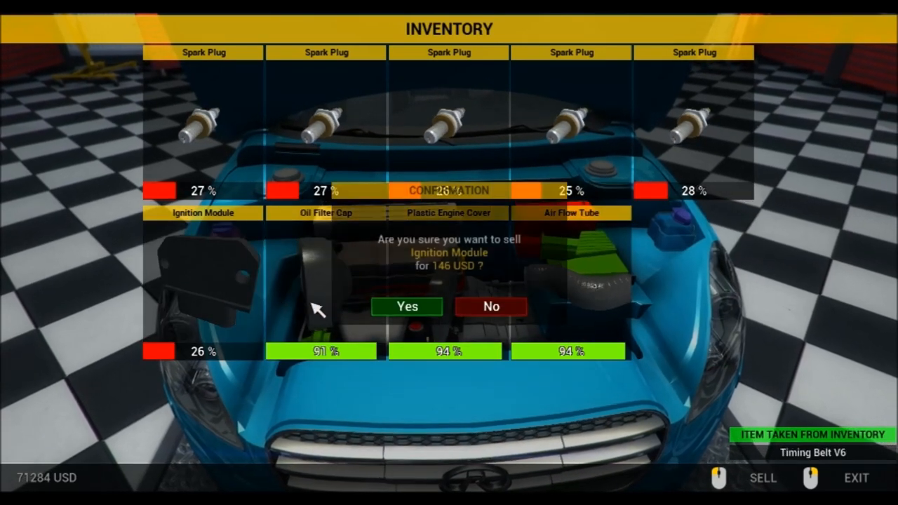
left_click(407, 306)
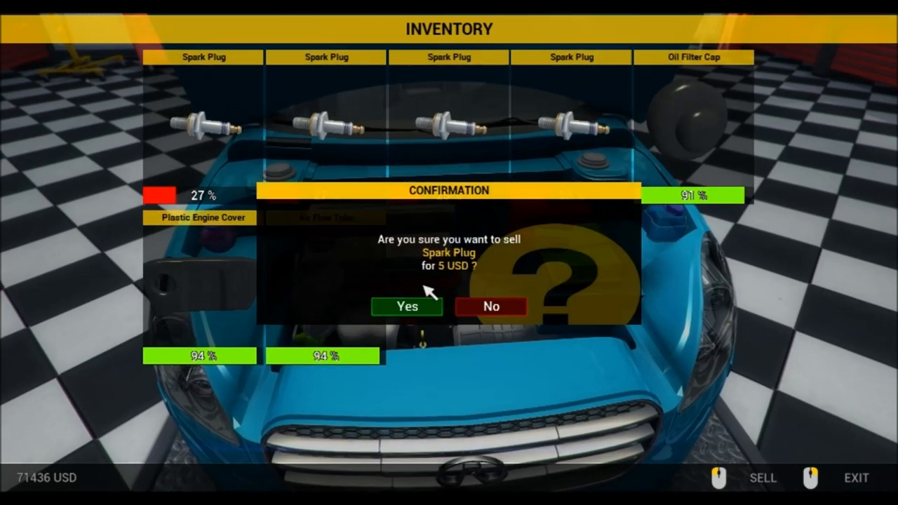
left_click(407, 306)
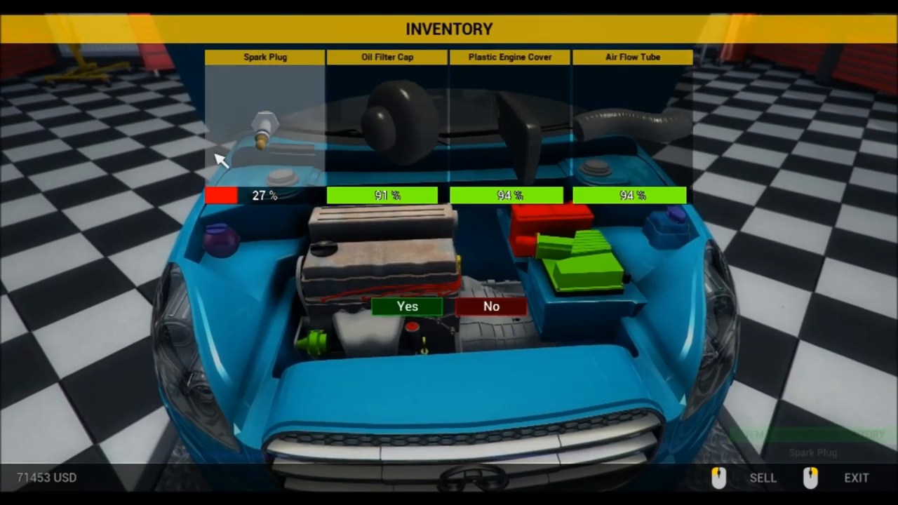
left_click(407, 305)
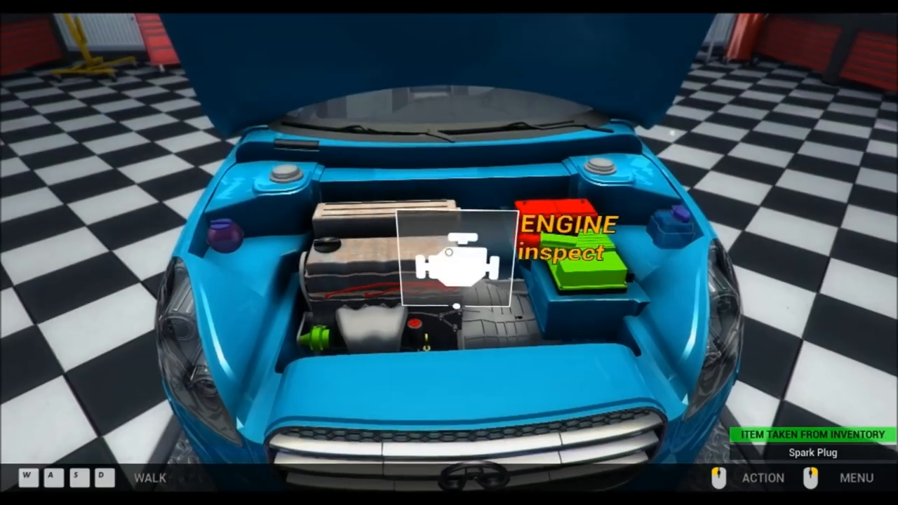
- Inspect the engine and remove the worn air flow meter, ignition wires and two spark plugs
left_click(456, 260)
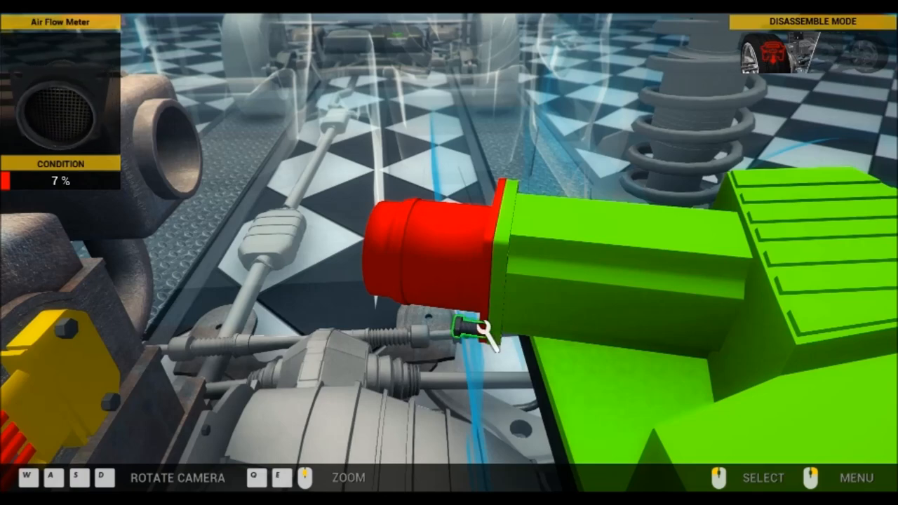
left_click(463, 325)
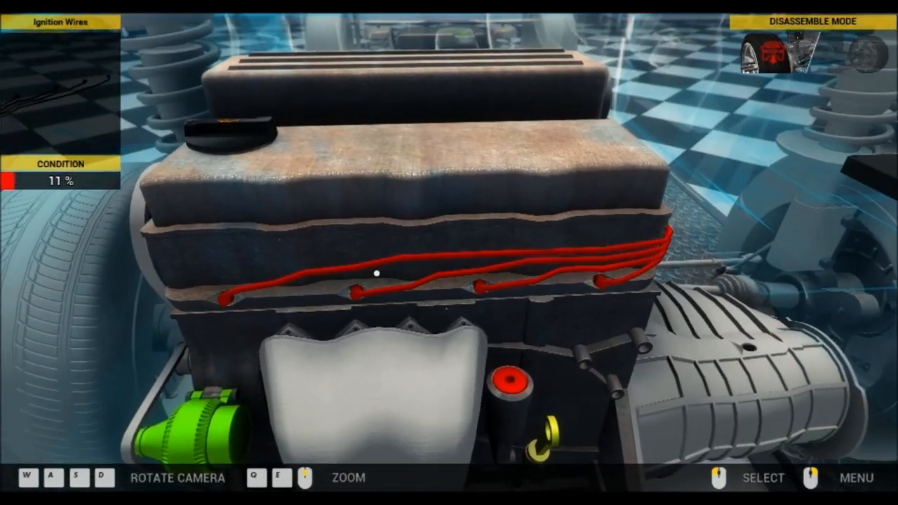
left_click(376, 273)
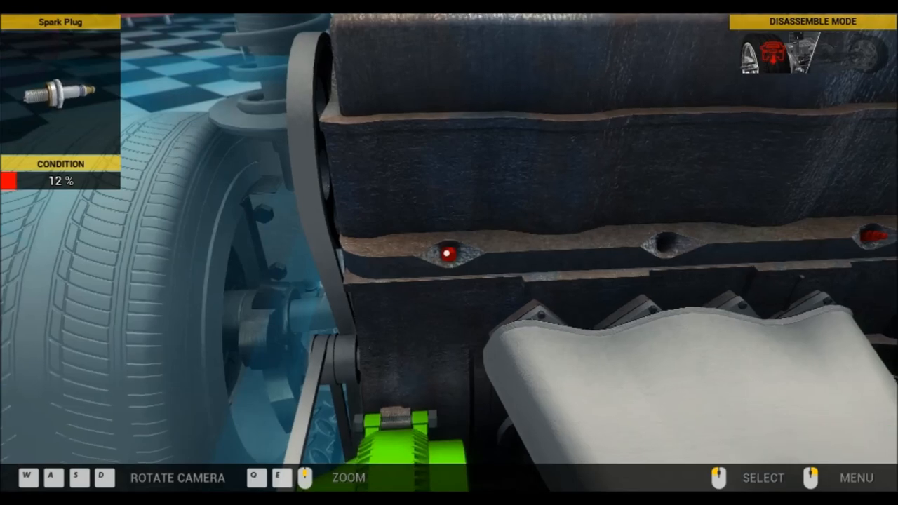
left_click(446, 254)
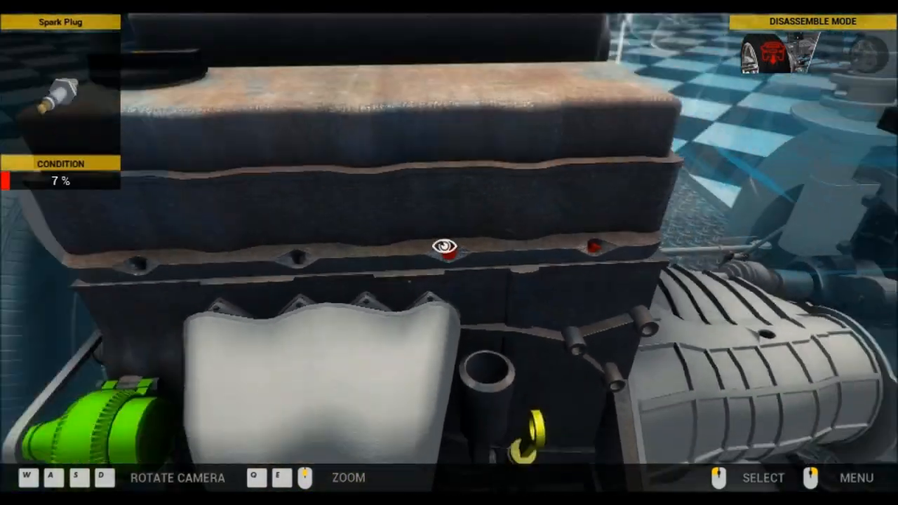
left_click(443, 247)
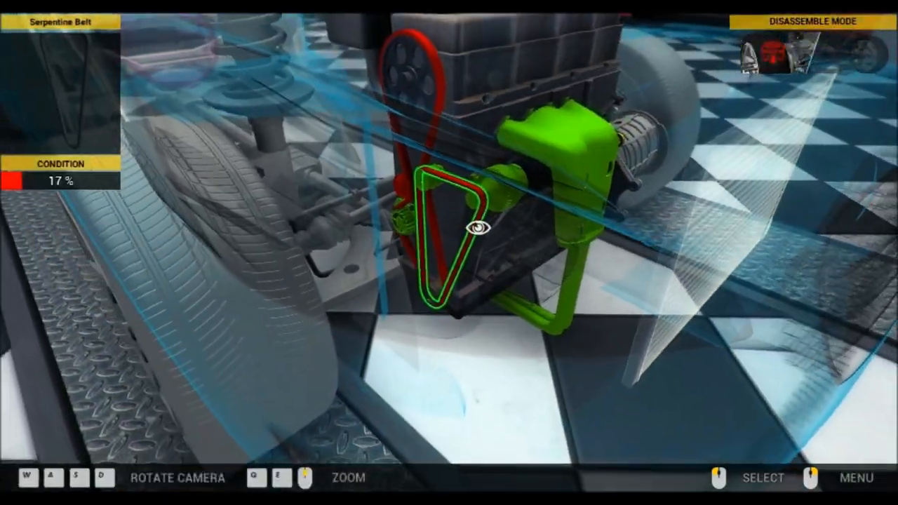
- Remove the worn serpentine belt and the 17% belt tensioner
left_click(477, 231)
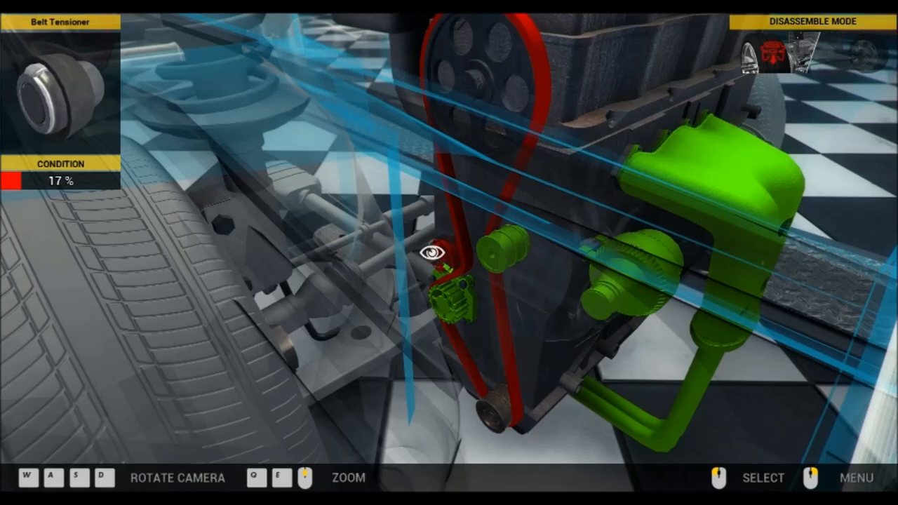
left_click(432, 265)
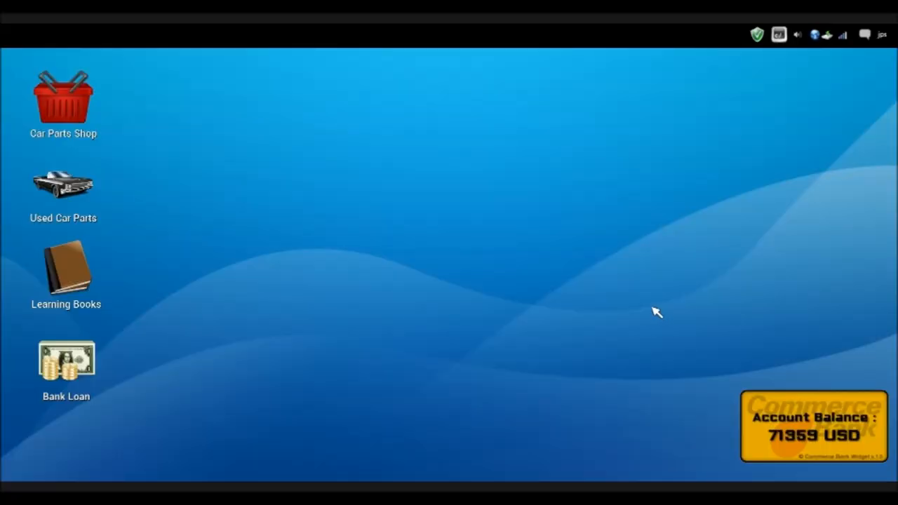
- In the Car Parts Shop buy an air filter and two new spark plugs
double_click(63, 95)
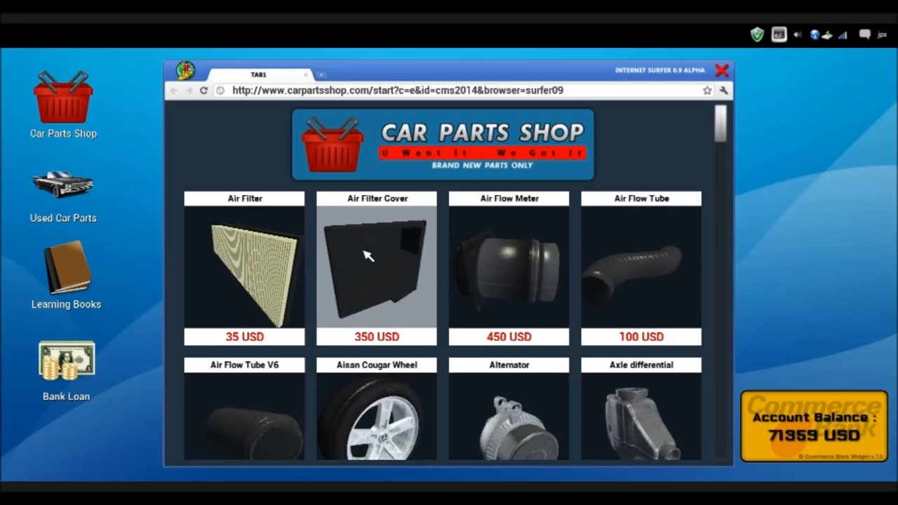
left_click(244, 269)
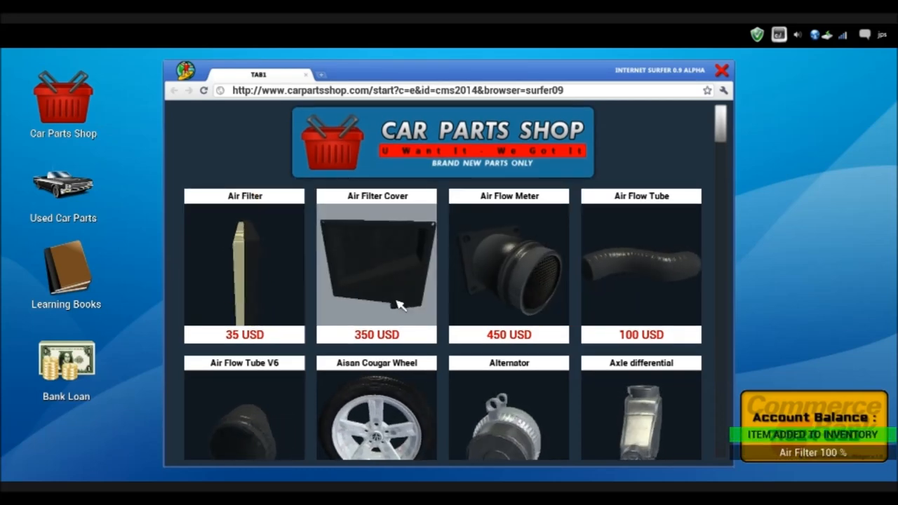
scroll("down", 3)
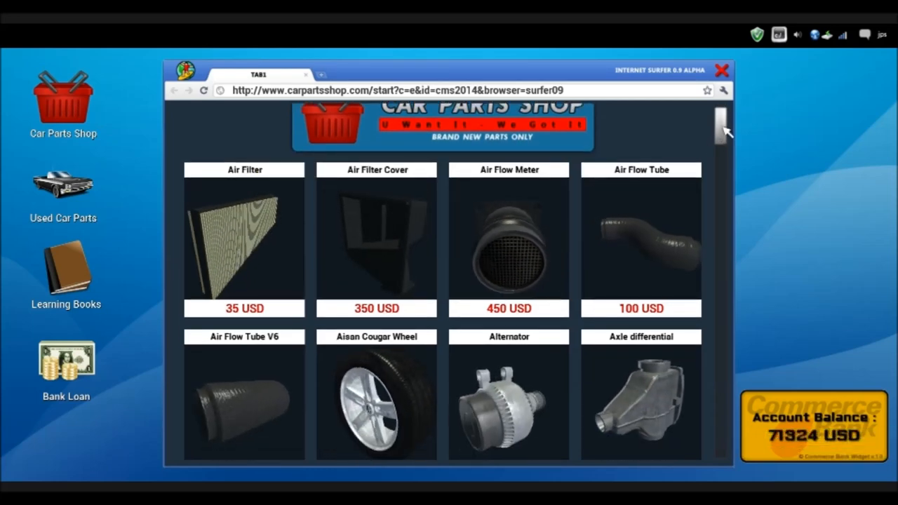
scroll("down", 3)
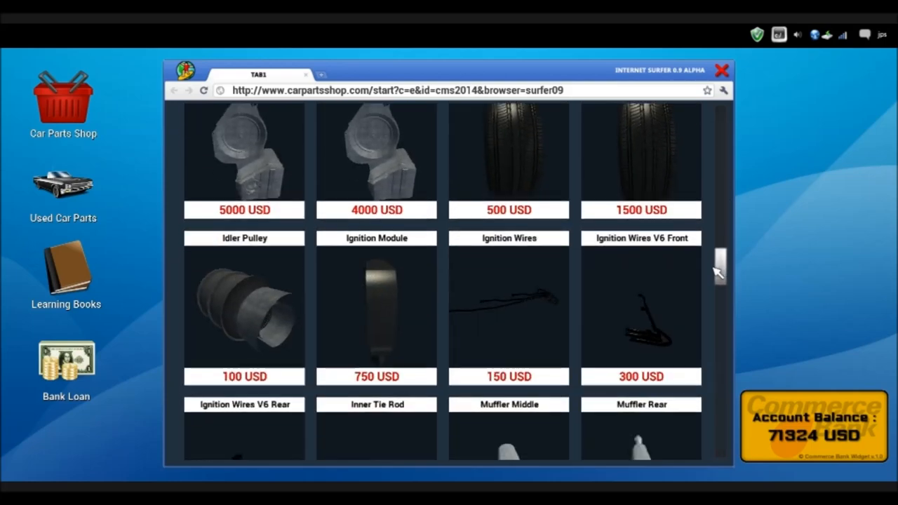
scroll("down", 3)
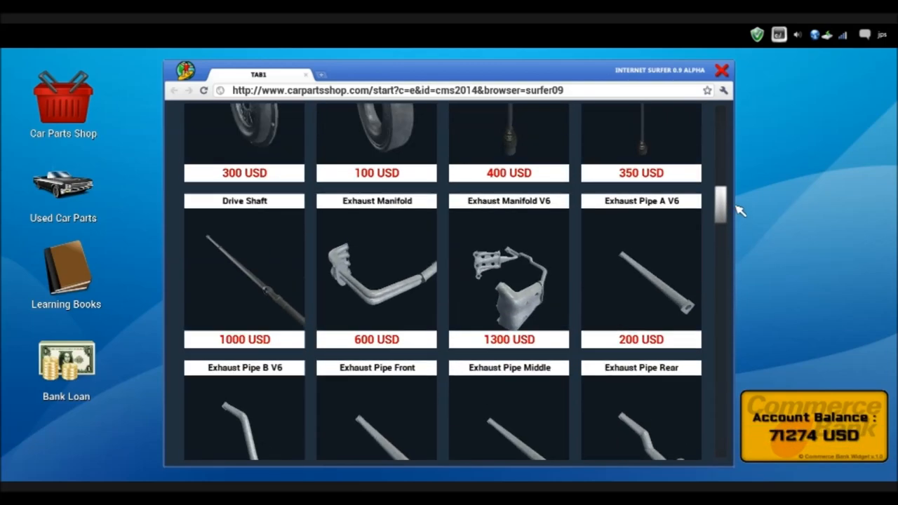
scroll("down", 3)
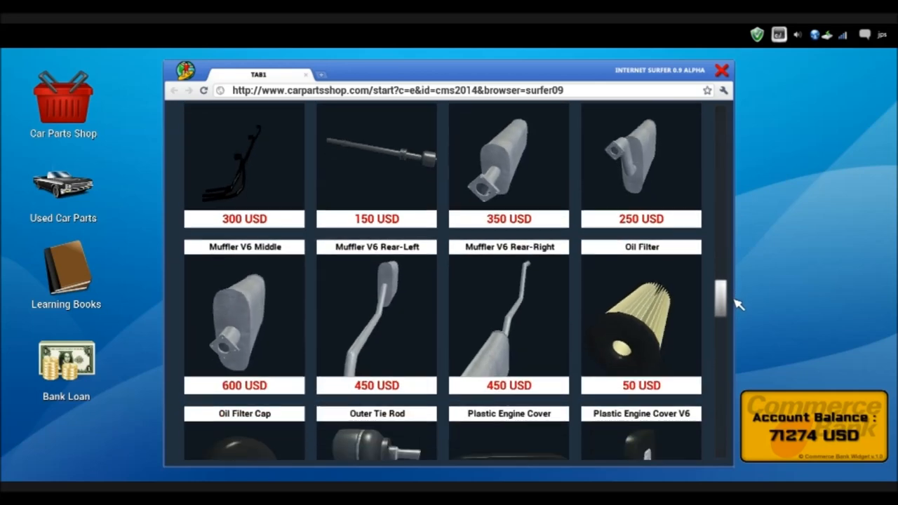
scroll("down", 3)
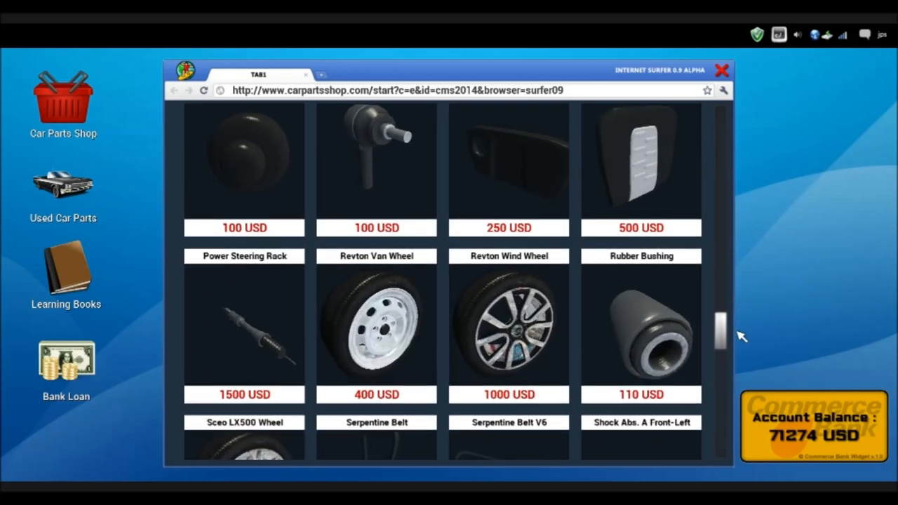
scroll("down", 3)
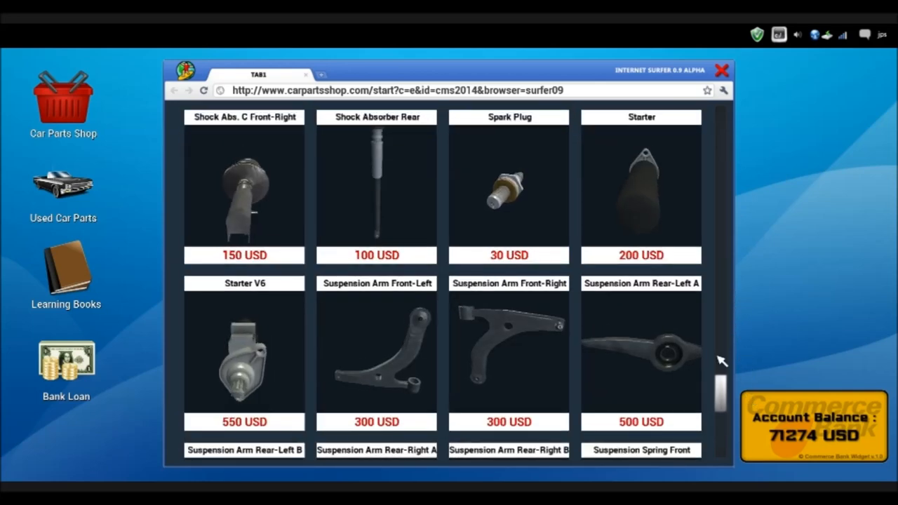
left_click(508, 194)
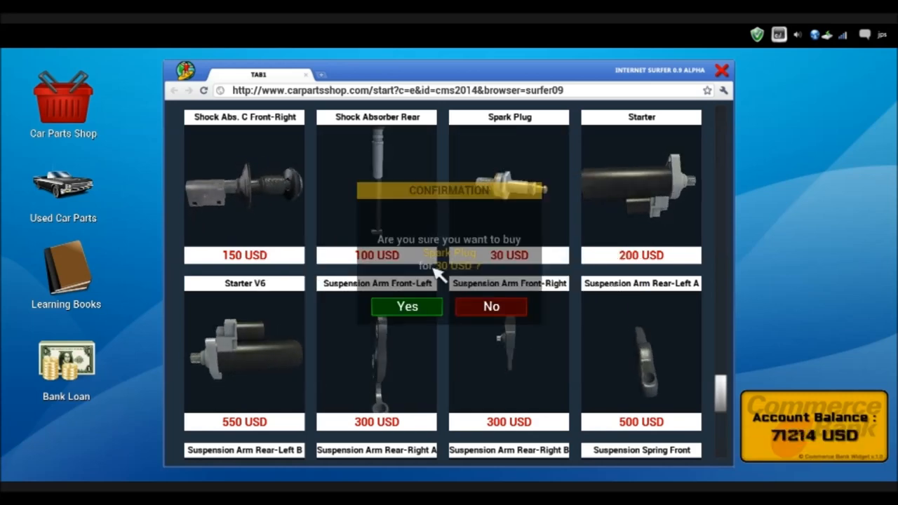
left_click(407, 306)
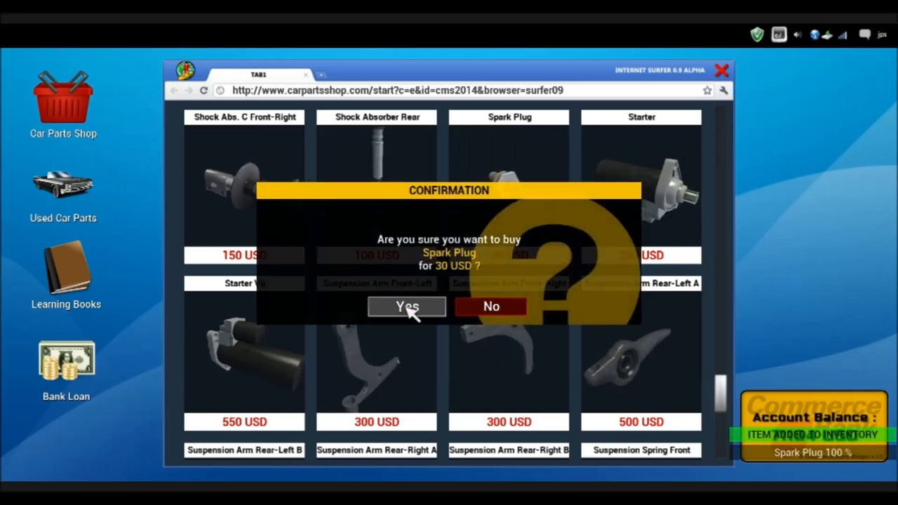
left_click(407, 306)
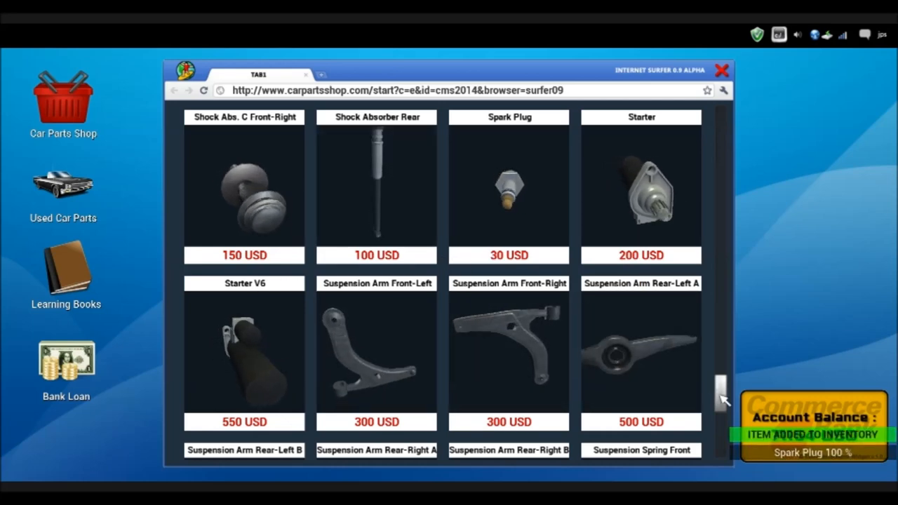
- Buy a belt tensioner, serpentine belt and timing belt, then return to the garage
scroll("down", 3)
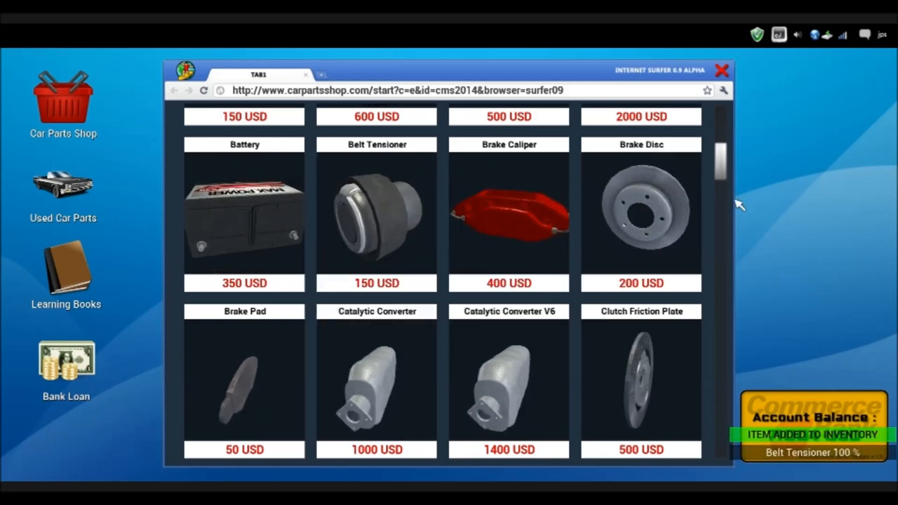
scroll("down", 3)
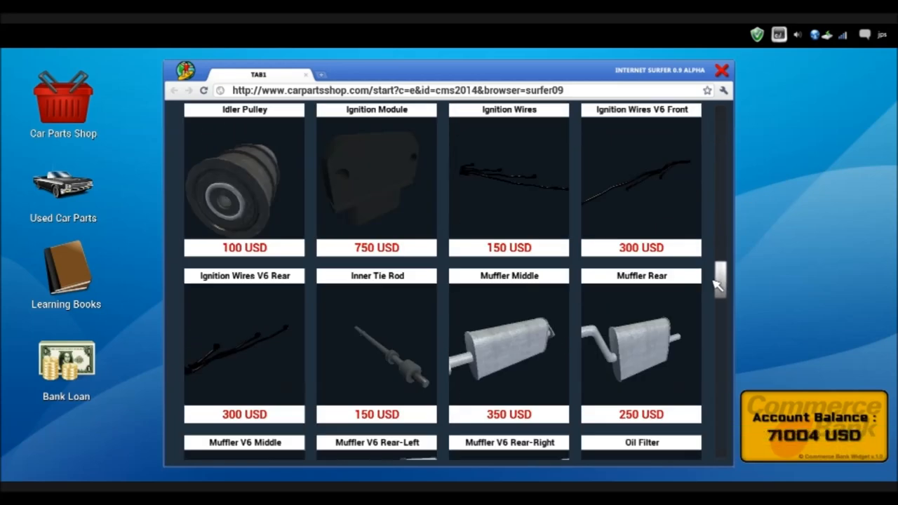
scroll("down", 3)
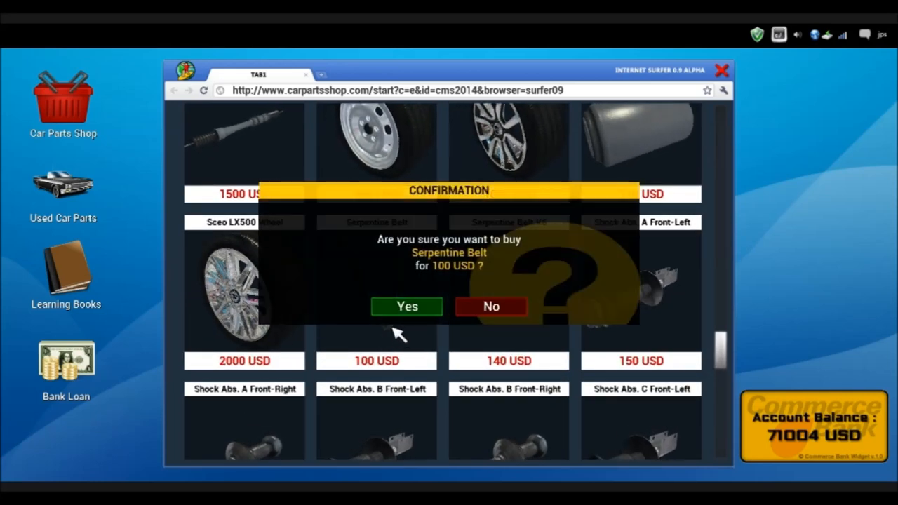
left_click(407, 306)
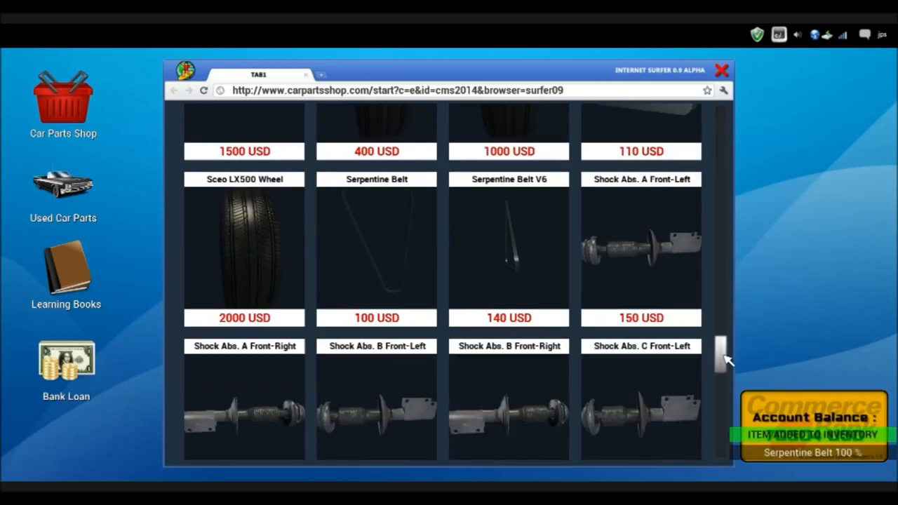
scroll("down", 3)
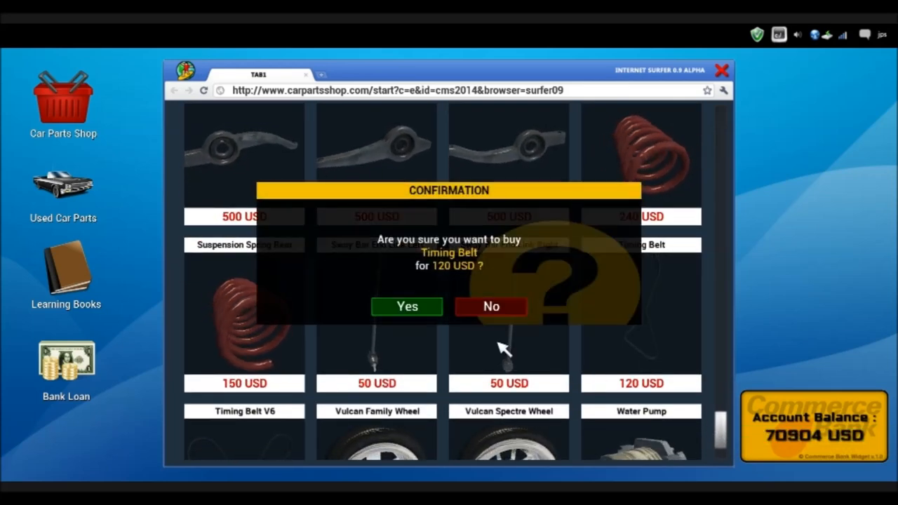
left_click(407, 306)
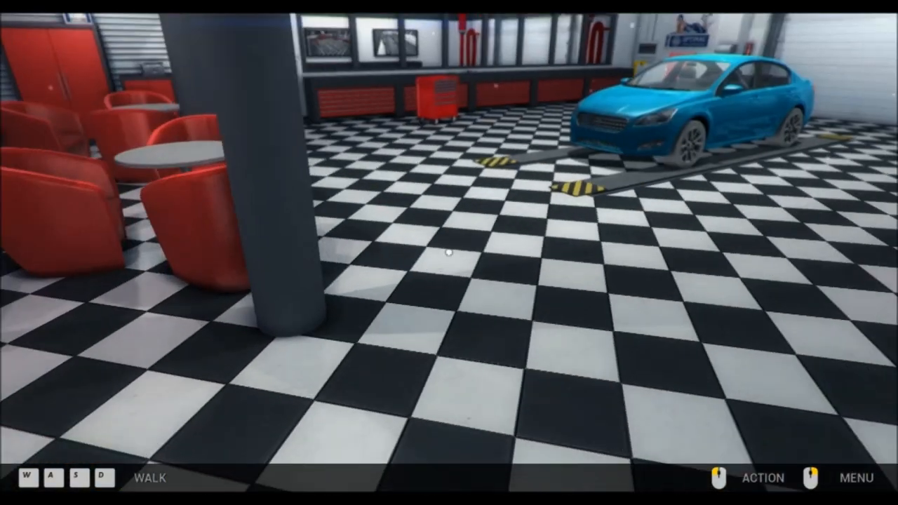
key("W")
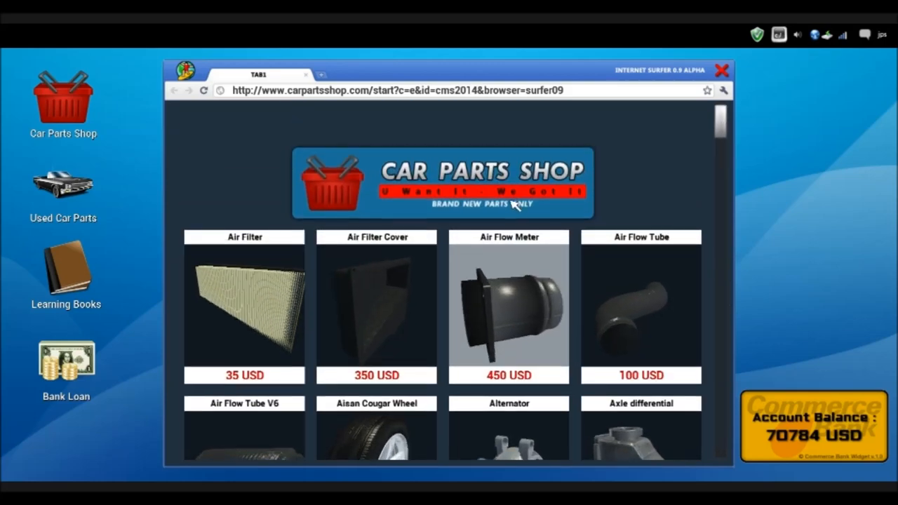
scroll("down", 3)
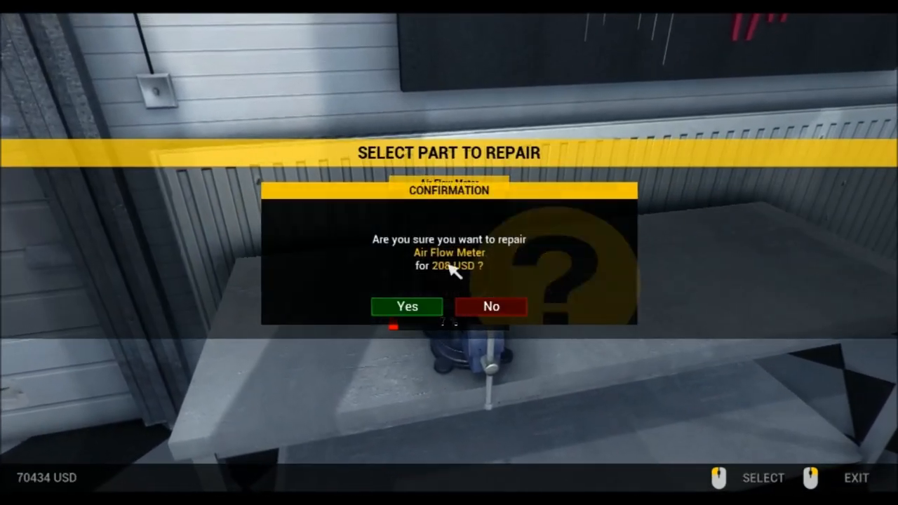
- Repair the air flow meter at the workbench and mount the 100% spark plug
left_click(407, 306)
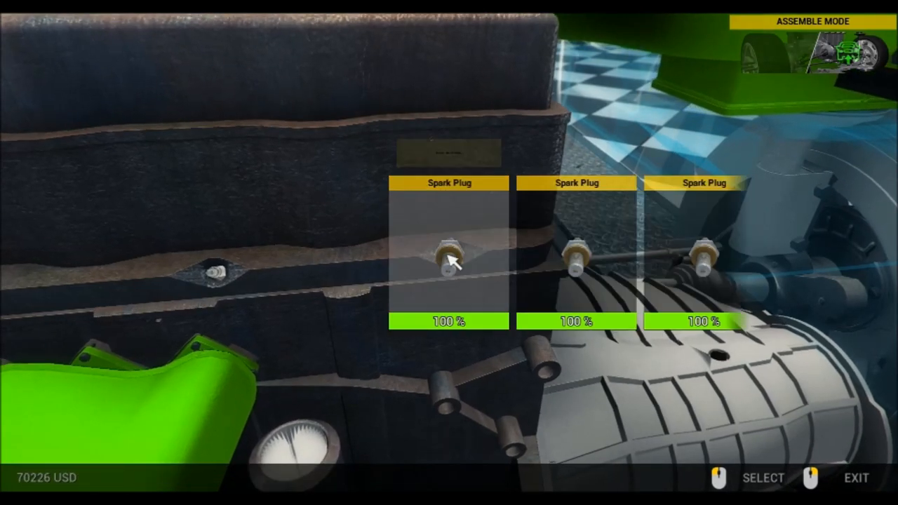
left_click(449, 260)
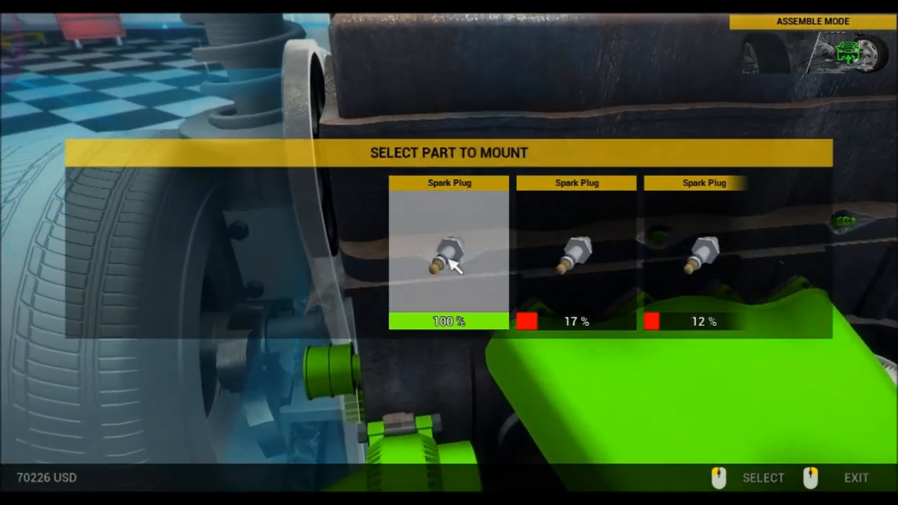
left_click(449, 252)
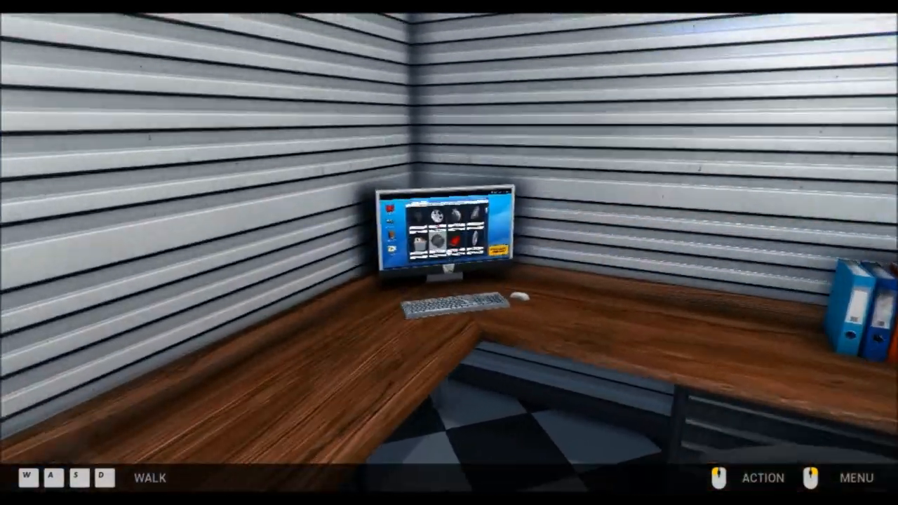
- Buy a set of ignition wires from the Car Parts Shop on the office computer
left_click(444, 236)
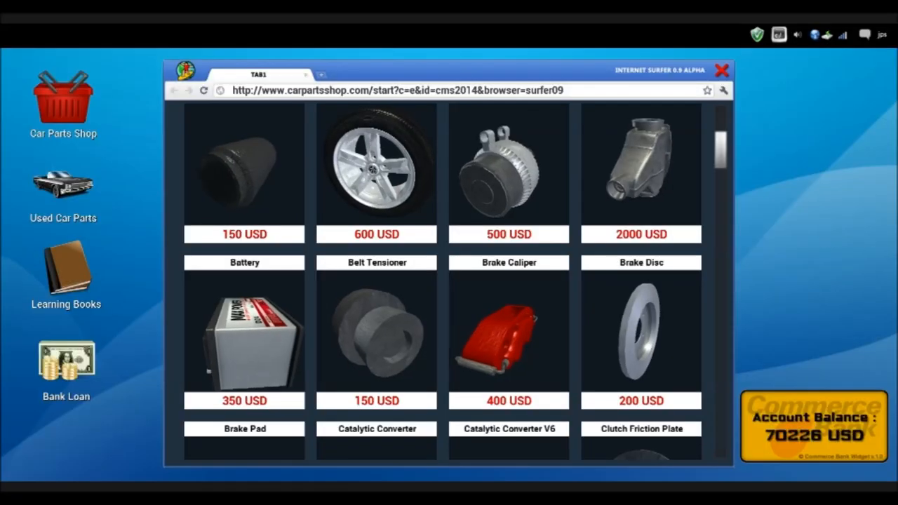
scroll("down", 3)
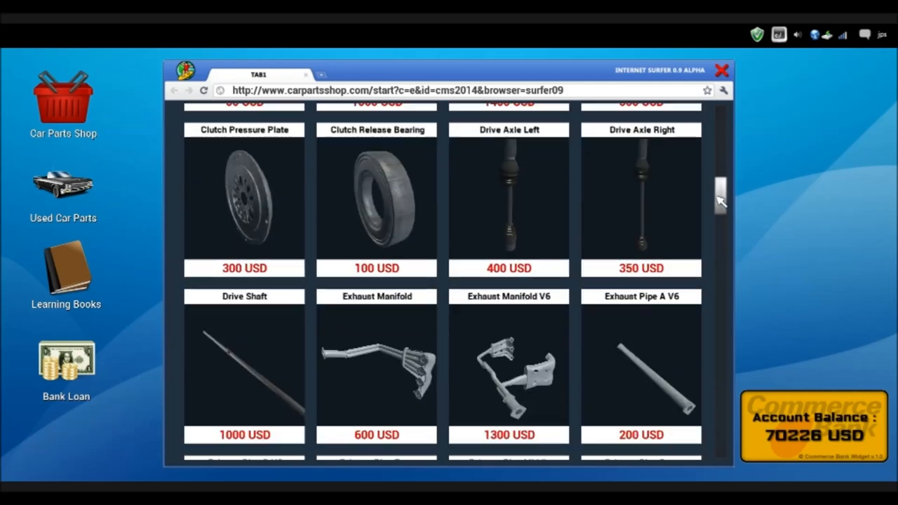
scroll("down", 3)
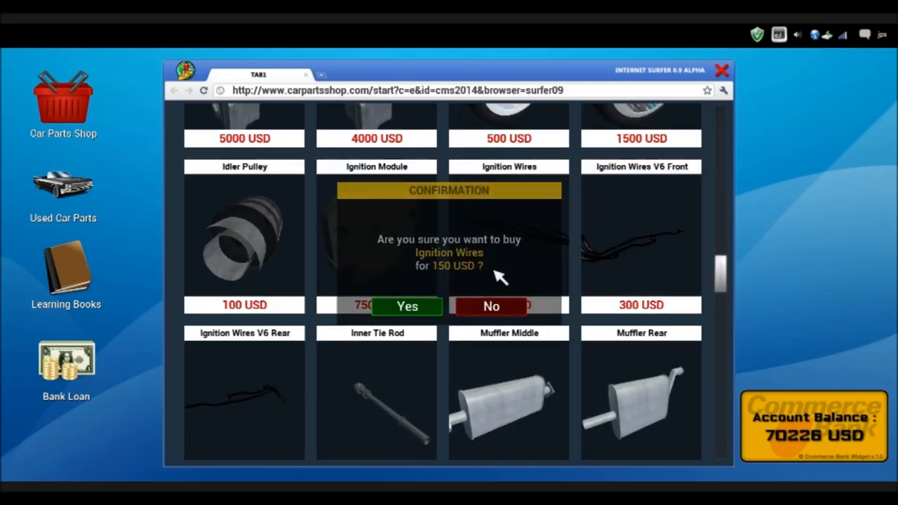
left_click(407, 306)
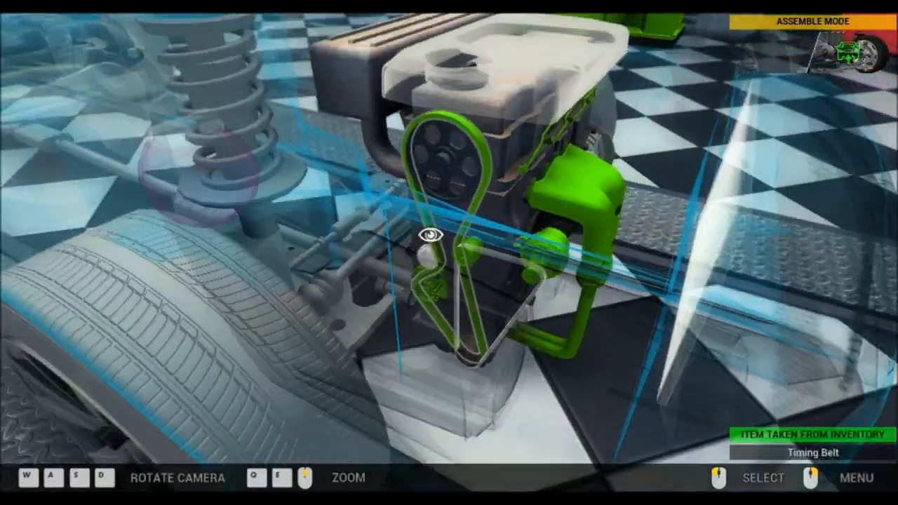
- Remove the oil fill plug, check the oil level on the dipstick and close the check
scroll("down", 3)
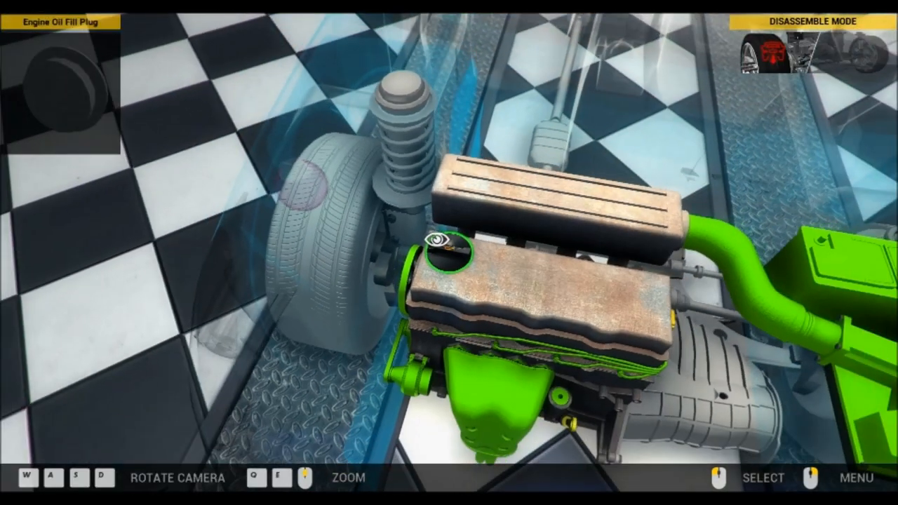
left_click(441, 253)
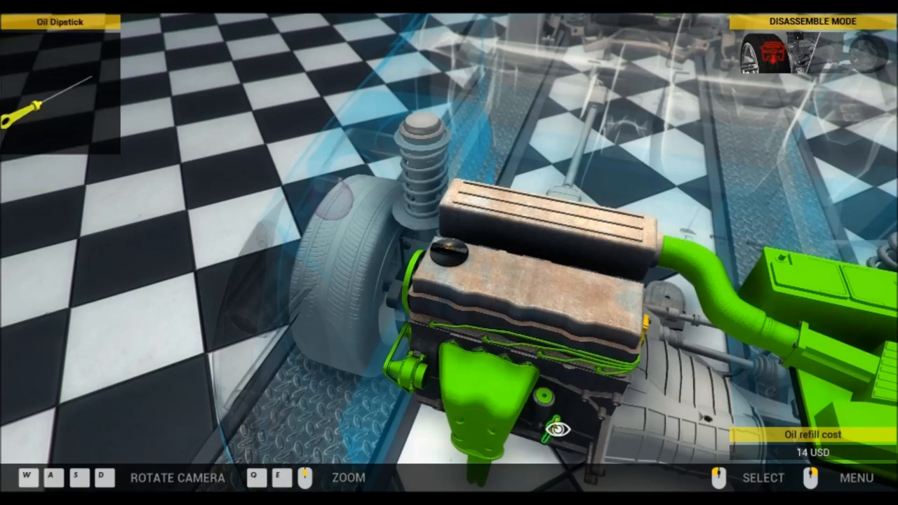
left_click(542, 435)
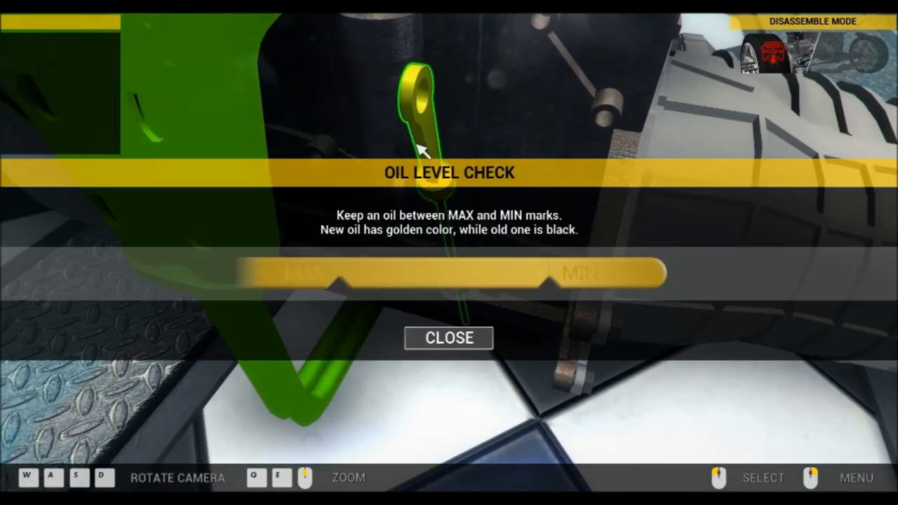
left_click(449, 337)
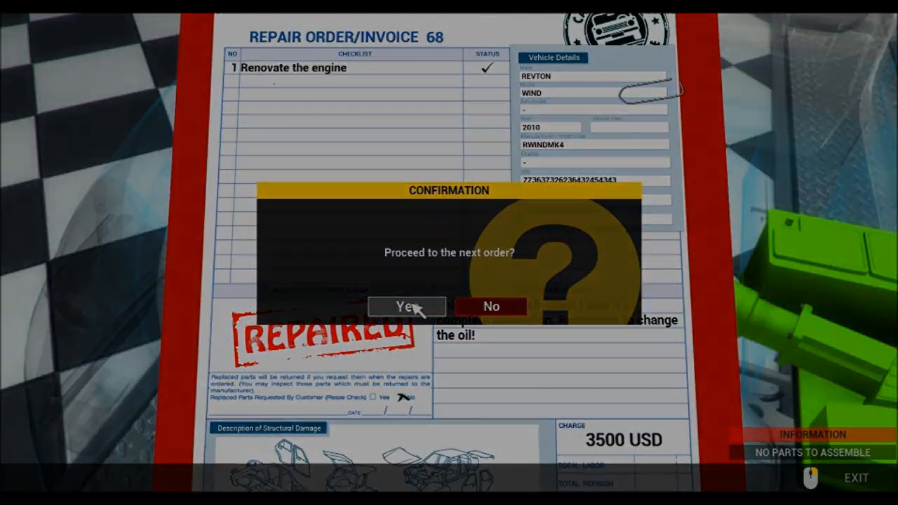
- Confirm proceeding to the next repair order after handing over order 68
left_click(406, 306)
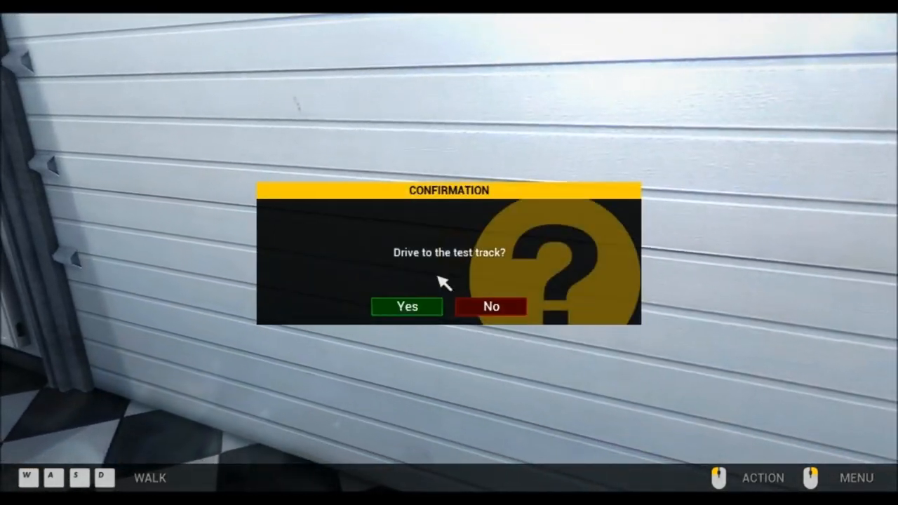
- Drive to the test track and run the course to pass the acceleration and braking checks
left_click(407, 306)
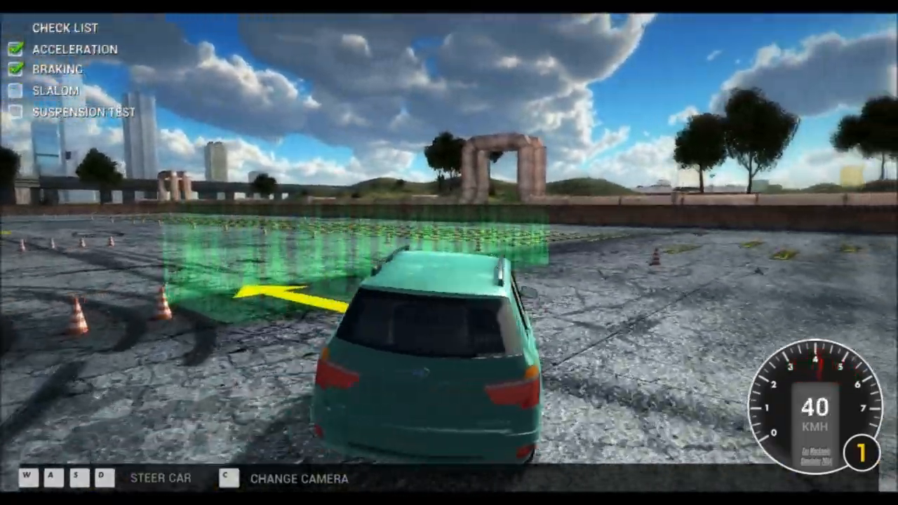
key("w")
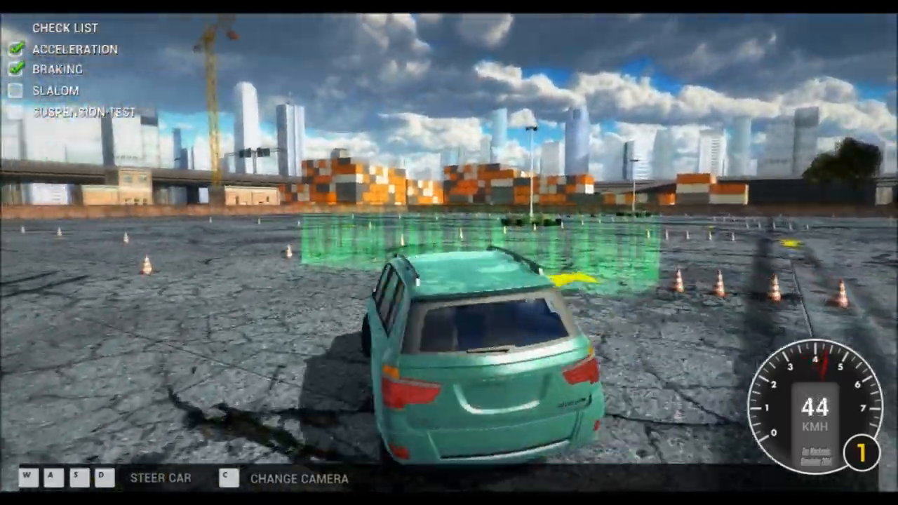
key("w")
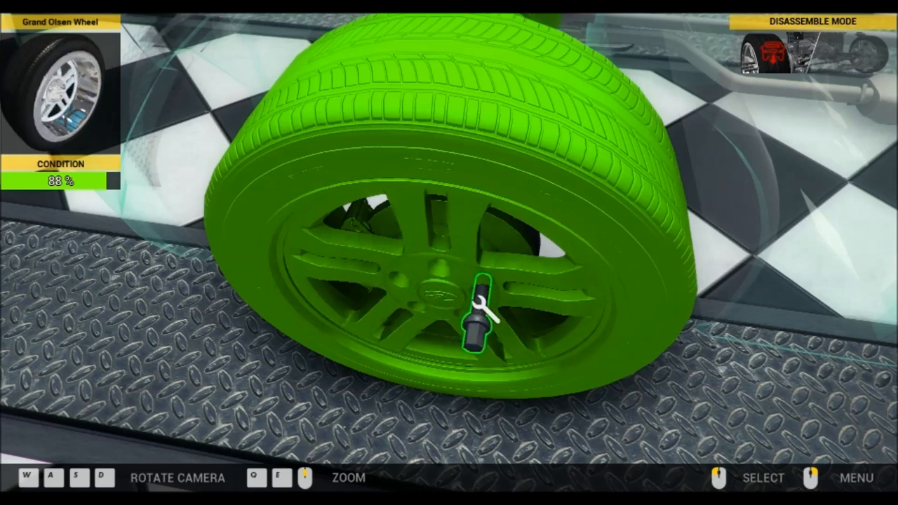
- Remove the wheel, the worn outer and inner tie rods, and dismiss the no-repairable-parts notice
left_click(484, 316)
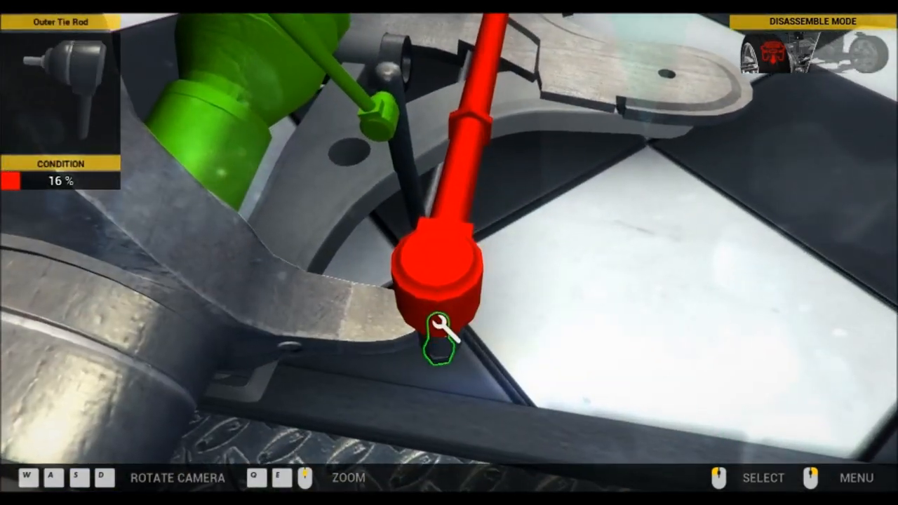
left_click(437, 341)
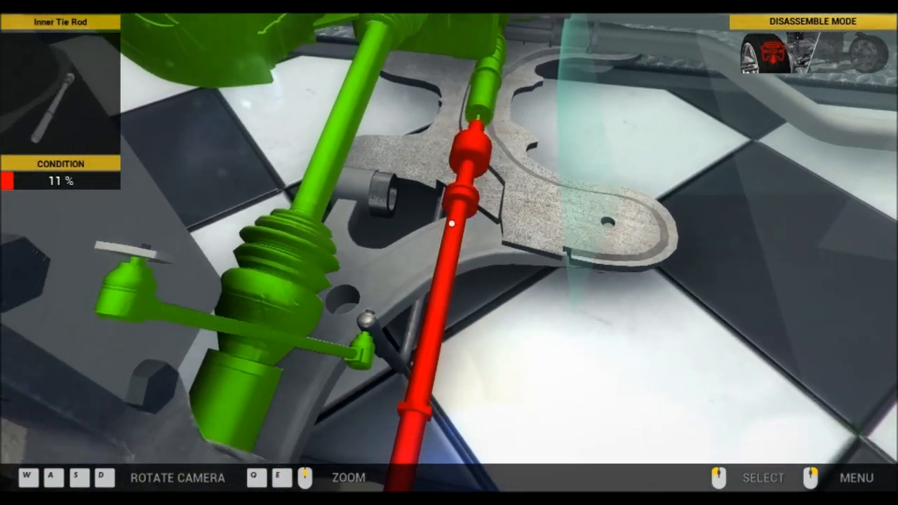
left_click(460, 196)
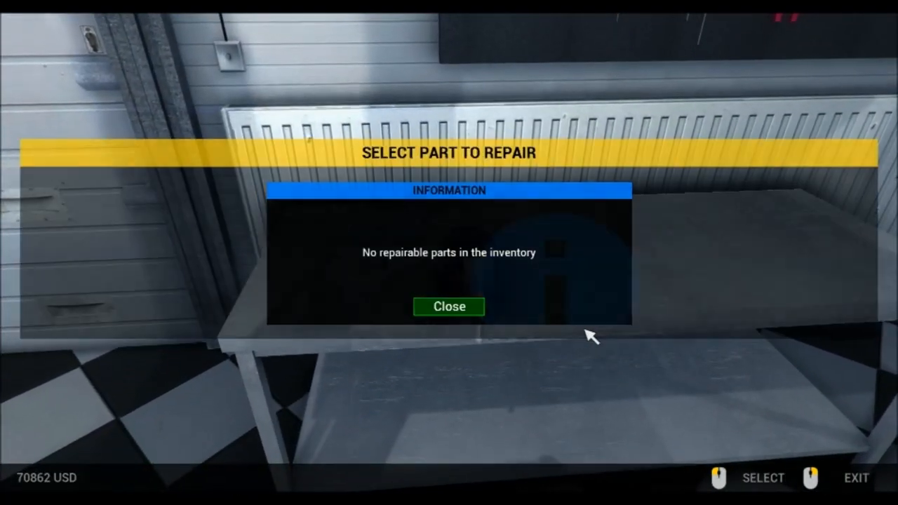
left_click(449, 305)
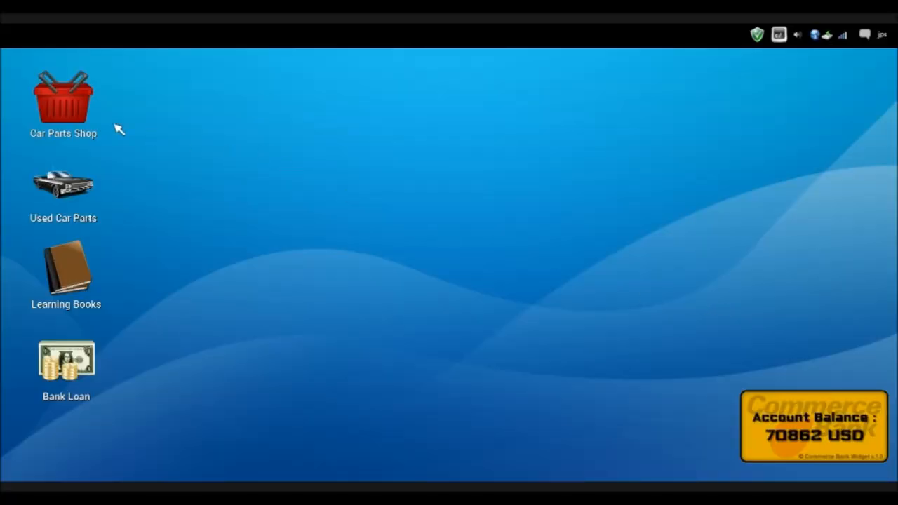
- Buy a new outer tie rod from the Car Parts Shop catalogue
double_click(63, 98)
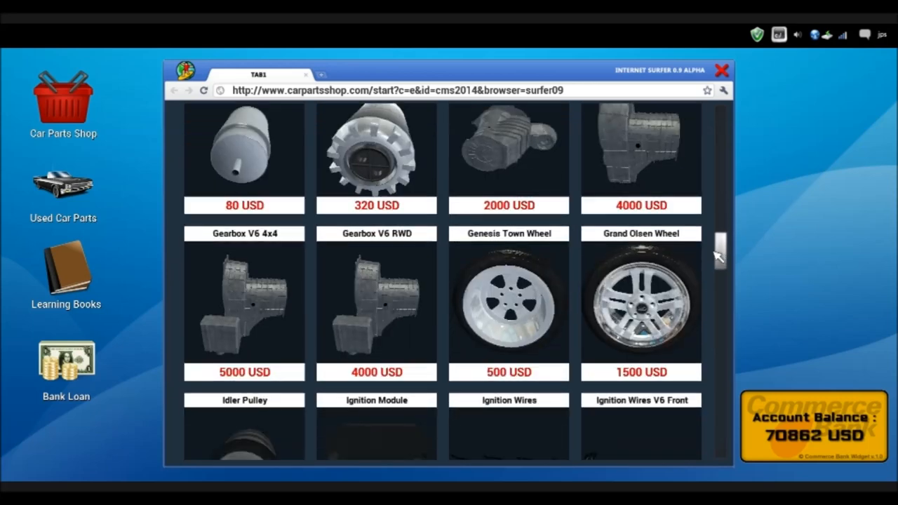
scroll("down", 3)
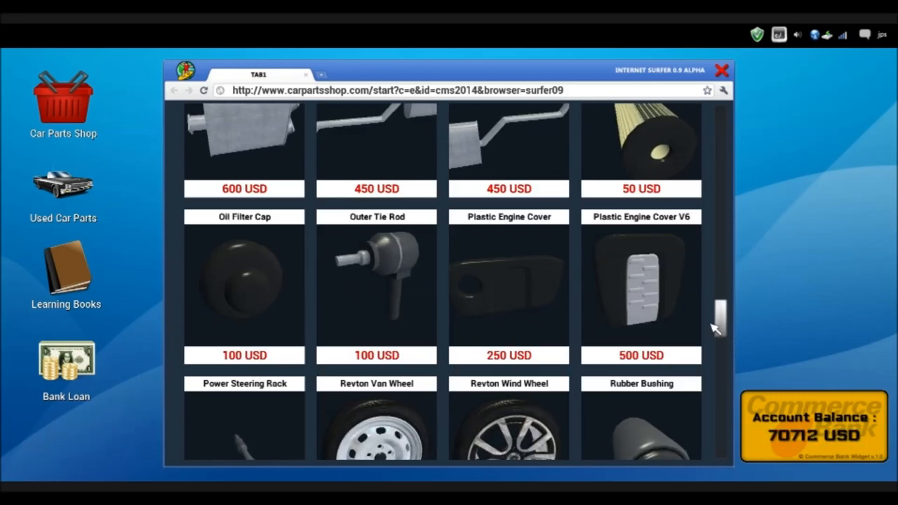
left_click(376, 290)
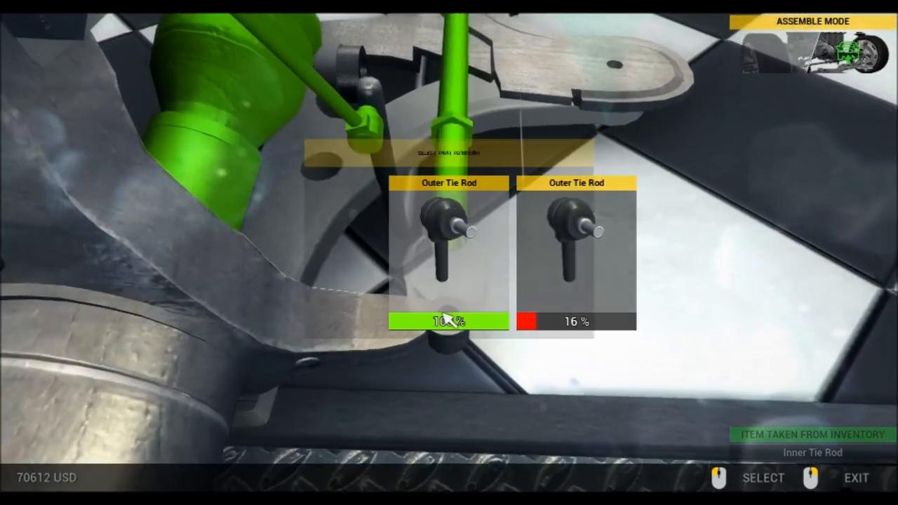
- Fit the new 100% outer tie rod onto the front suspension mount
left_click(448, 322)
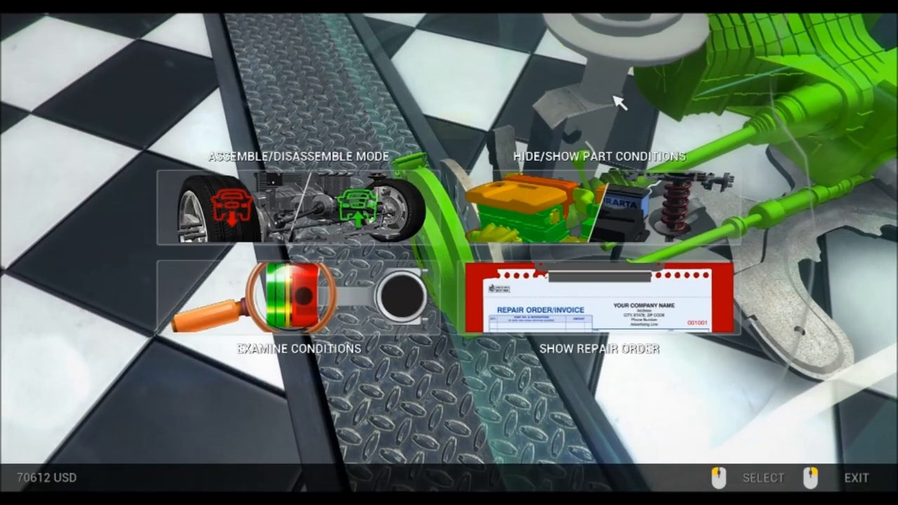
- Examine the front-left shock absorber's condition and inspect the front wheel area
left_click(288, 306)
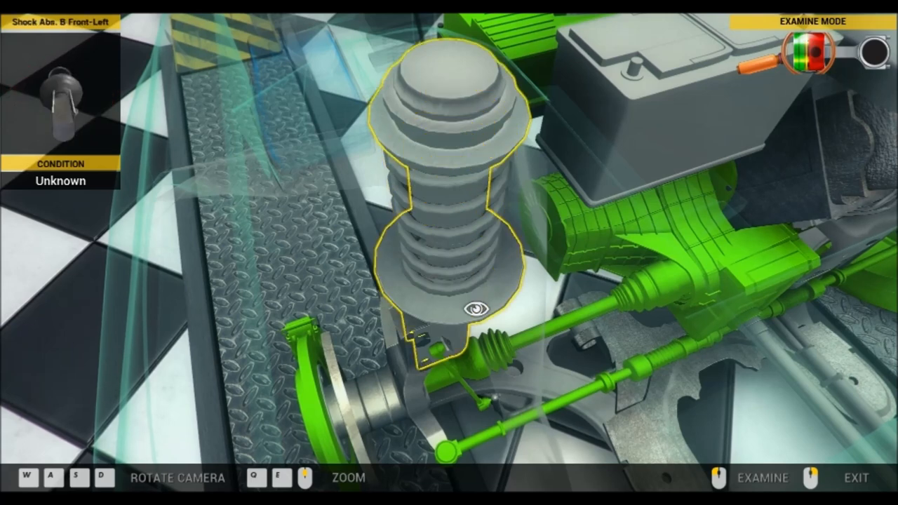
left_click(474, 311)
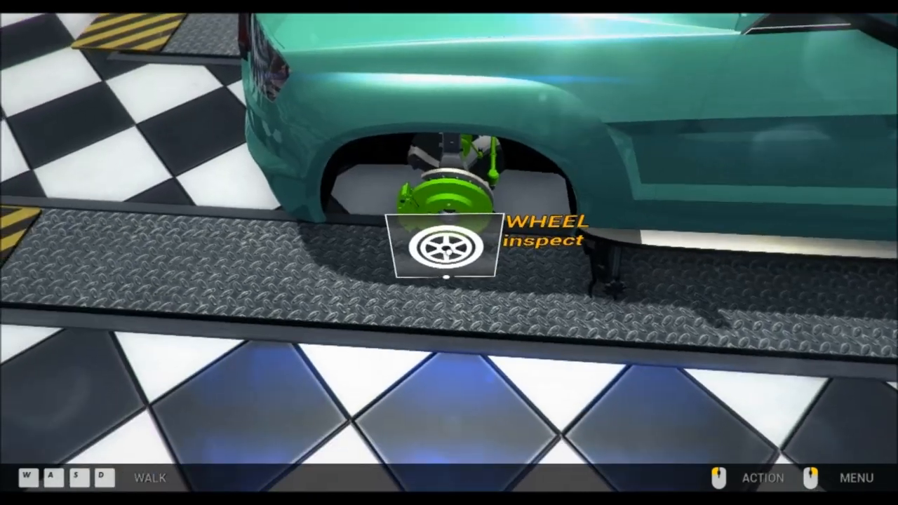
left_click(447, 245)
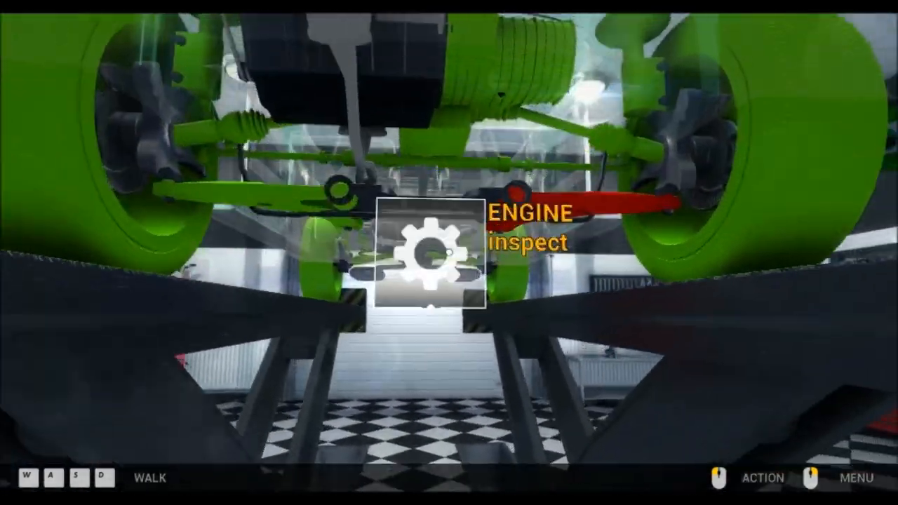
- Remove the worn front-left suspension arm from under the car and repair it for 133 USD
left_click(429, 256)
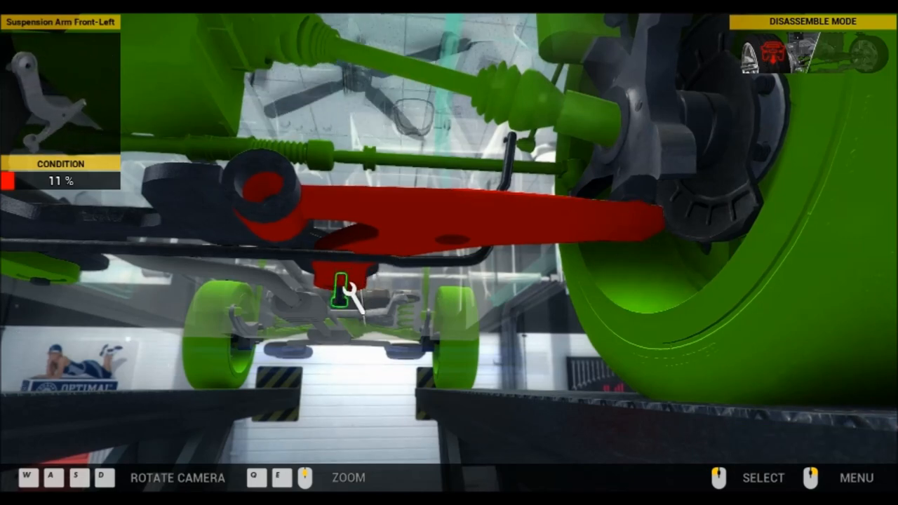
left_click(339, 295)
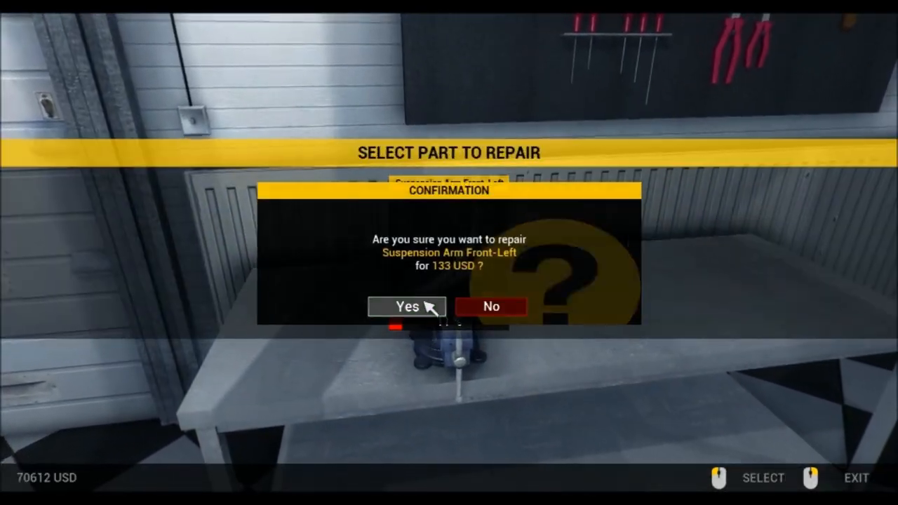
left_click(406, 306)
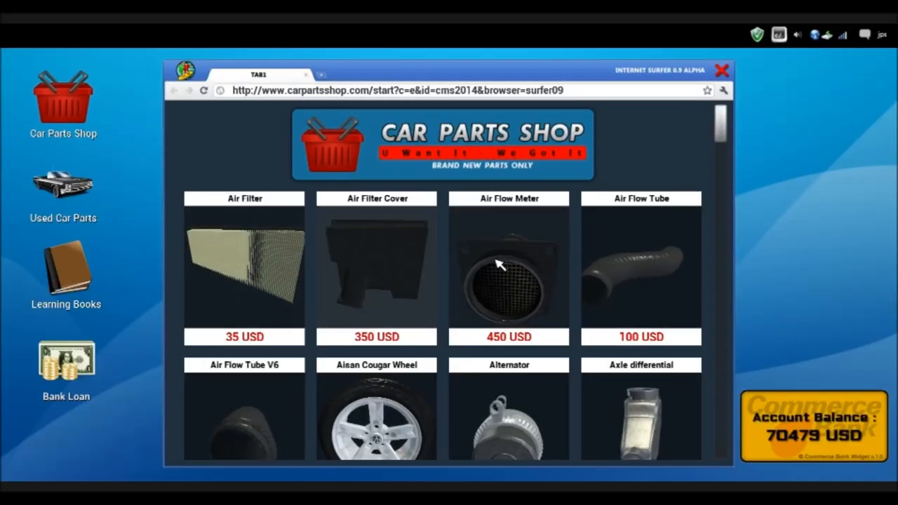
- Scroll the parts shop catalogue and answer the purchase confirmation
scroll("down", 3)
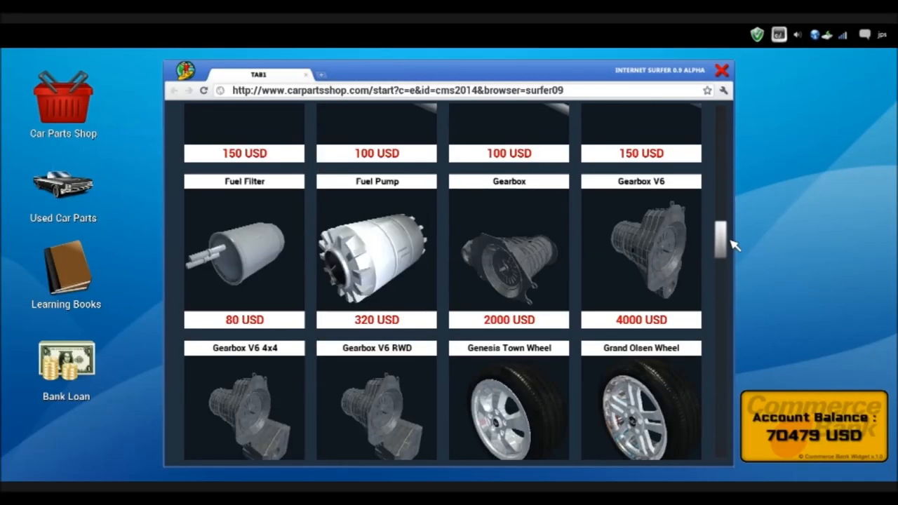
scroll("down", 3)
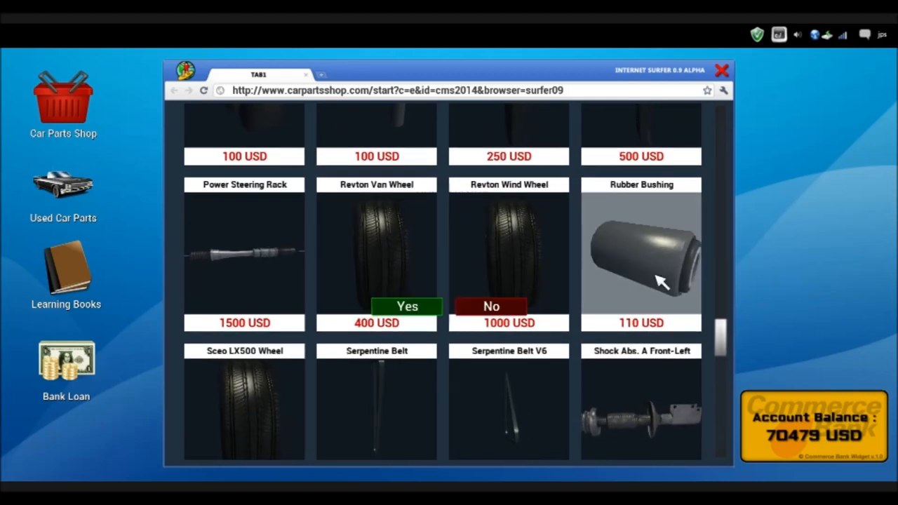
left_click(407, 306)
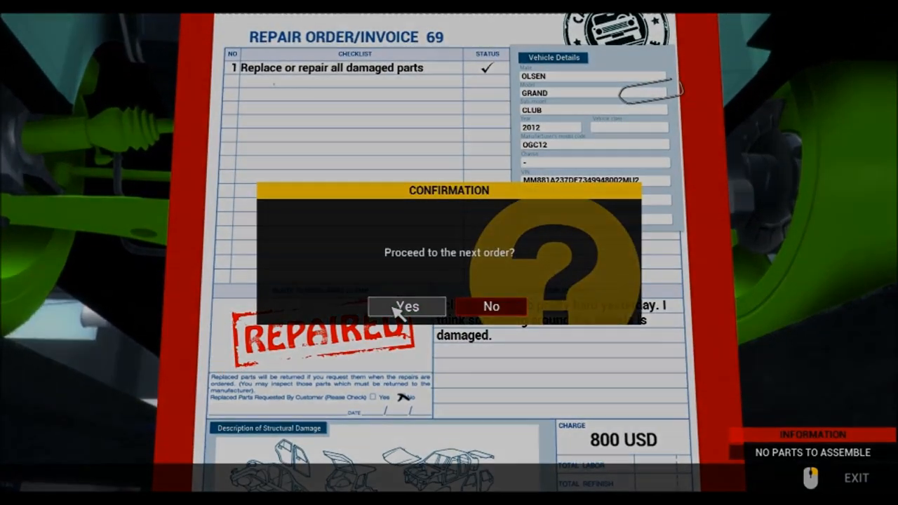
- Agree to proceed to the next repair order
left_click(407, 306)
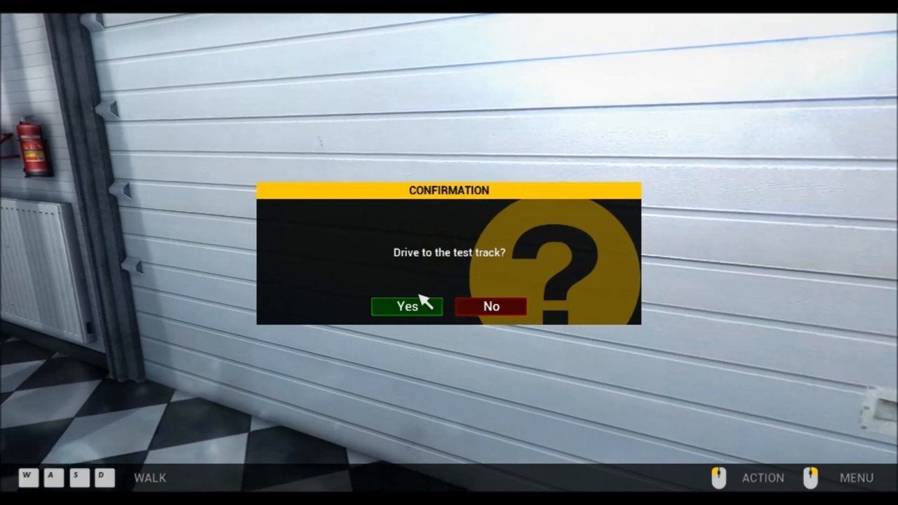
- Drive the test track, pass the acceleration and braking checks, and return to the garage
left_click(406, 305)
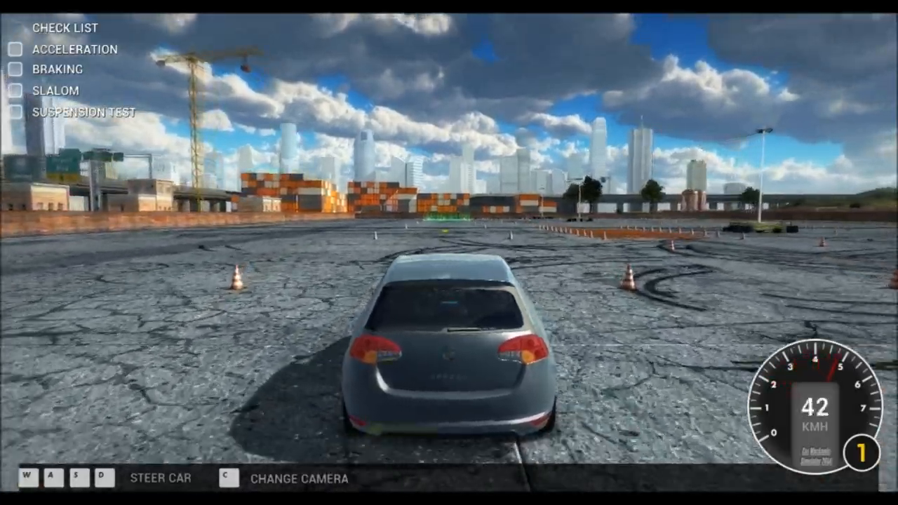
key("w")
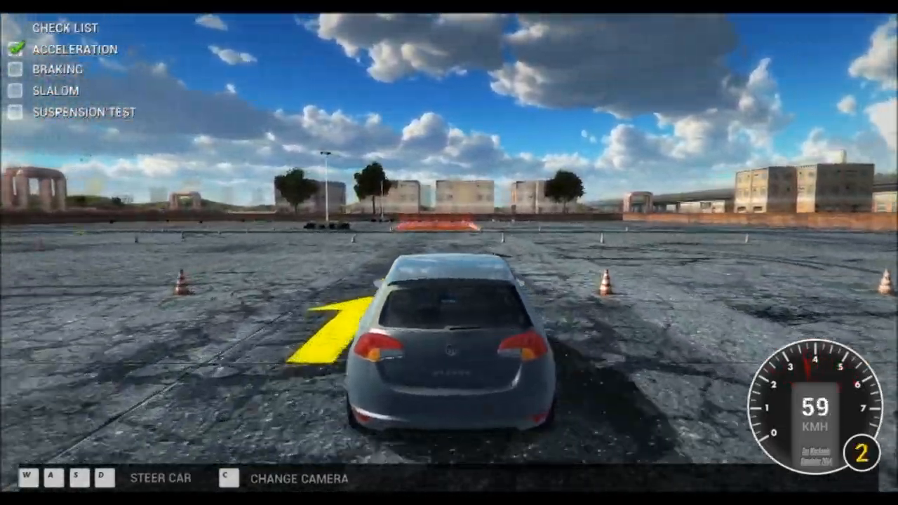
key("w")
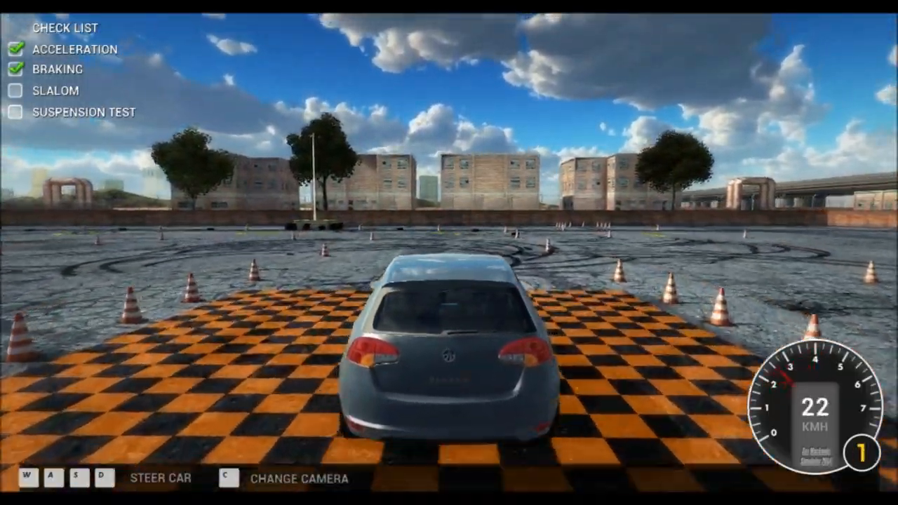
key("w")
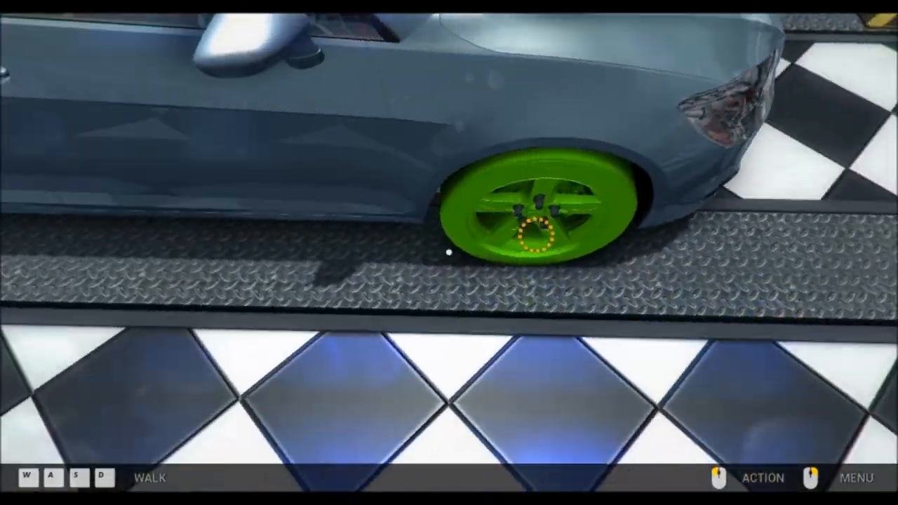
- Remove the front wheel, then unbolt the worn 27% starter, 20% gearbox and 26% clutch pressure plate
left_click(540, 235)
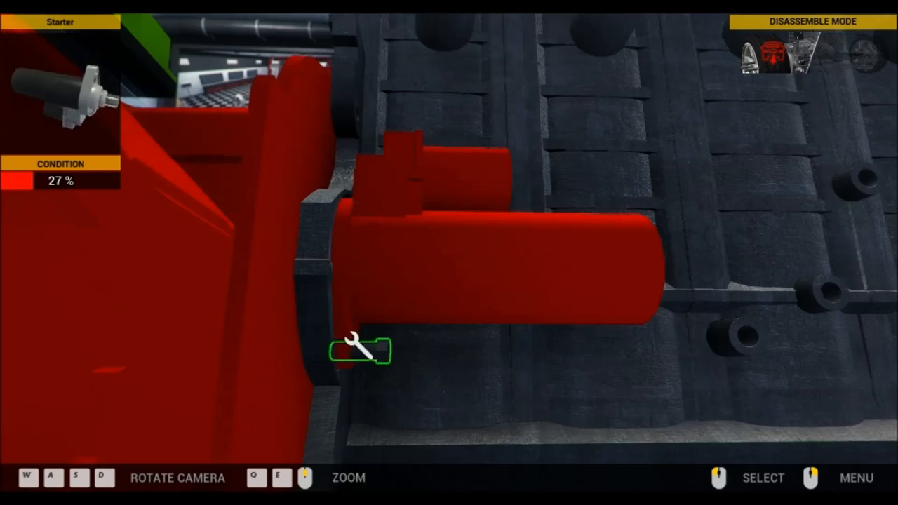
left_click(359, 351)
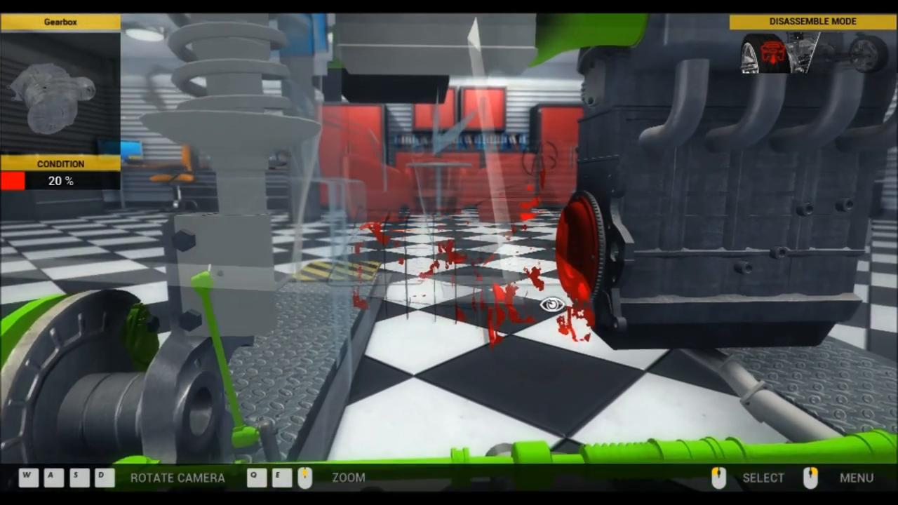
left_click(547, 306)
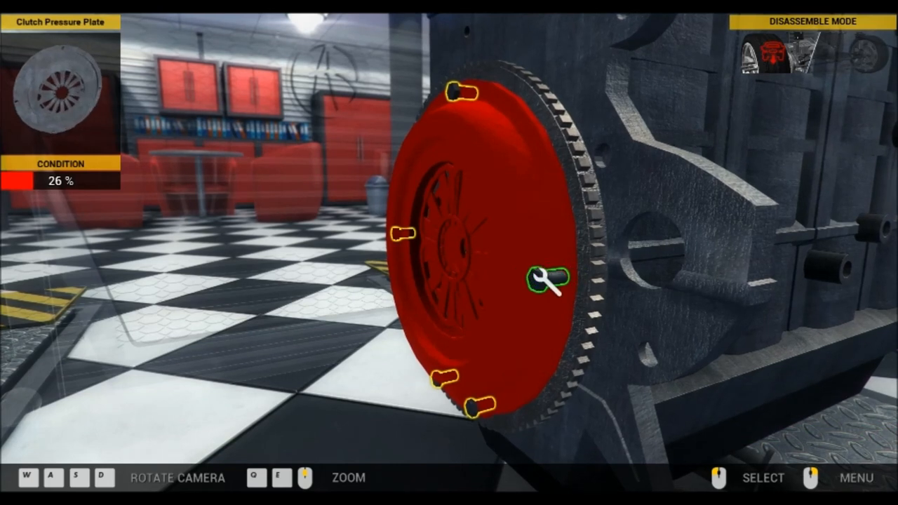
left_click(550, 280)
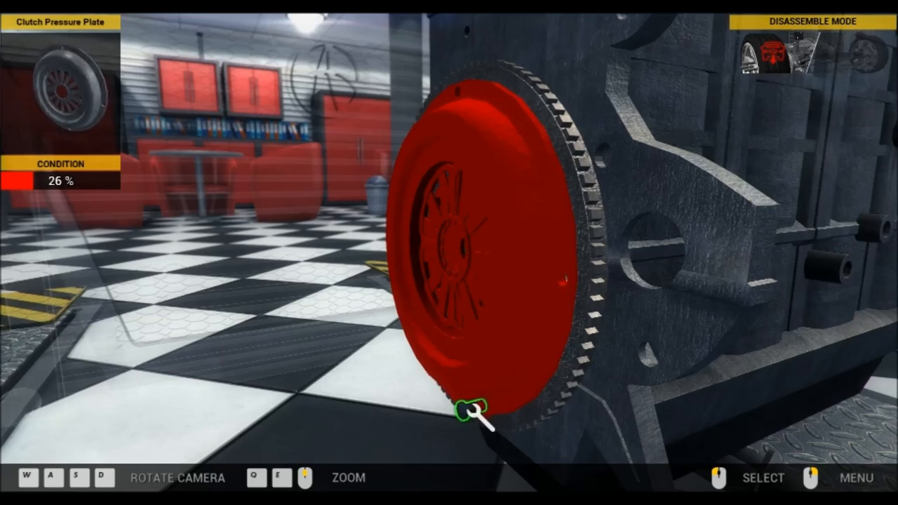
left_click(472, 409)
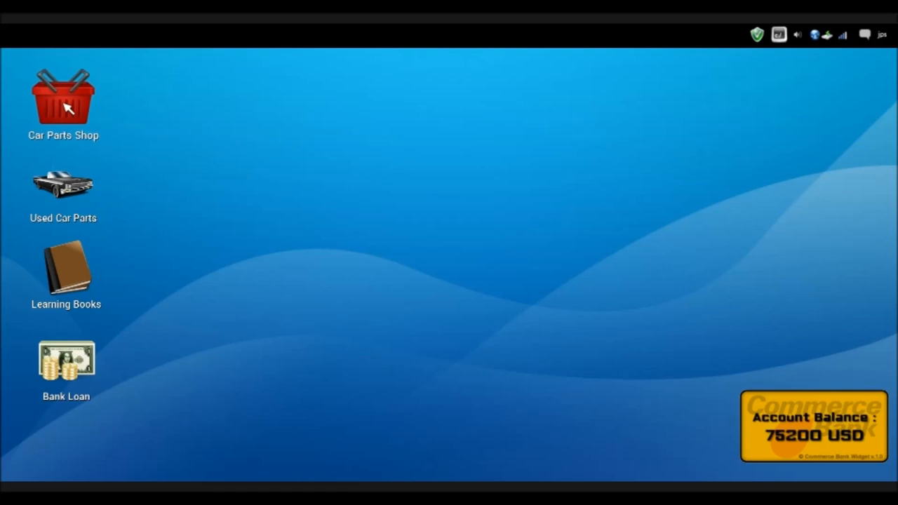
- In the Car Parts Shop buy a left drive axle, right drive axle and clutch release bearing, confirming each
double_click(64, 96)
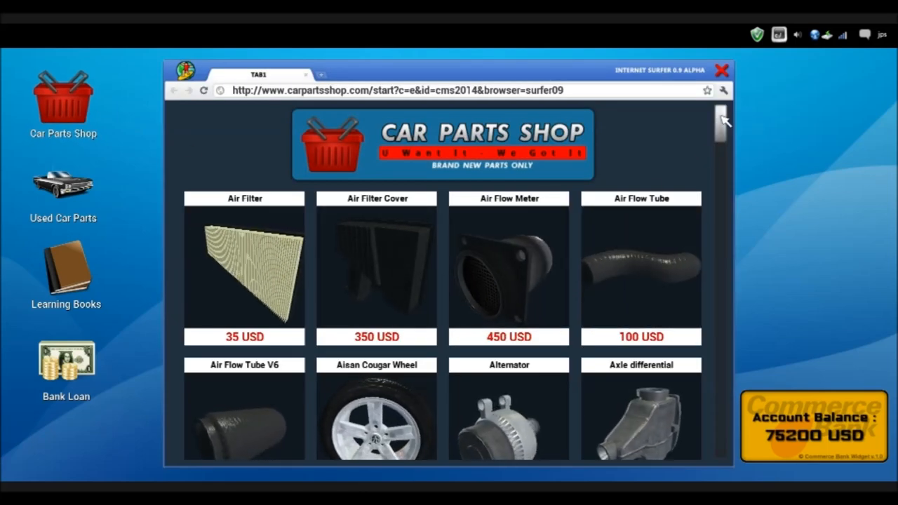
scroll("down", 3)
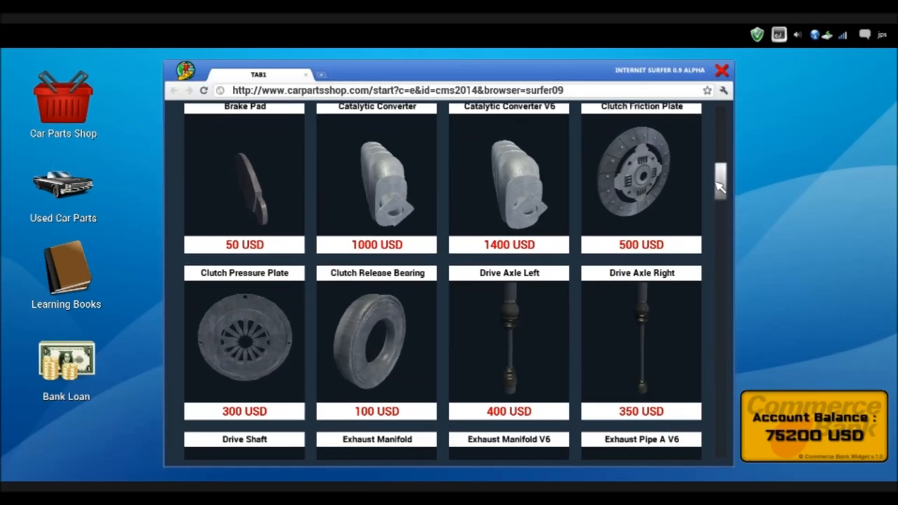
left_click(508, 337)
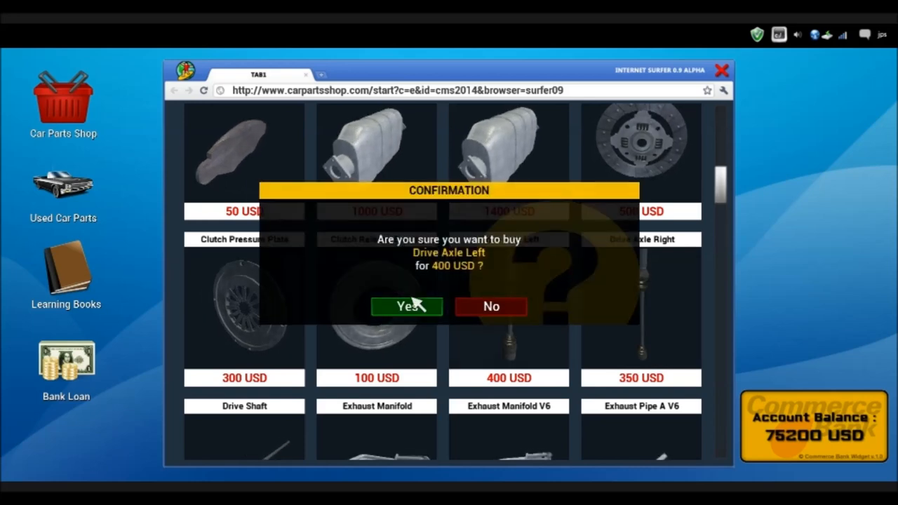
left_click(407, 305)
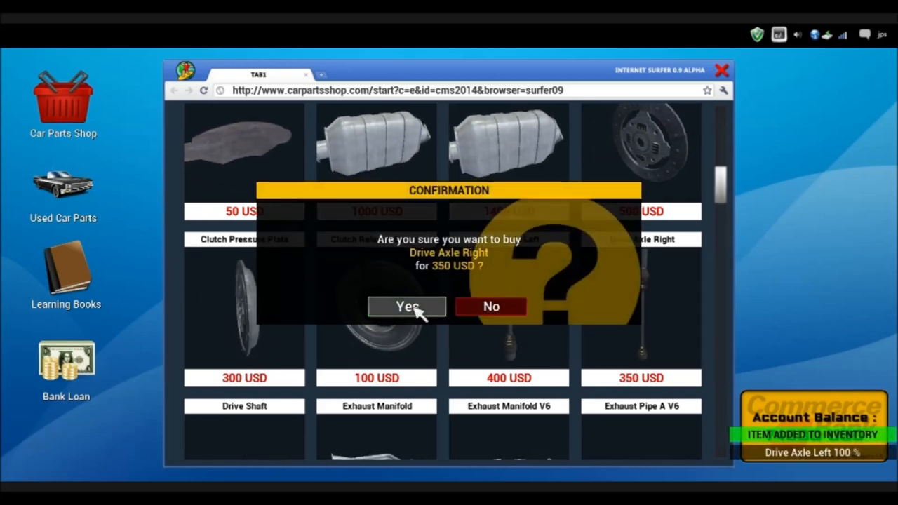
left_click(407, 306)
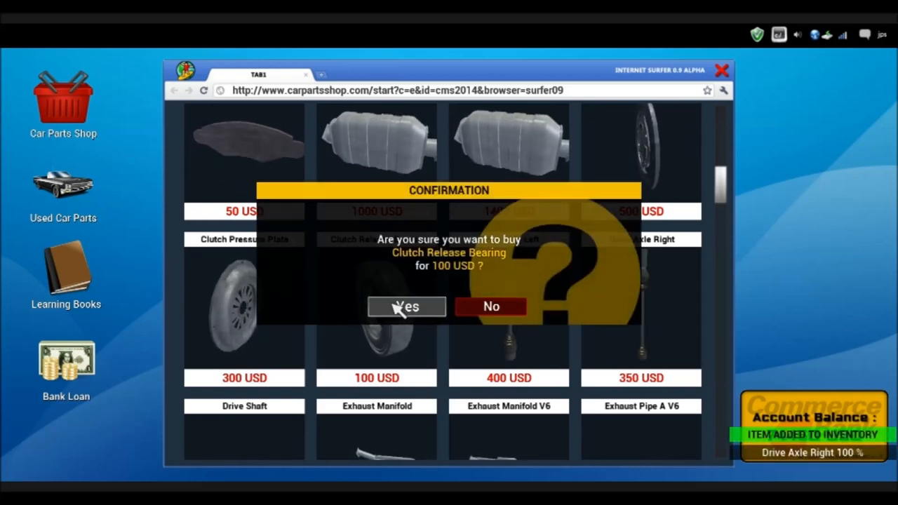
left_click(407, 305)
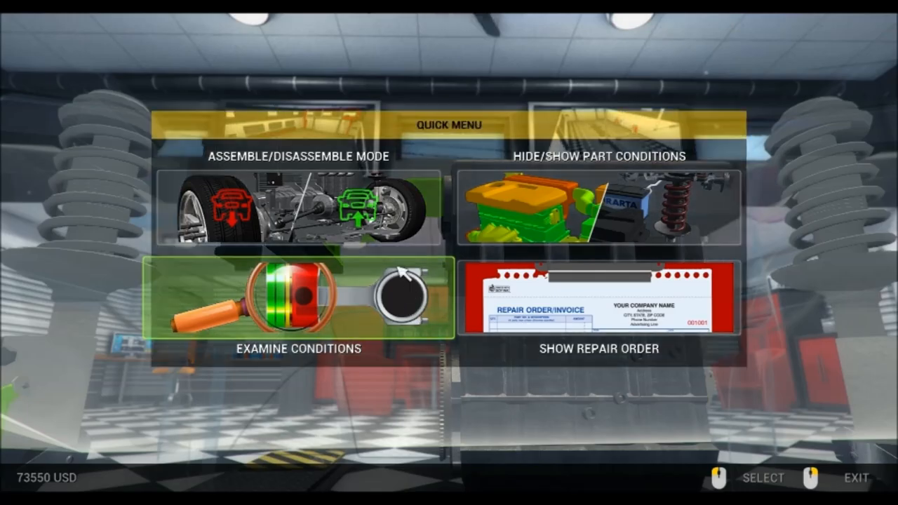
- Switch to Assemble Mode and mount the new 100% clutch friction plate
left_click(294, 207)
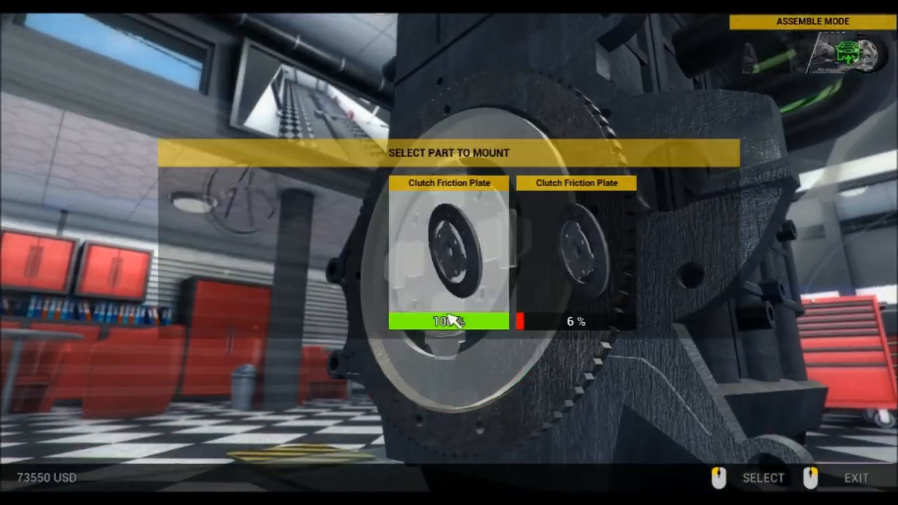
left_click(446, 250)
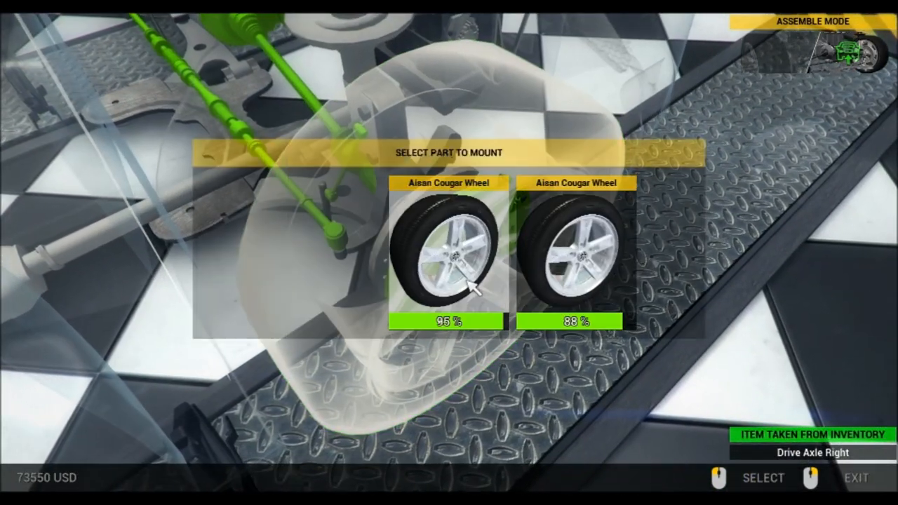
- Mount the 96% and 88% Aisan Cougar wheels to complete repair order 70
left_click(447, 253)
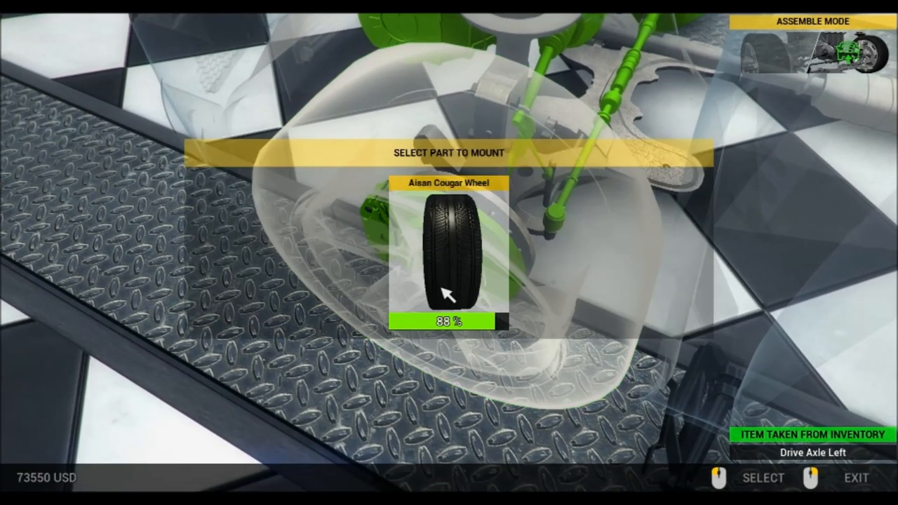
left_click(446, 252)
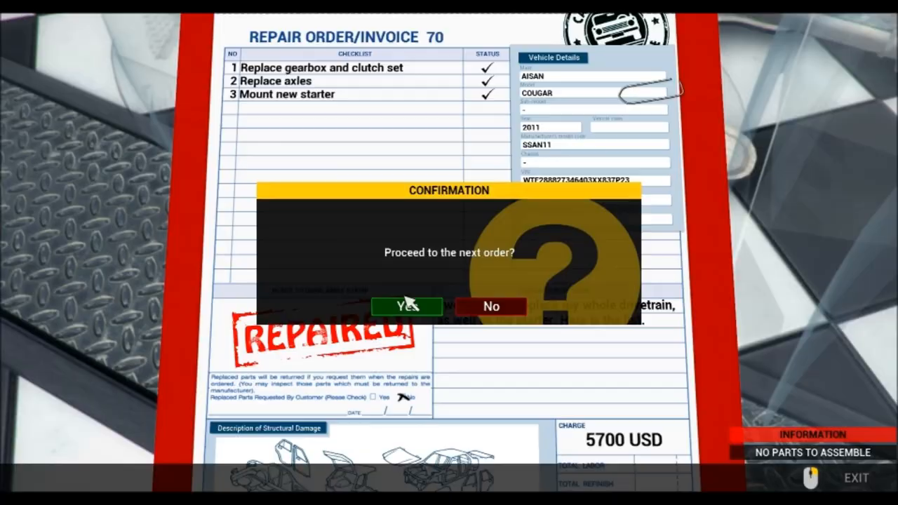
- Confirm Yes to proceed to the next repair order
left_click(407, 306)
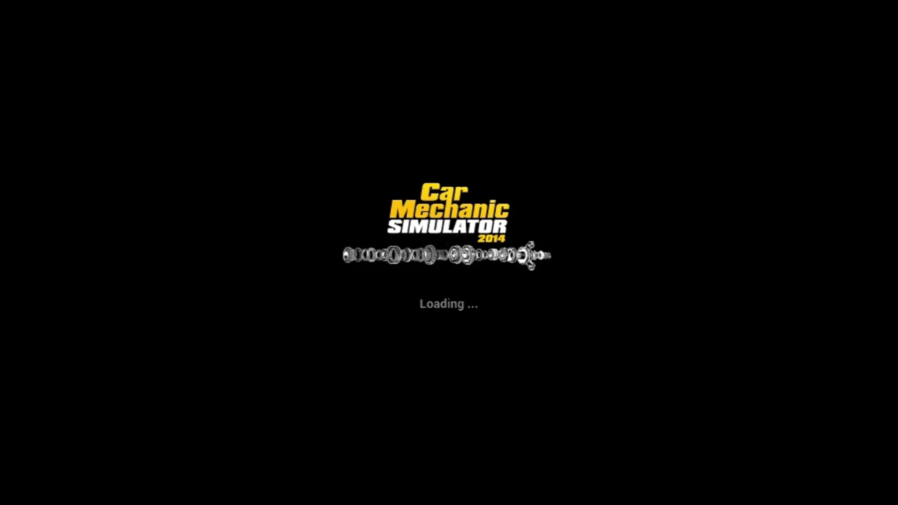